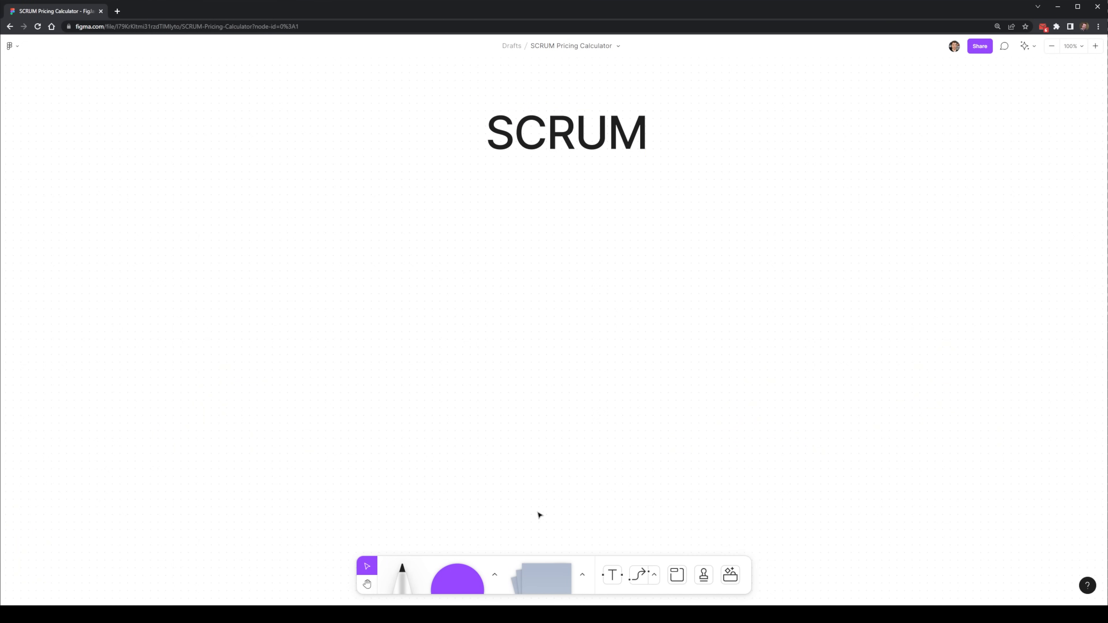
Add the SCRUM WORKFLOW subtitle and the Product Backlog sticky starting the connected loop.
click(611, 574)
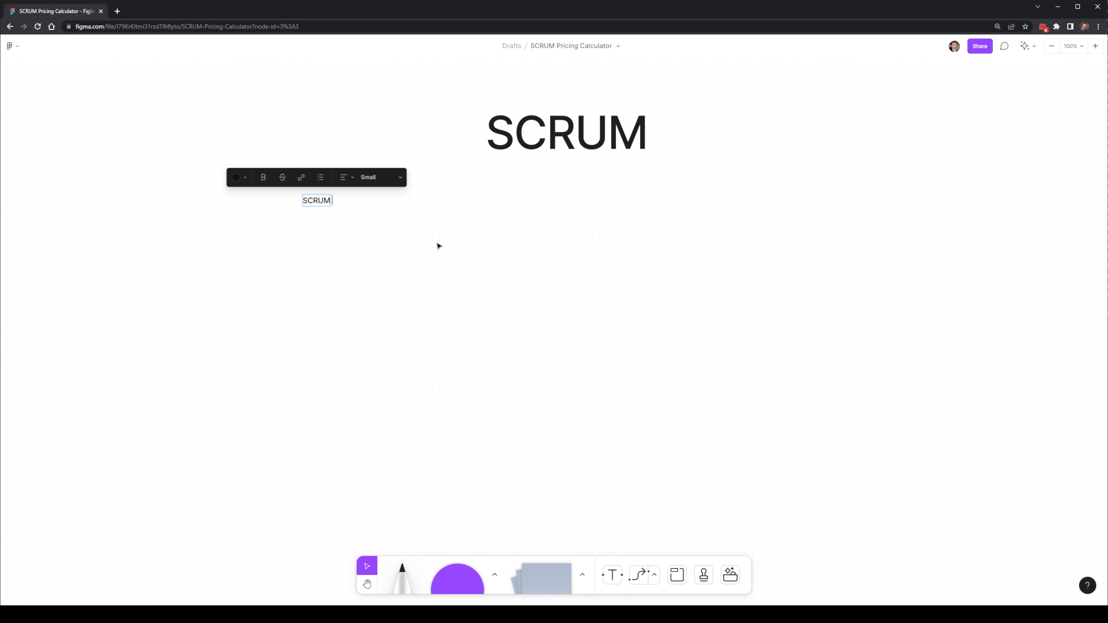
text(SCRUM WORKFLOW)
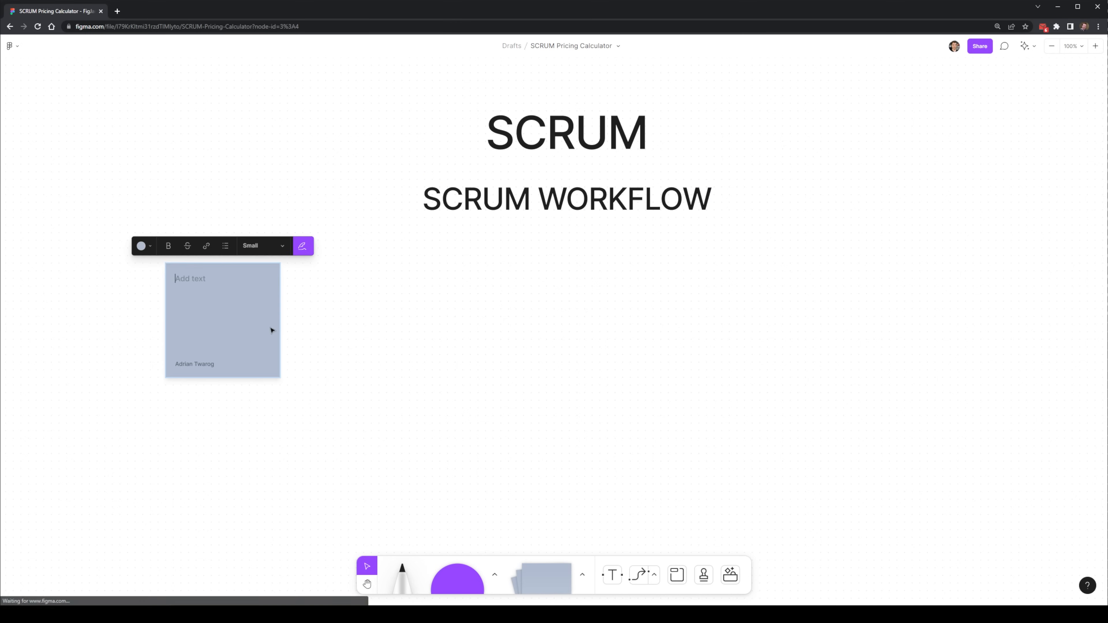
text(Product Backlog)
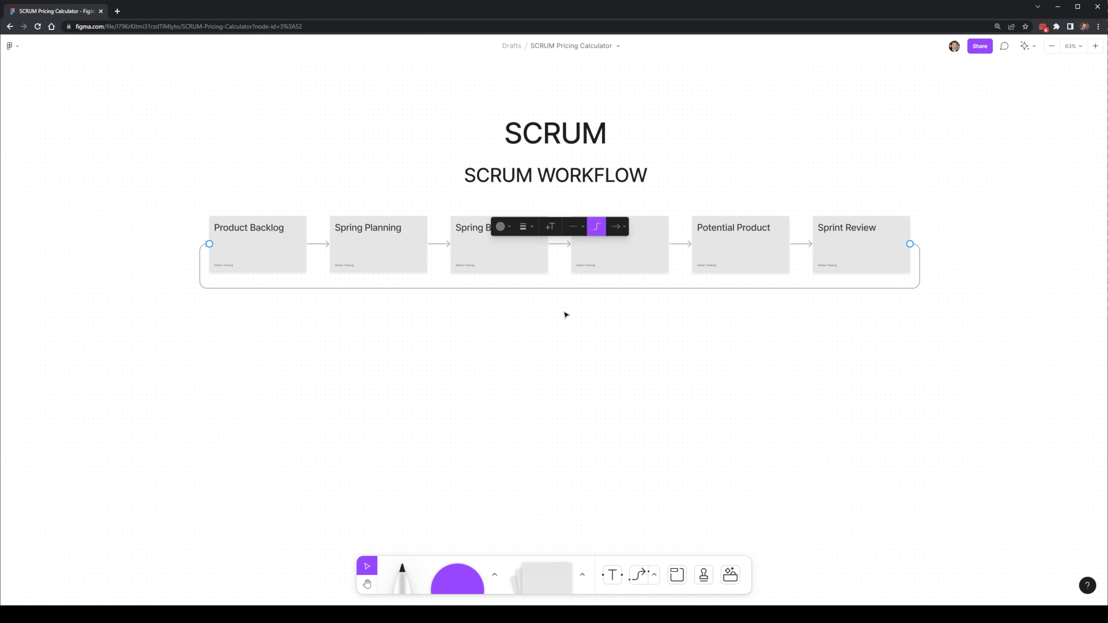
click(748, 351)
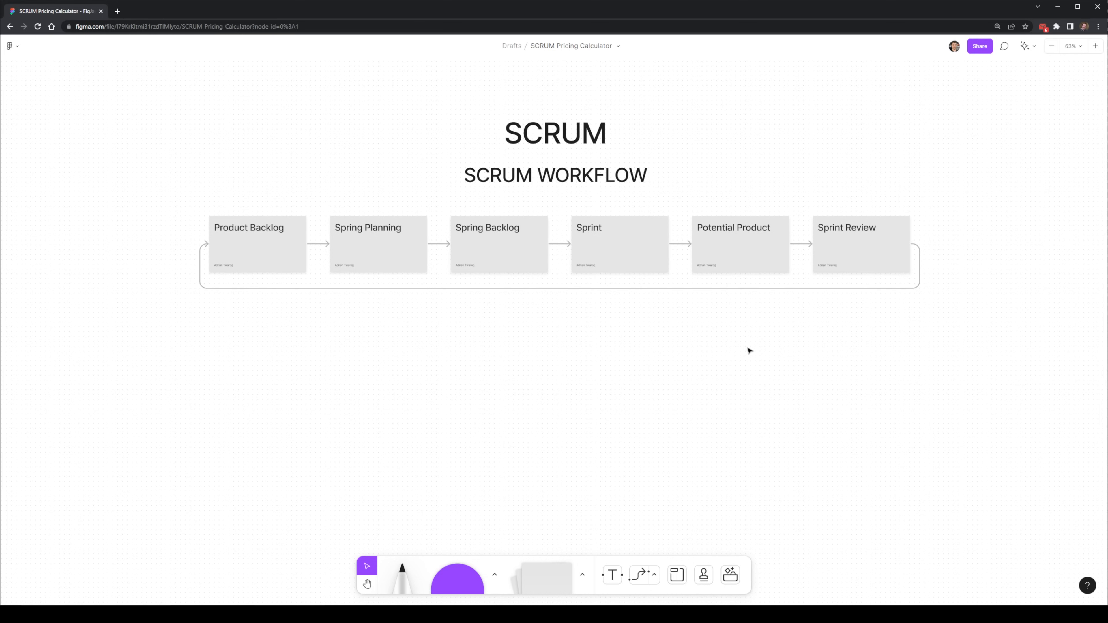
mouse_move(644, 326)
text(1-2)
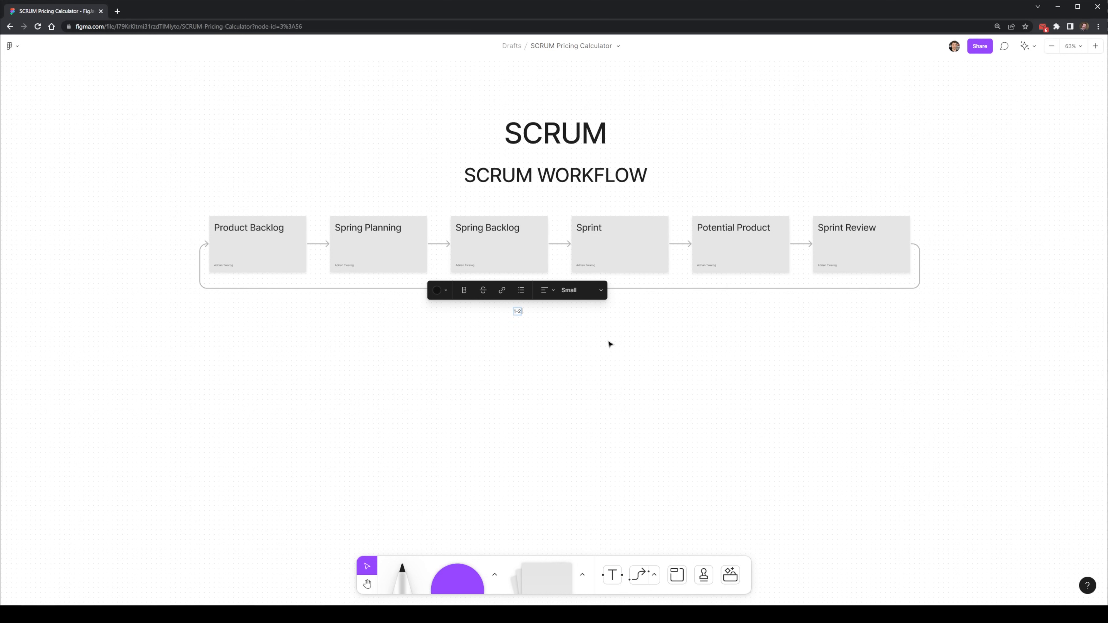
Label the loop 1-2 weeks and recolour the stickies: Potential Product grey-blue, Sprint Review blue.
click(609, 345)
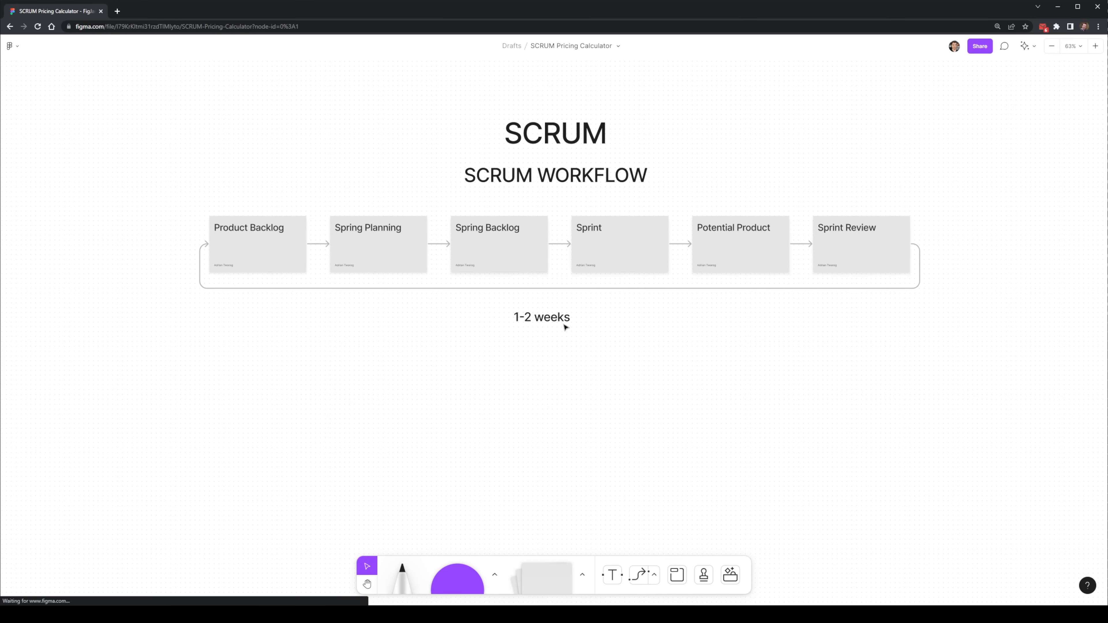
click(256, 245)
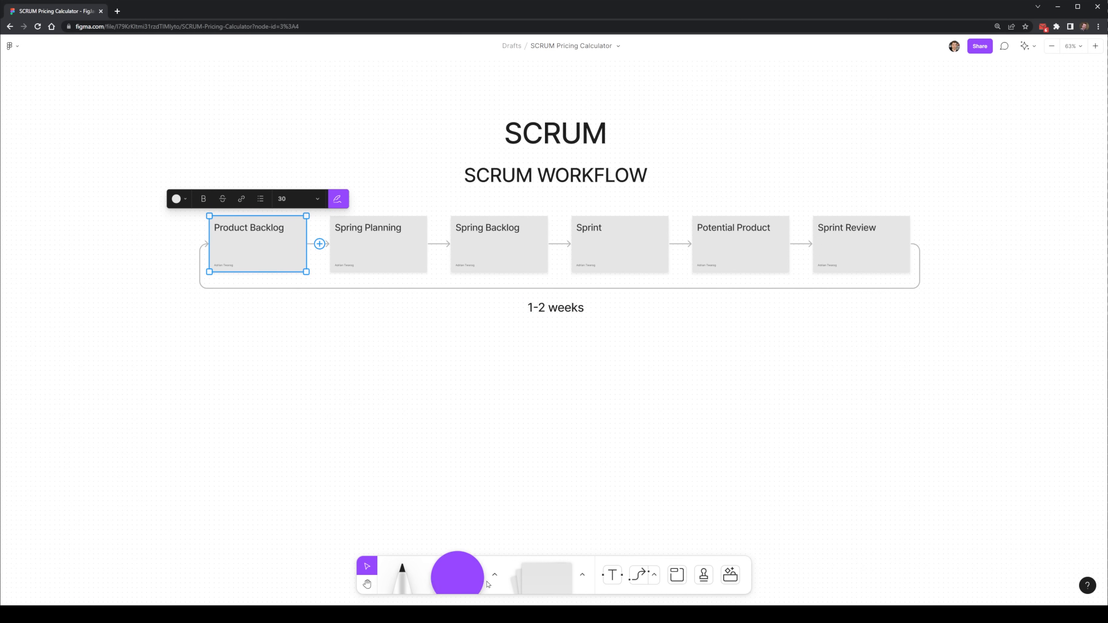
click(377, 245)
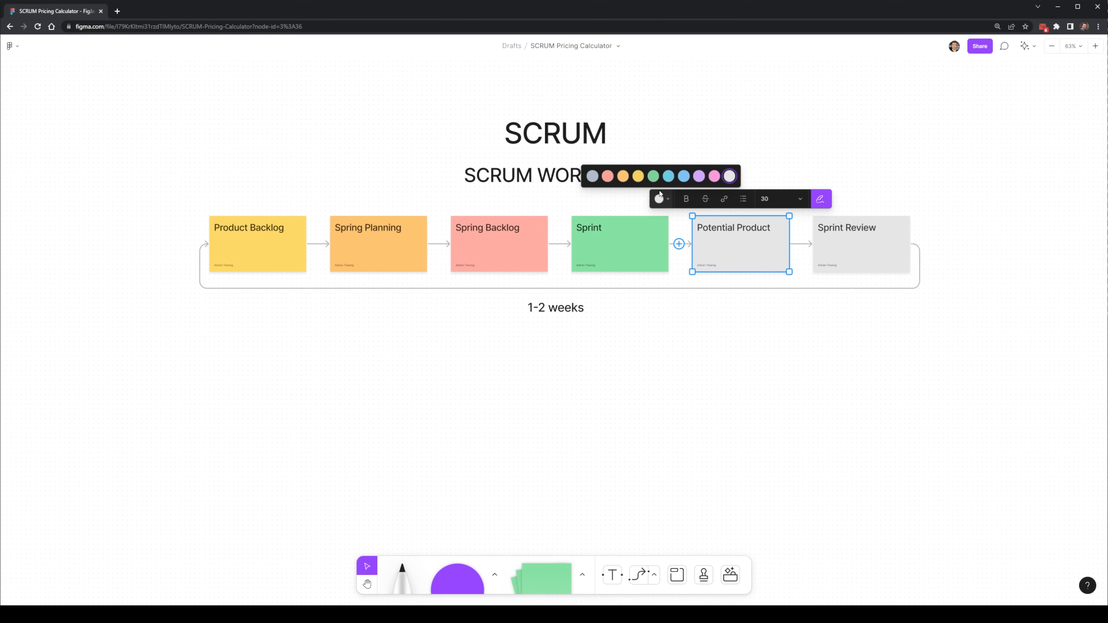
click(861, 245)
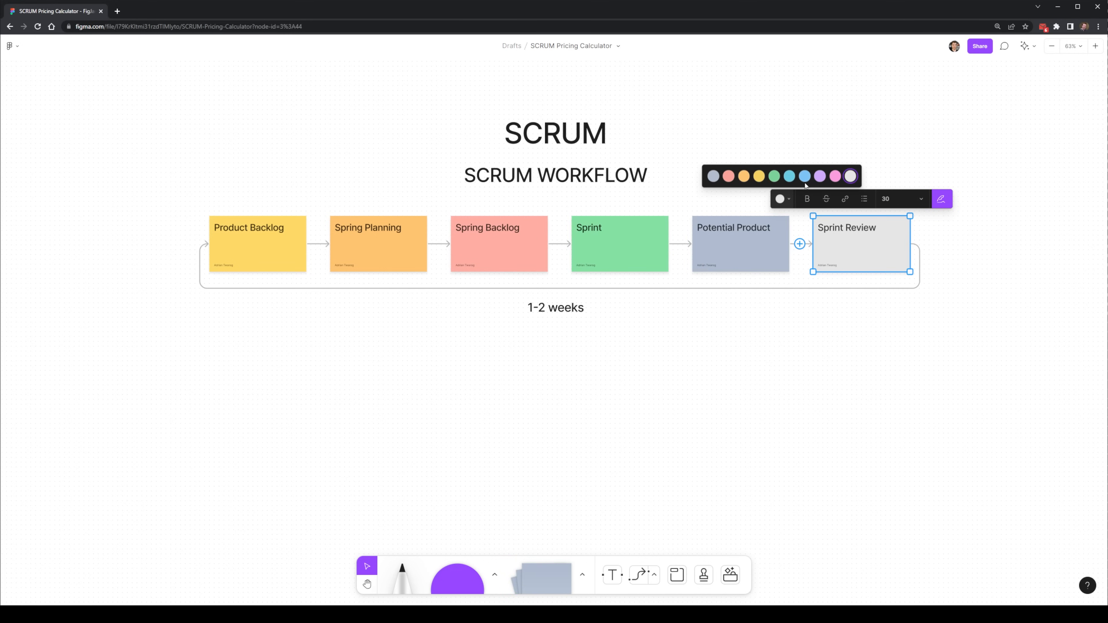
click(789, 176)
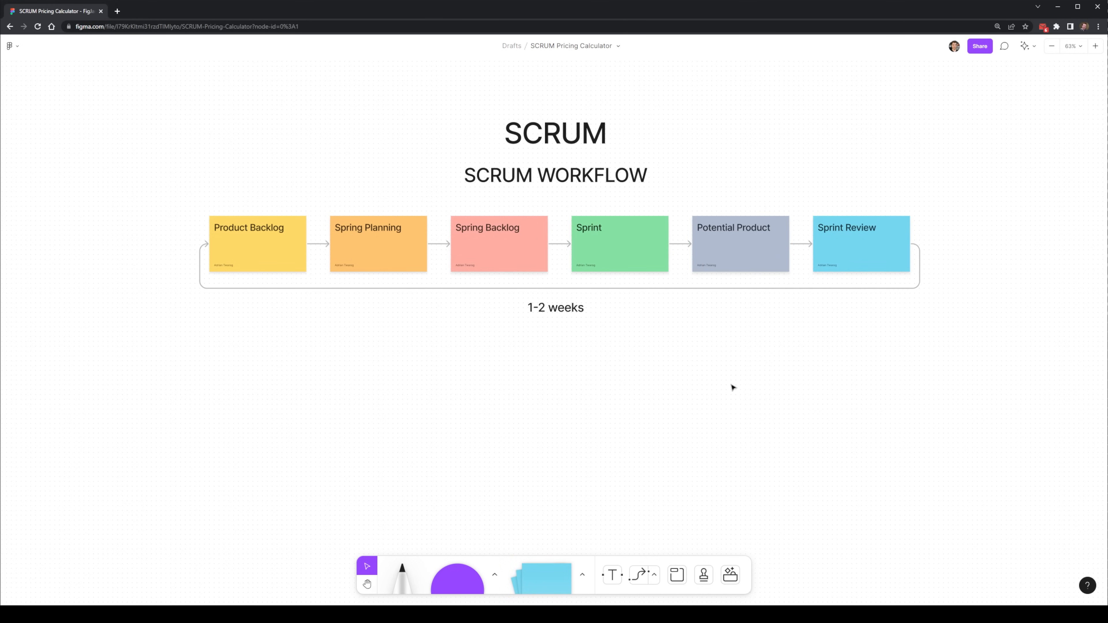
mouse_move(676, 325)
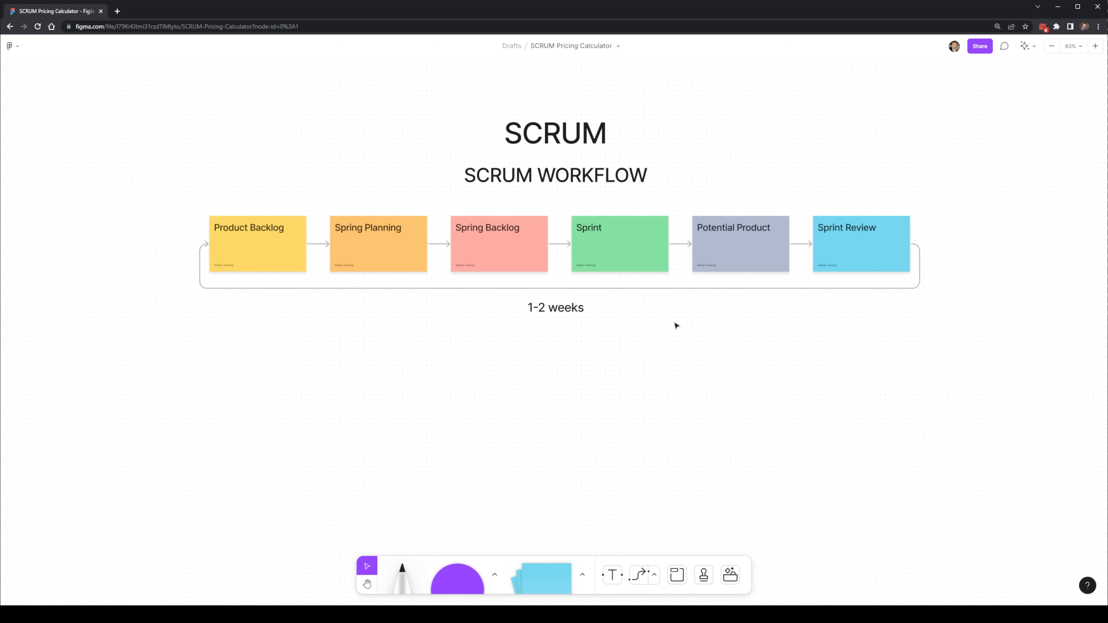
mouse_move(472, 355)
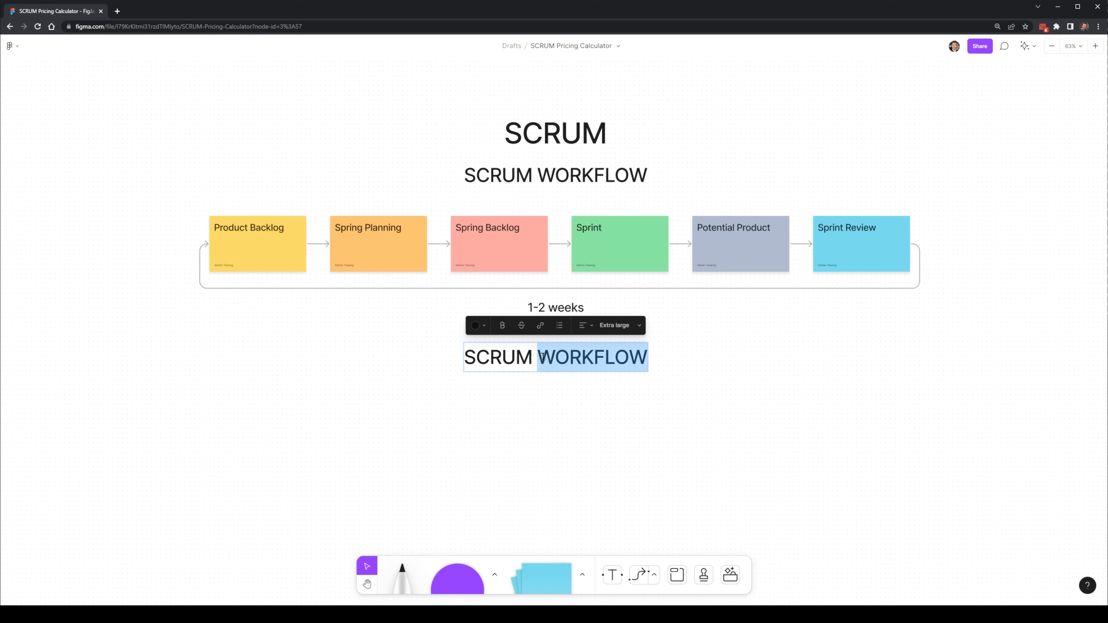
Add the Roles heading and role circles labelled Product Owner and Scrum Master with larger text.
text(Roles)
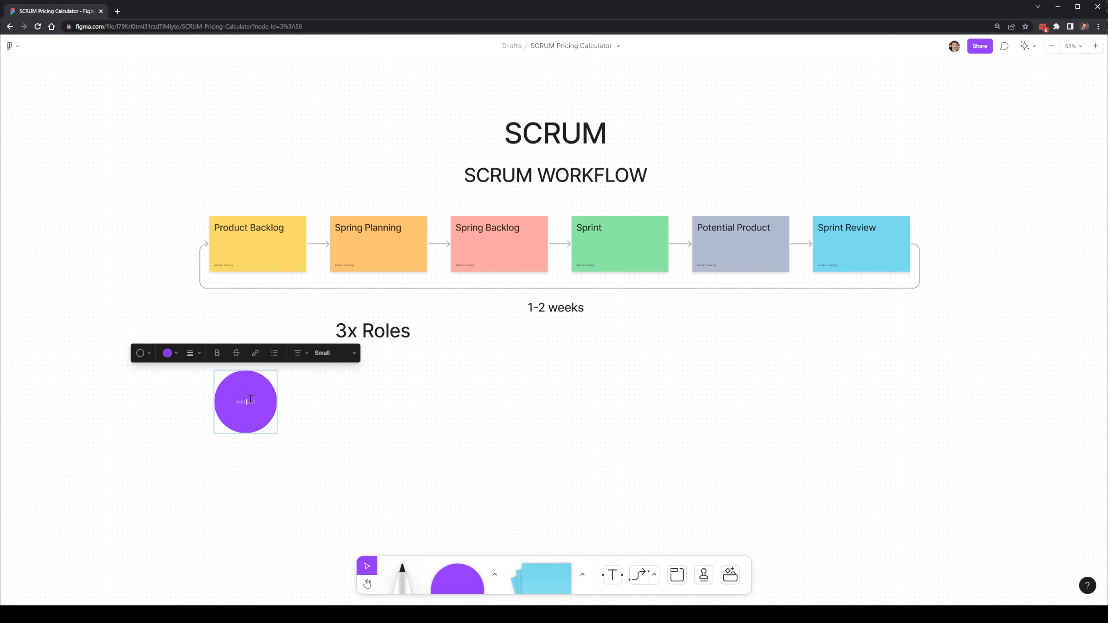
text(Product Owner)
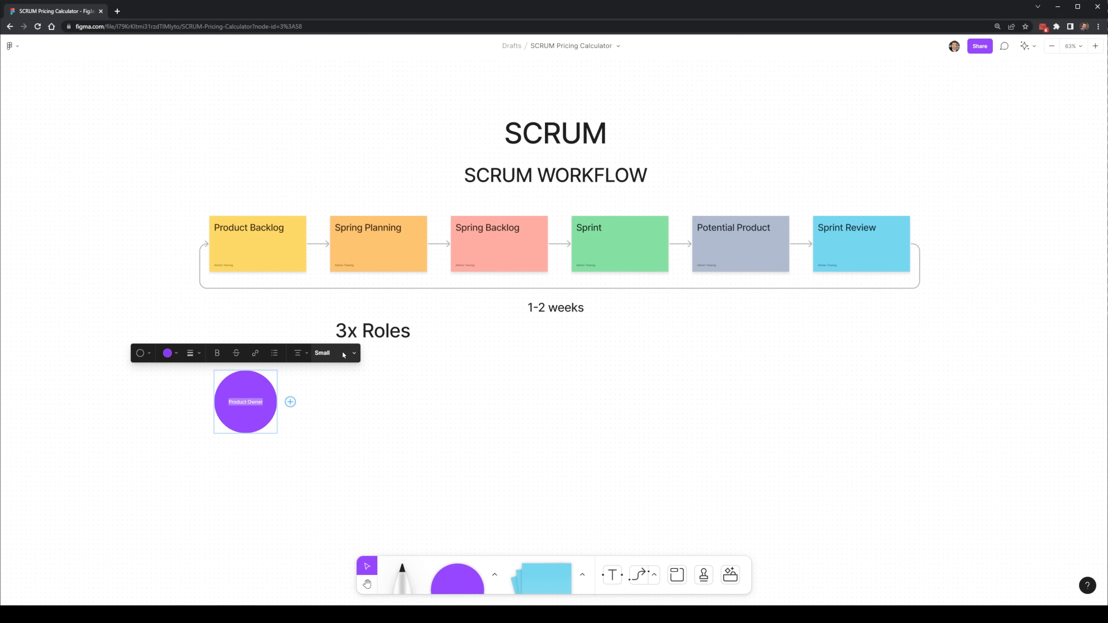
click(289, 401)
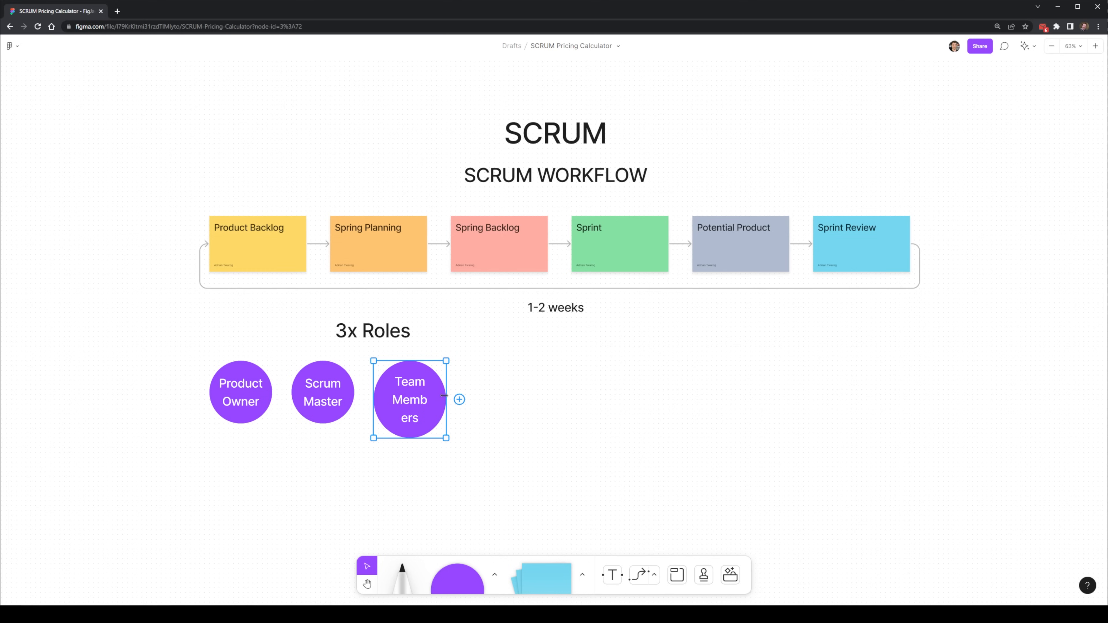
double_click(409, 399)
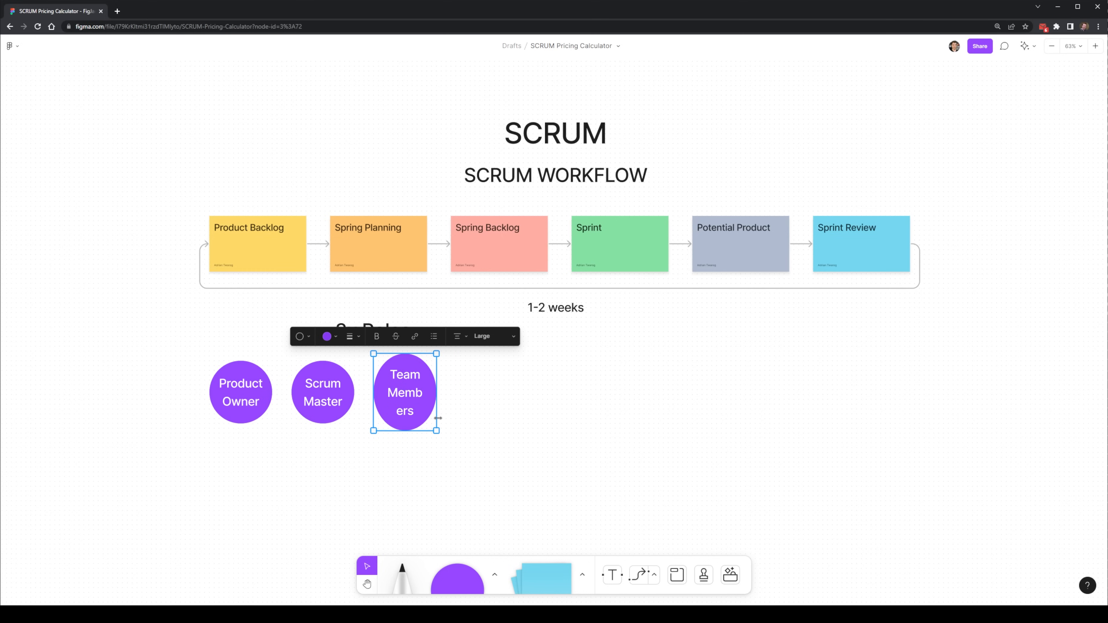
text(Scrum Master)
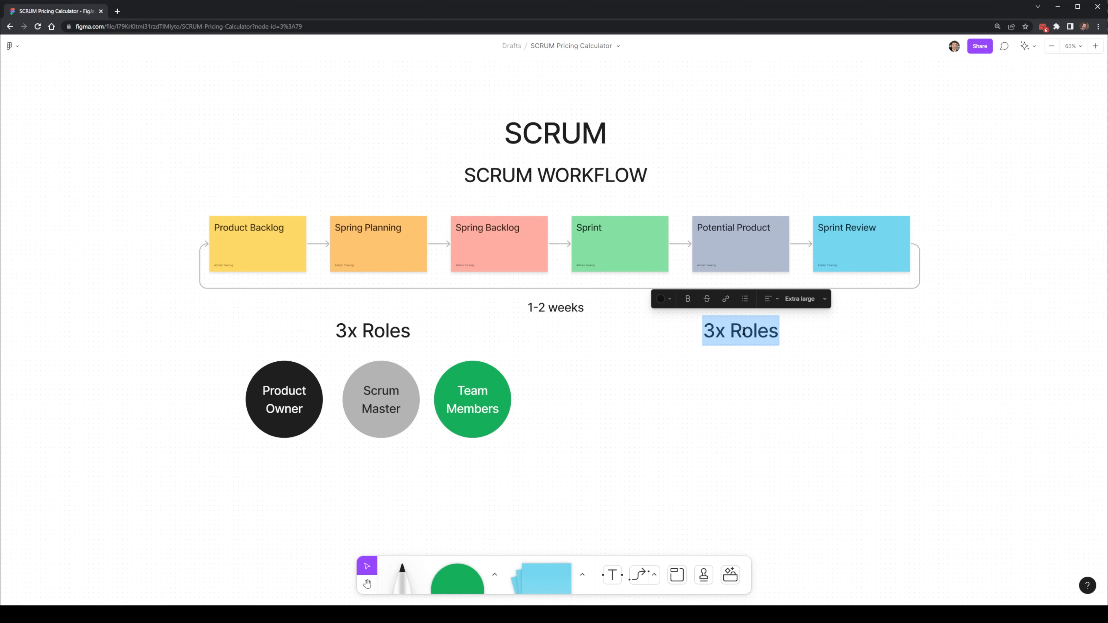
Add the 3 Artificats heading with a yellow Product Backlog and pink Spring Backlog diamond.
text(3 Artificats)
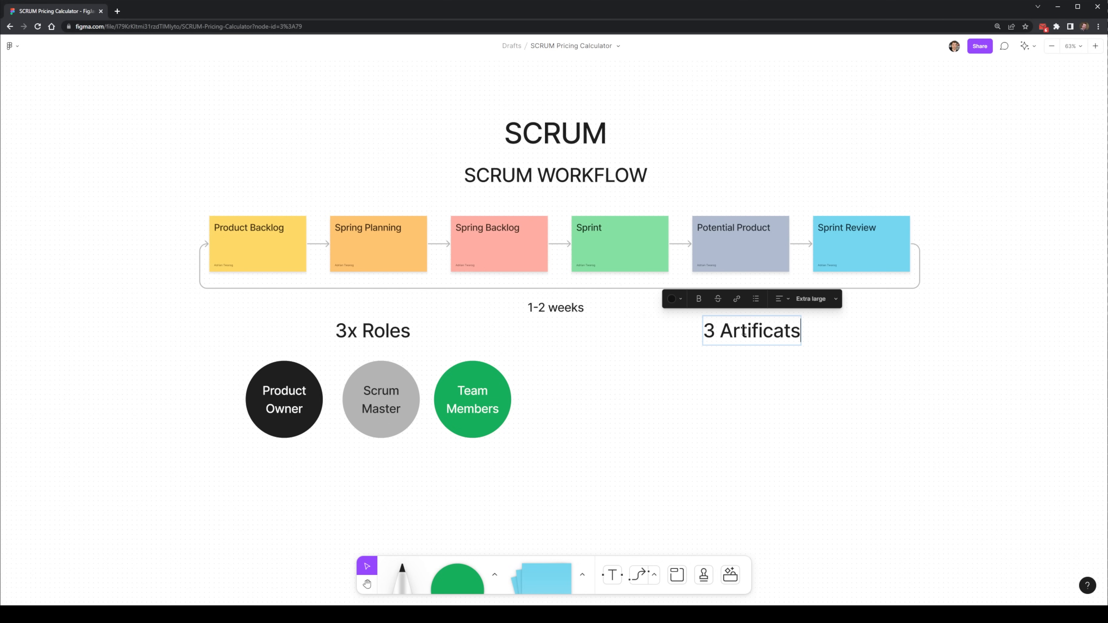
click(807, 400)
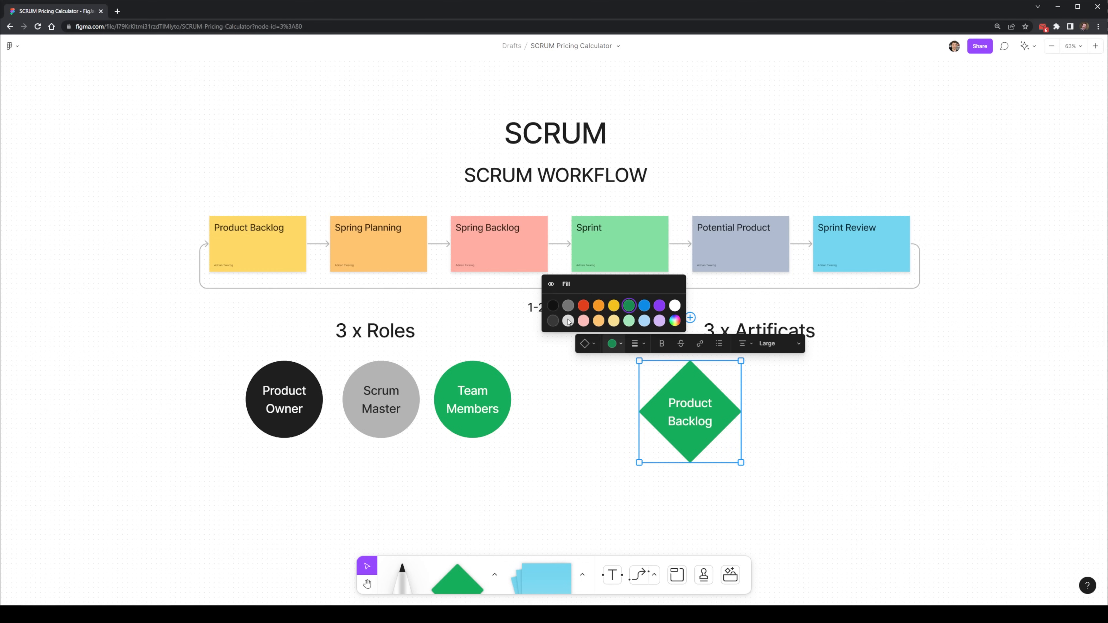
click(613, 305)
text(Spring Backlog)
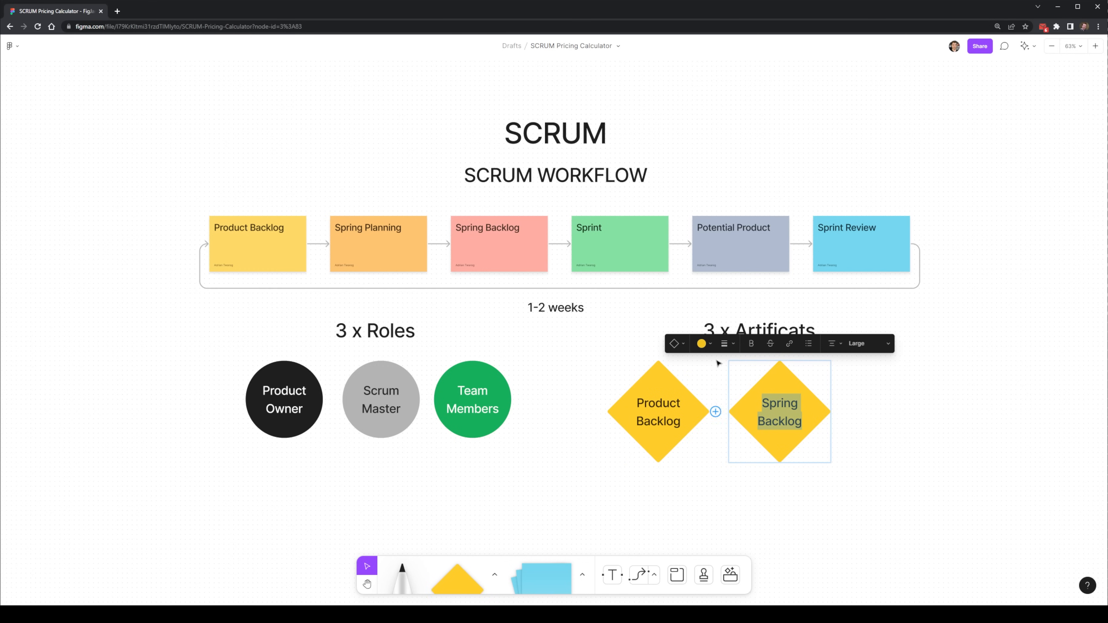
click(701, 343)
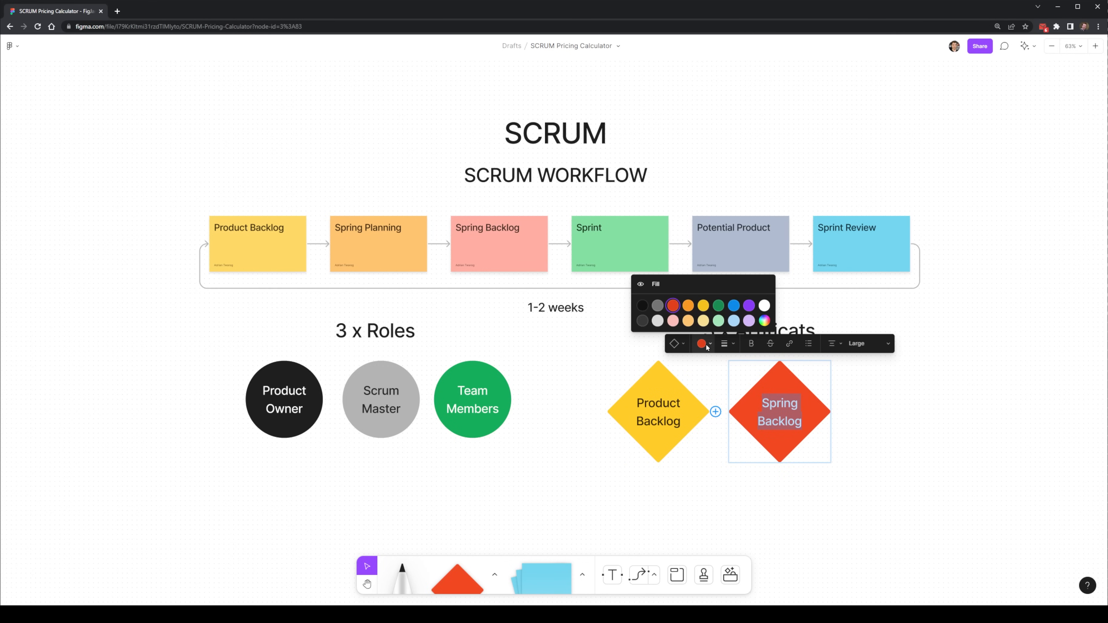
click(673, 320)
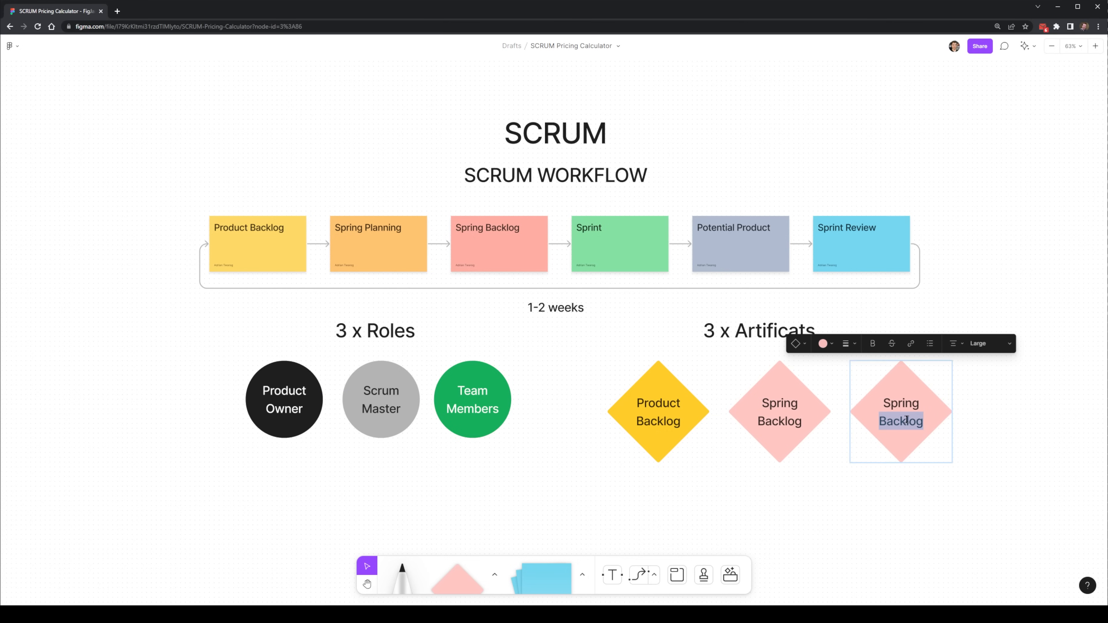
Label the third diamond Burndown and deselect the artifacts and roles groups.
text(Burndown...)
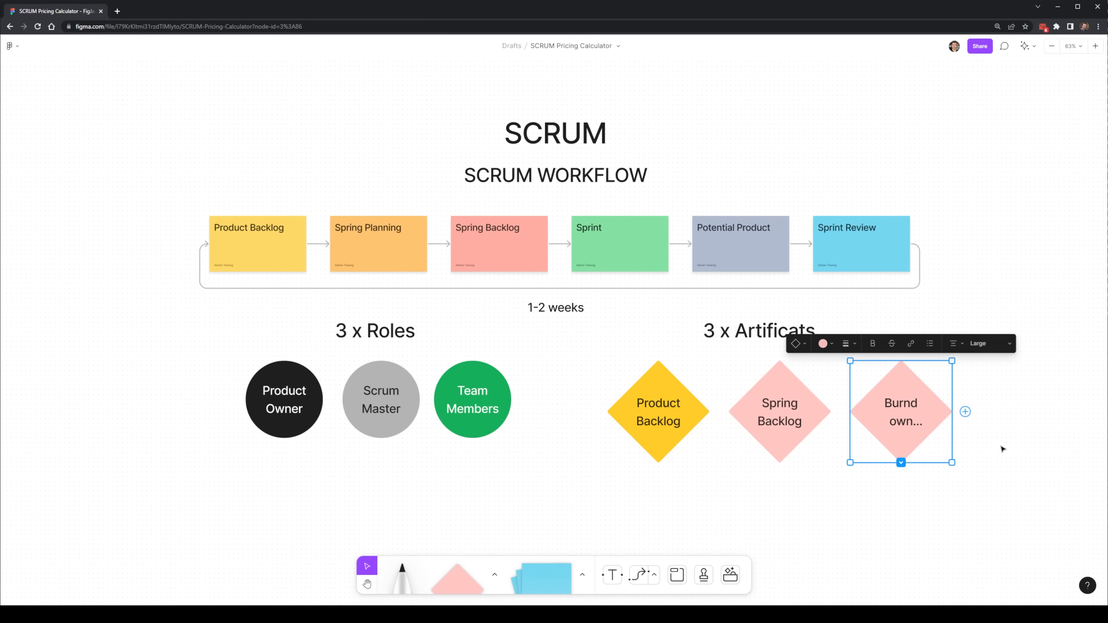
click(822, 343)
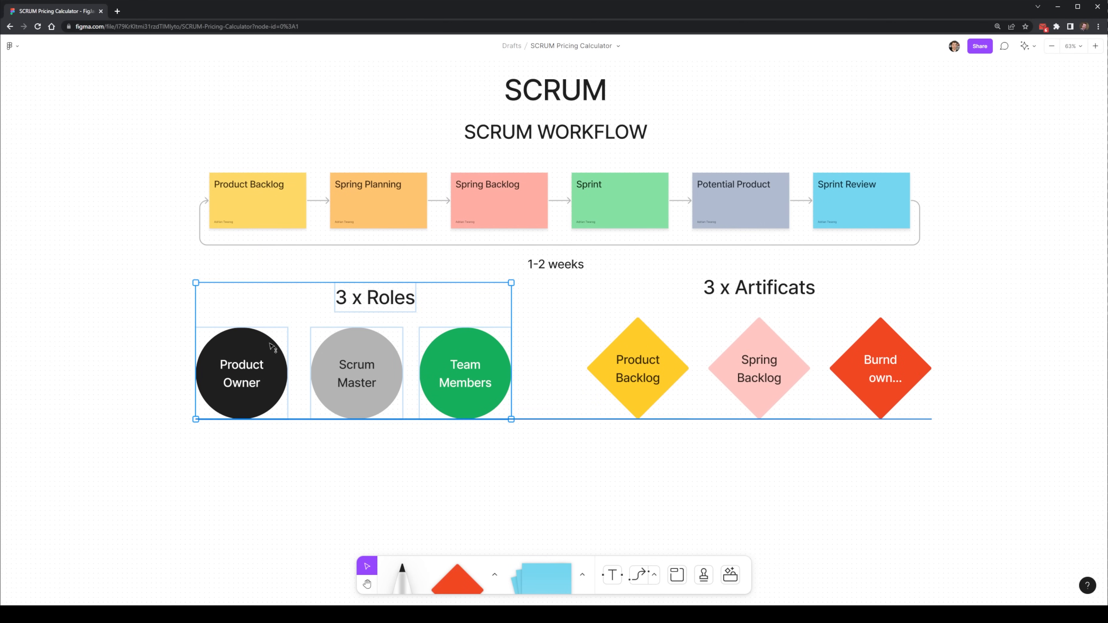
click(623, 432)
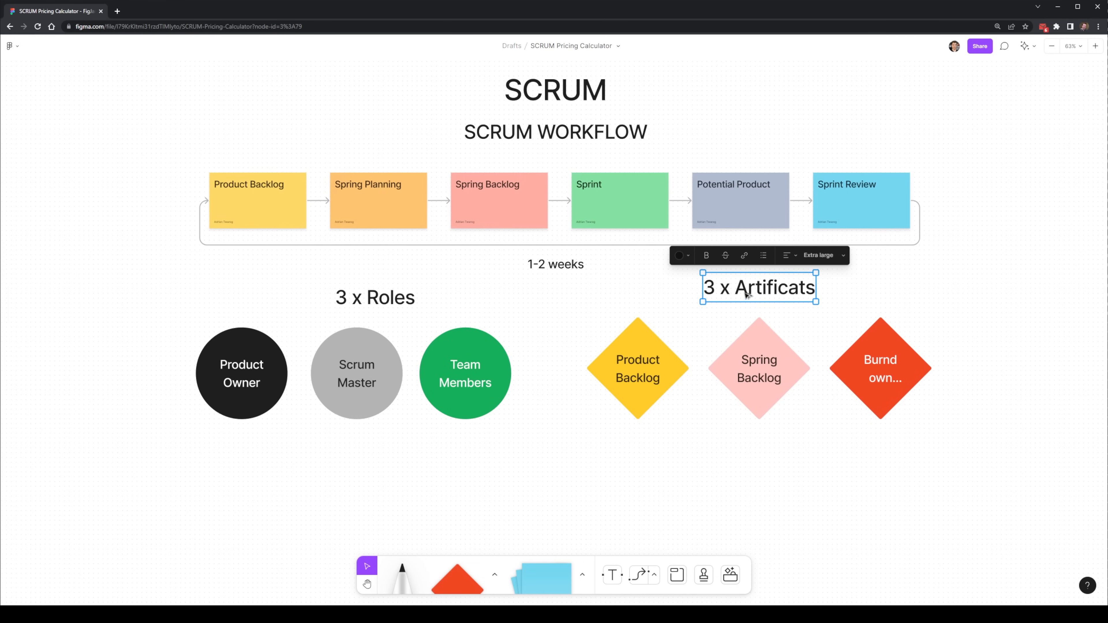
click(516, 459)
text(3 x Ceremonies)
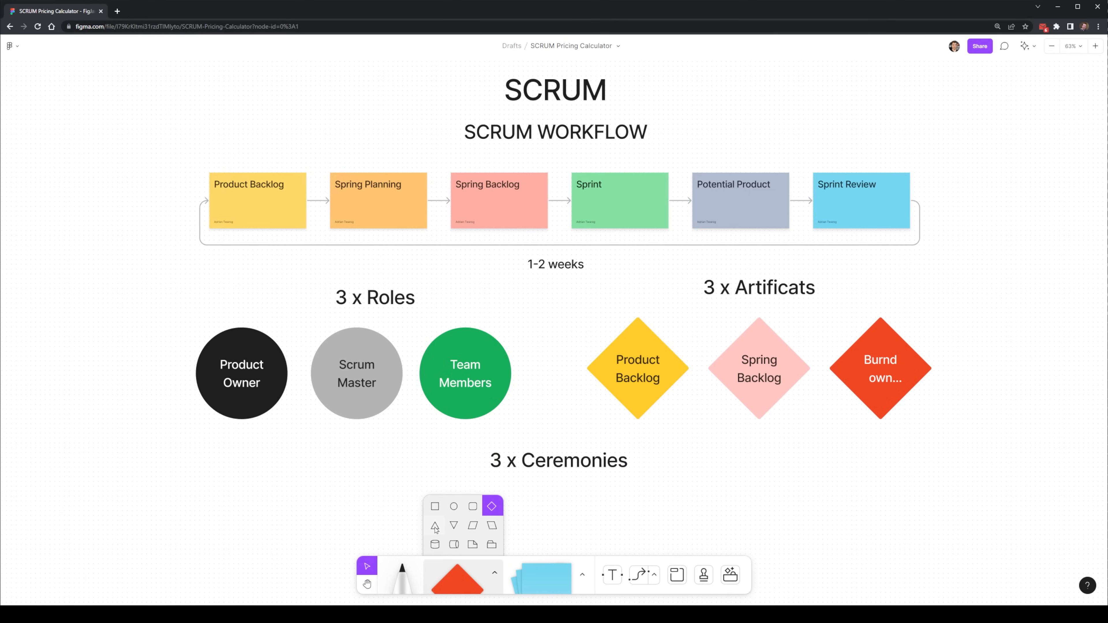
Add inverted triangles Spring Planning, blue Daily Scrum and light-blue Sprint Review.
click(453, 526)
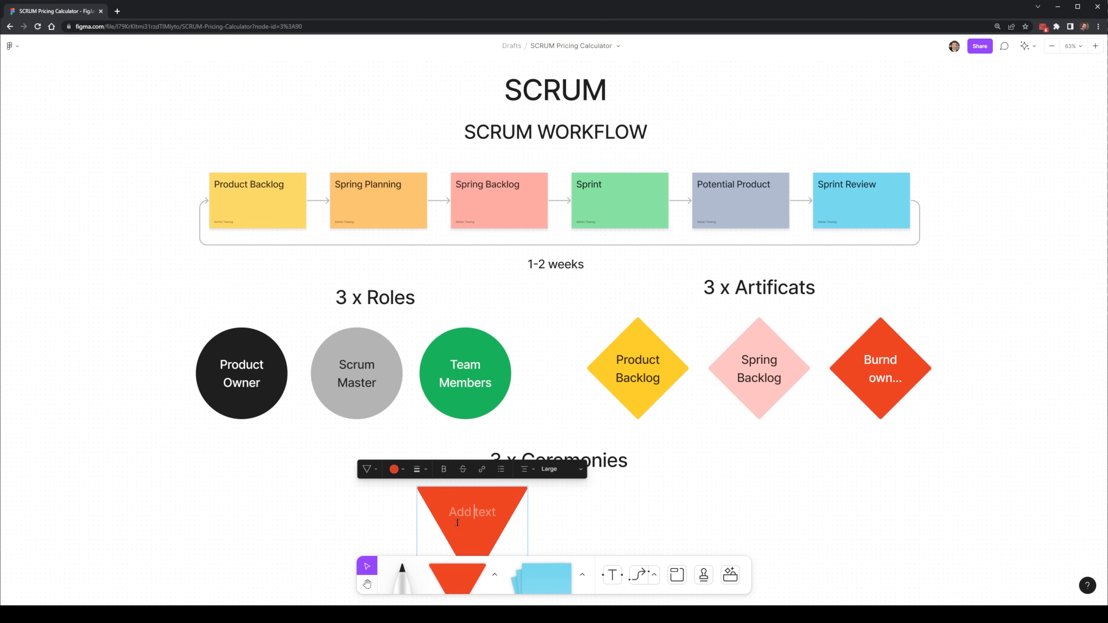
text(Spring Planning)
text(Daily Scrum)
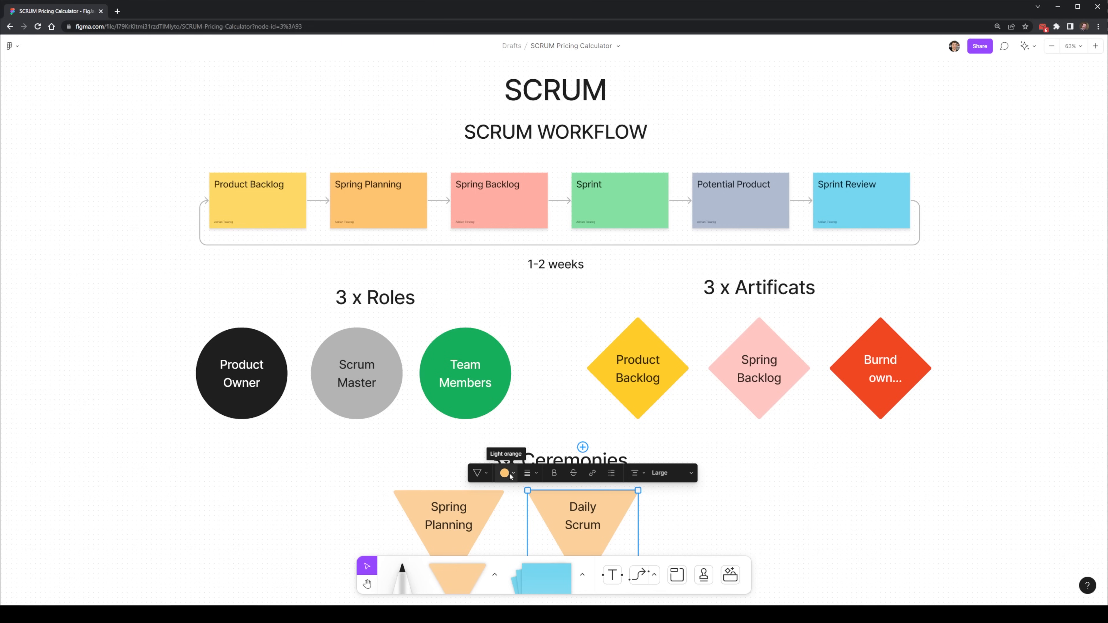
mouse_move(604, 510)
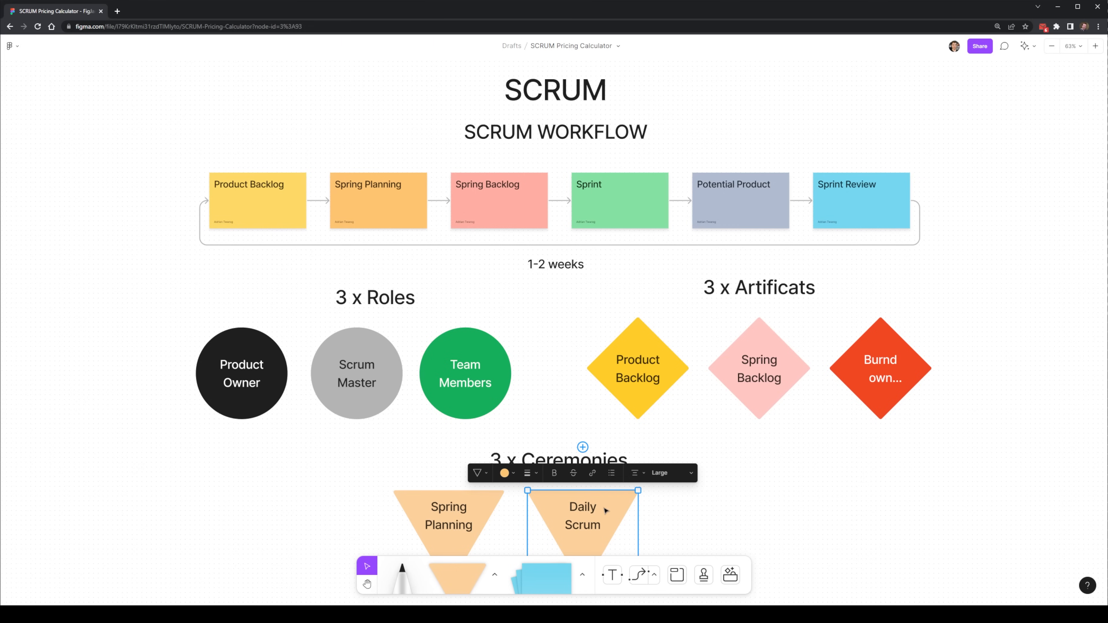
click(502, 472)
text(Sprint Review)
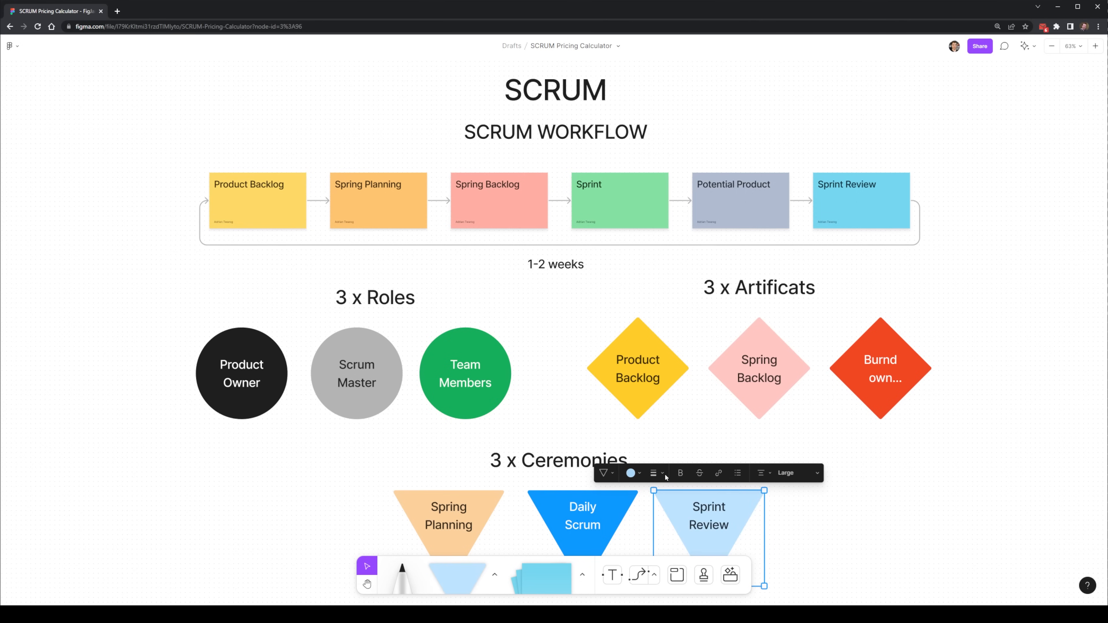
click(563, 515)
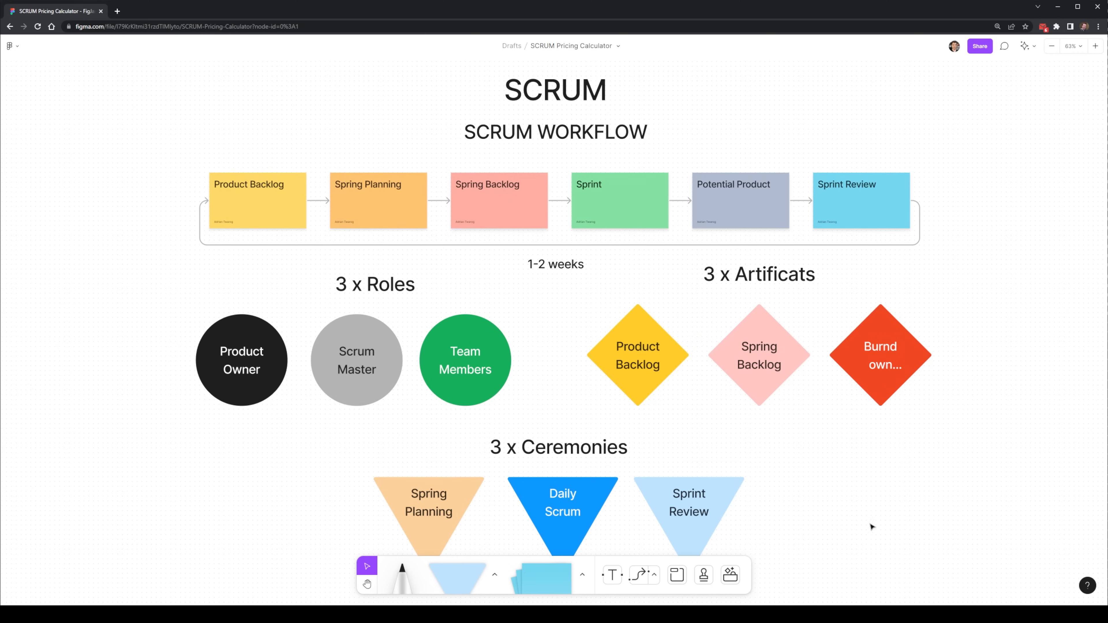
mouse_move(865, 548)
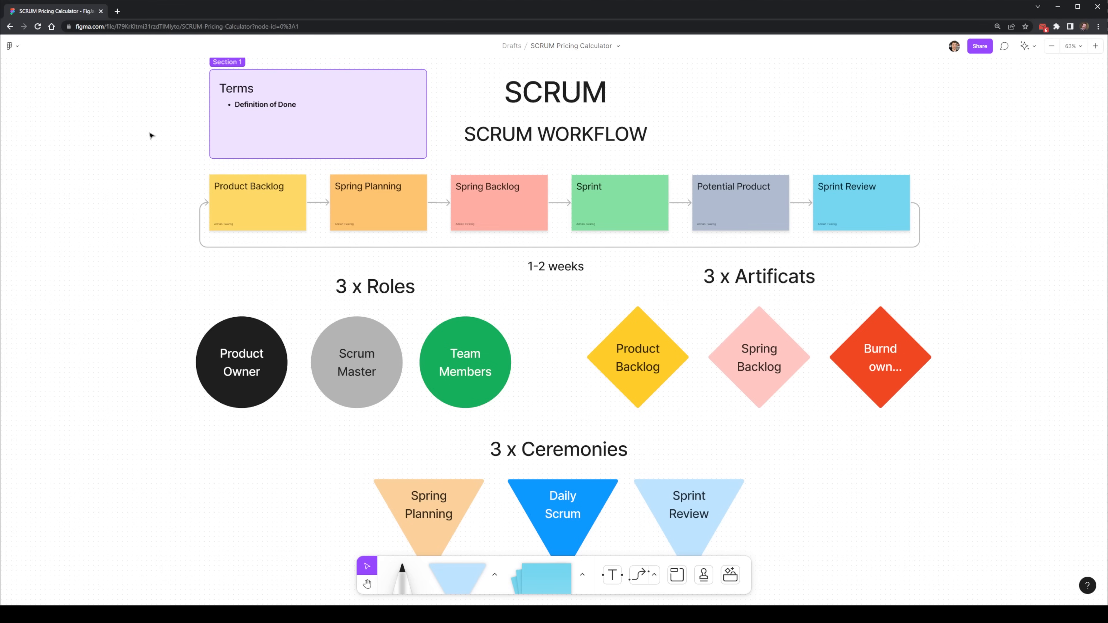
List Traditioan Waterfall and further terms in the section and rename it Terms.
double_click(265, 105)
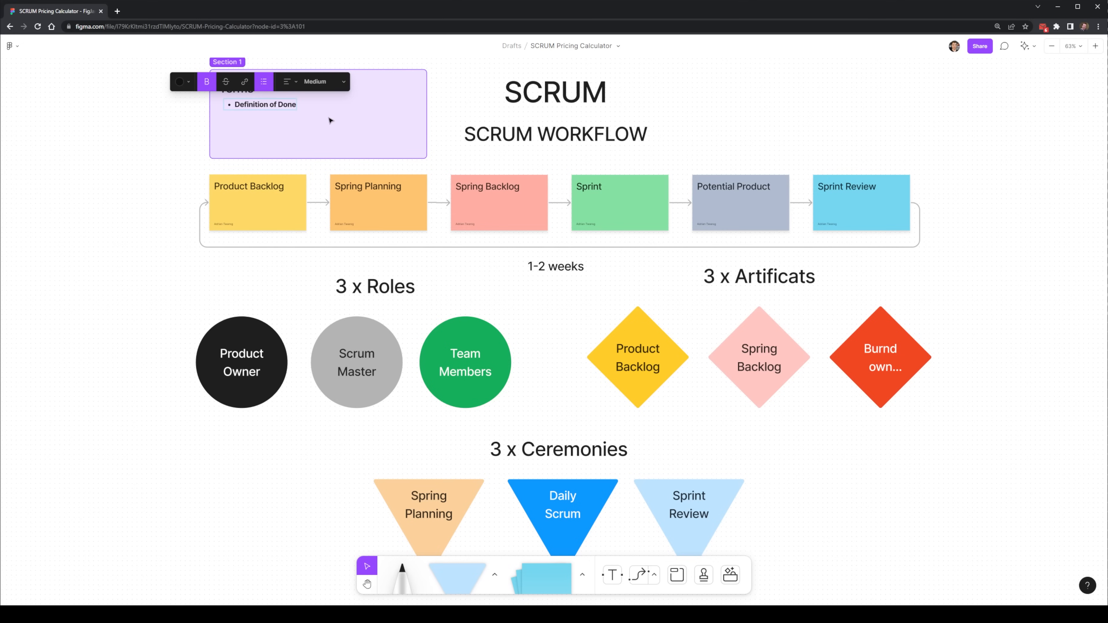
text(Traditioan Waterfall)
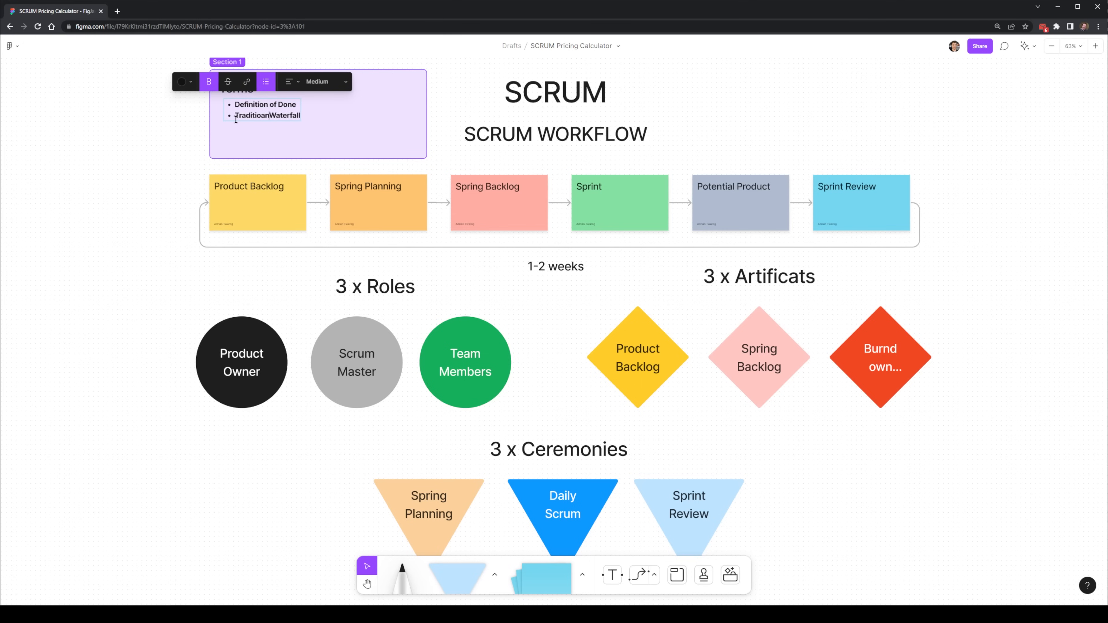
click(154, 120)
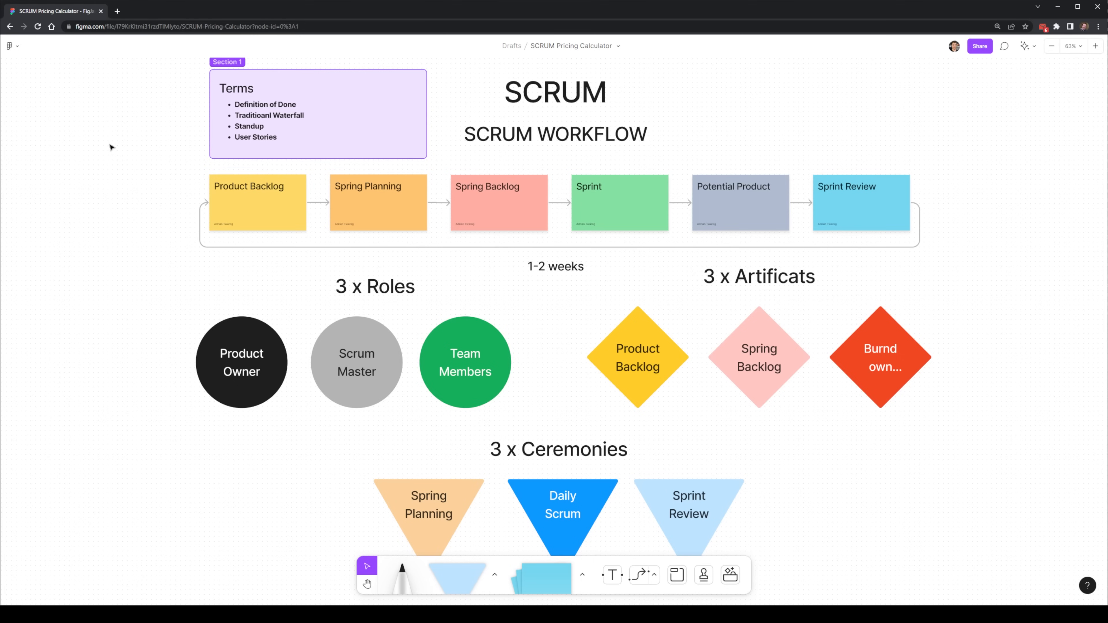
click(317, 113)
text(Terms)
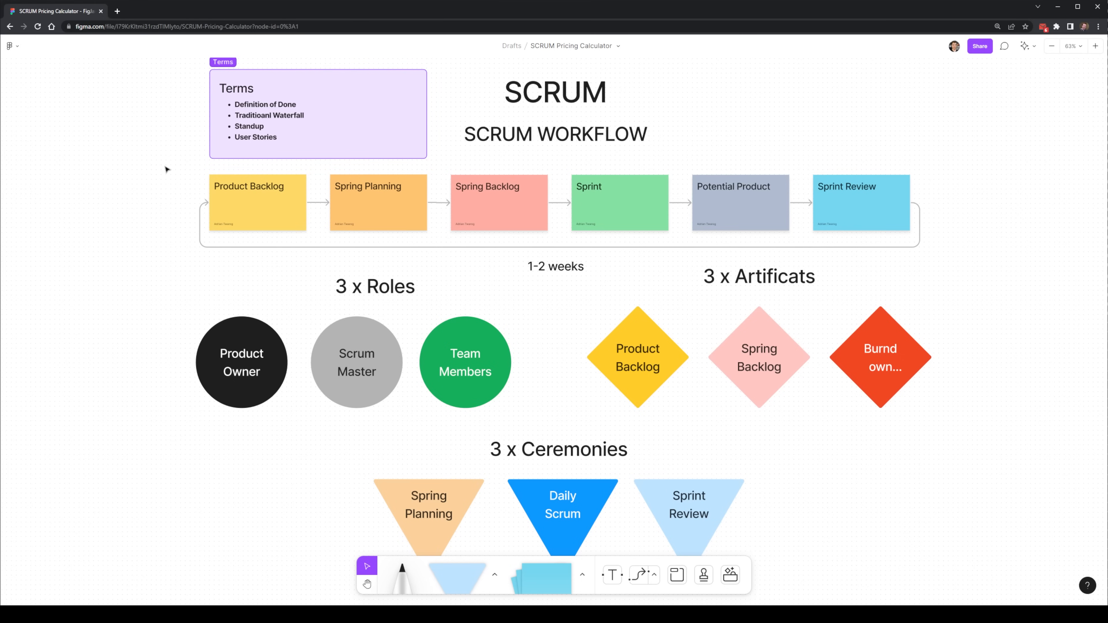
Build the Planning, Building, Testing, Release staircase of connected shapes under Traditional Waterfall.
scroll(down, 3)
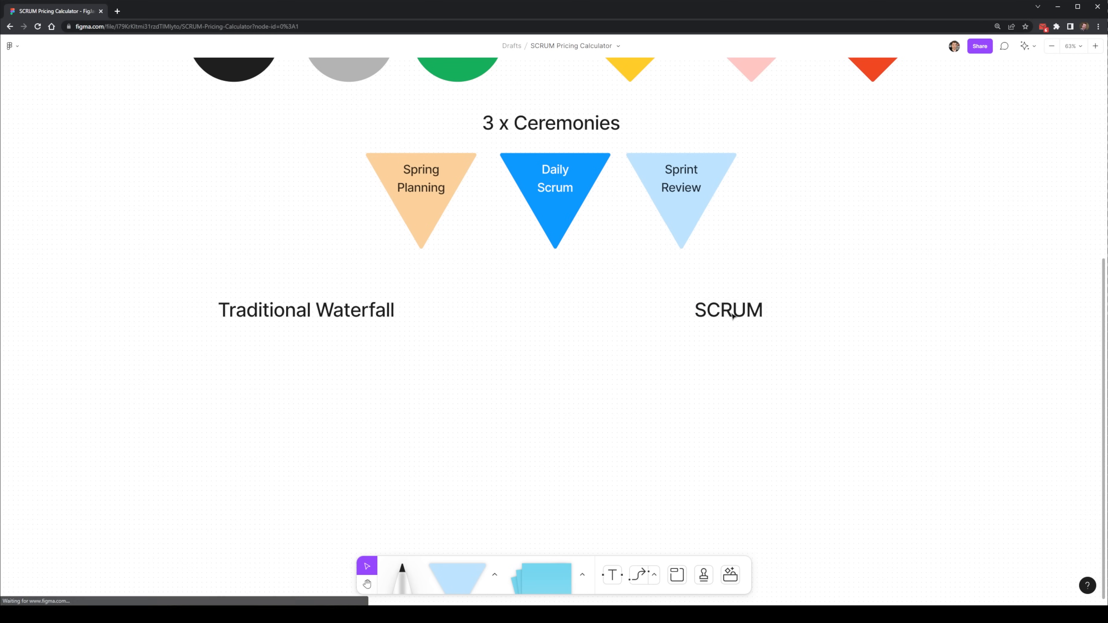
click(458, 574)
text(Planning)
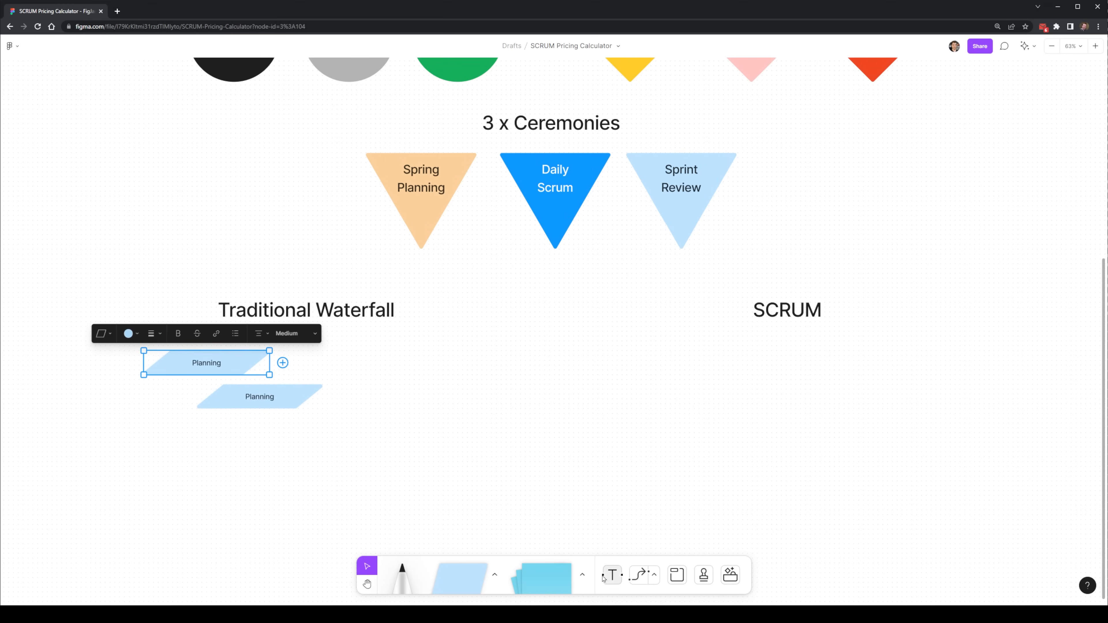
click(251, 396)
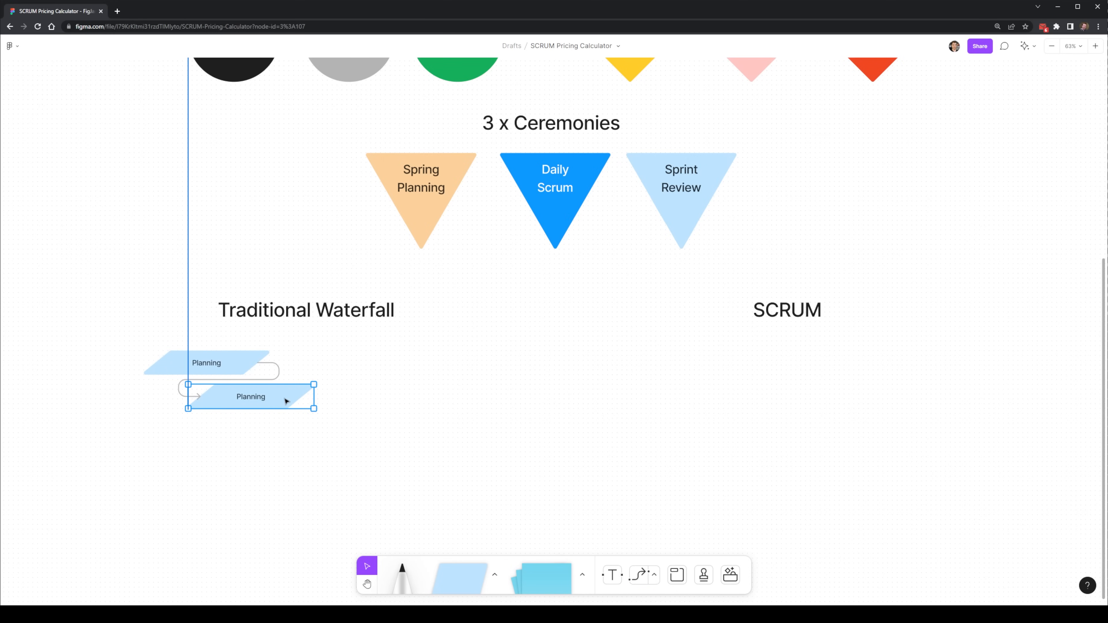
double_click(250, 396)
text(Building)
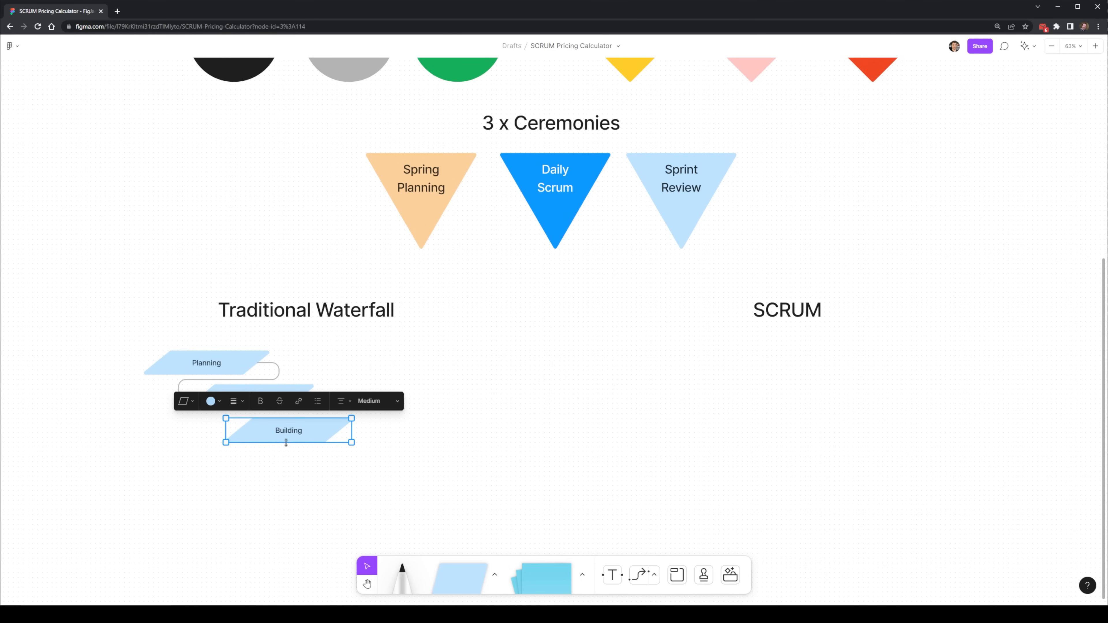
click(328, 479)
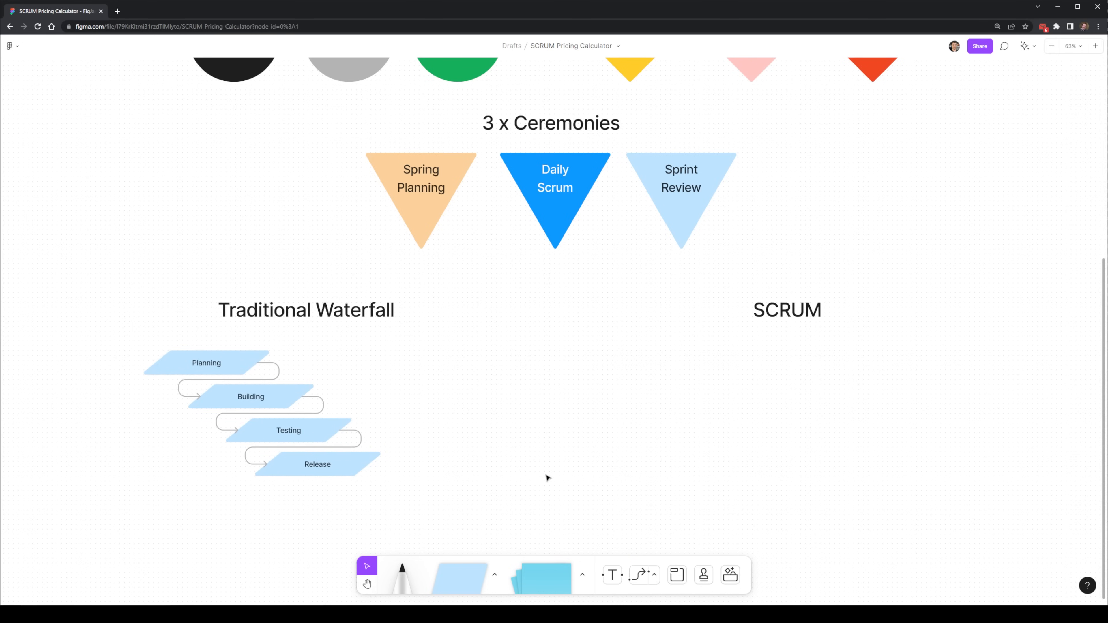
click(288, 396)
text(3-6 months)
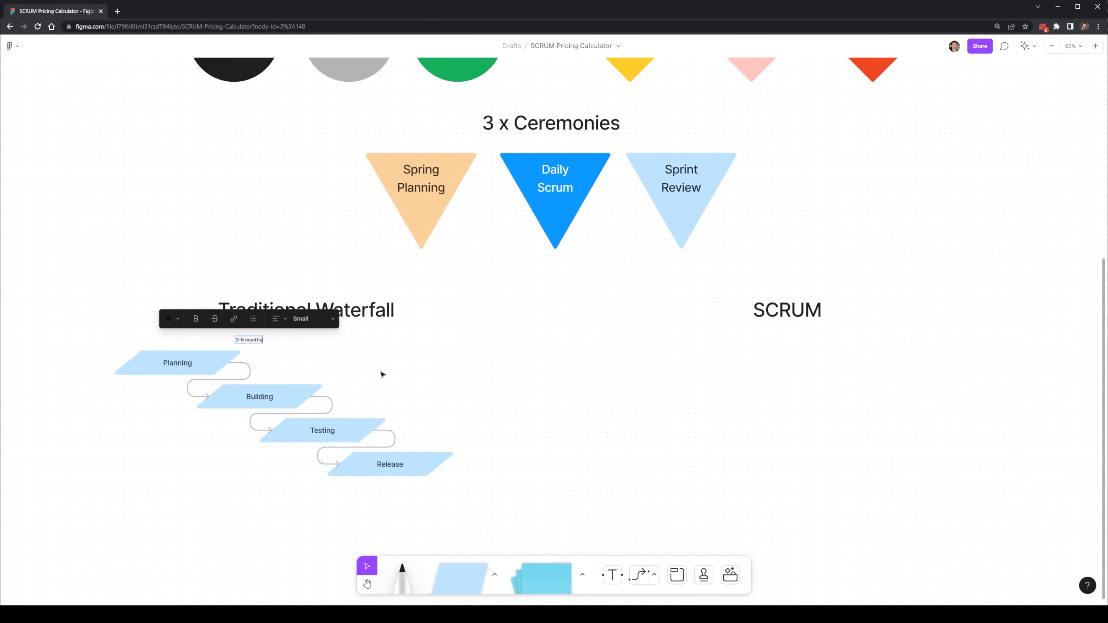
Set the 3-6 months duration label to a larger text size and place the timeframe labels.
click(302, 318)
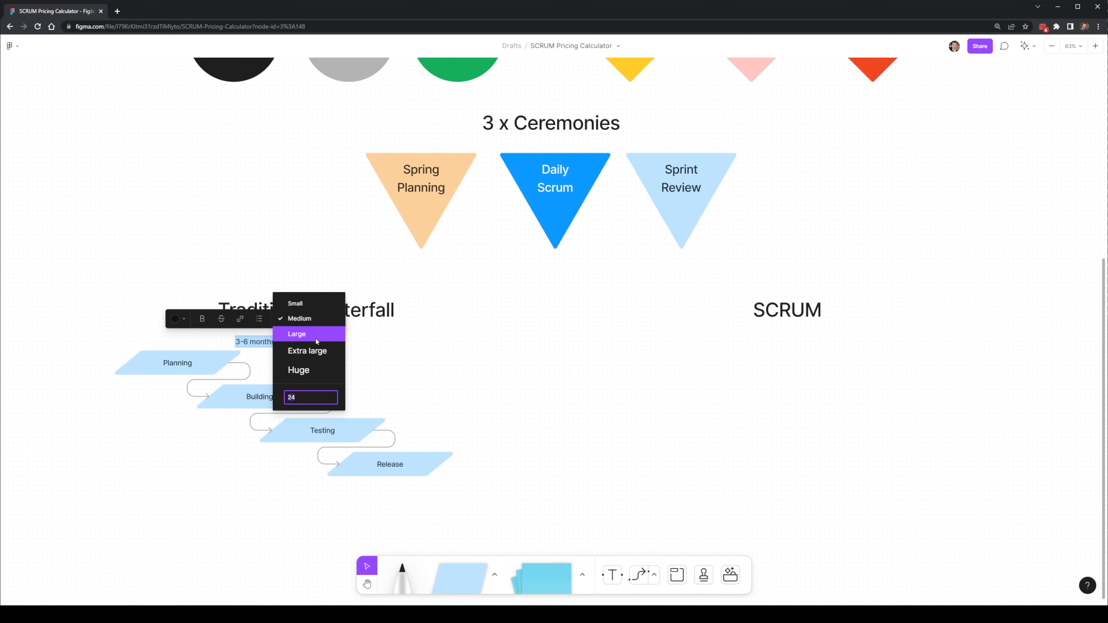
click(297, 334)
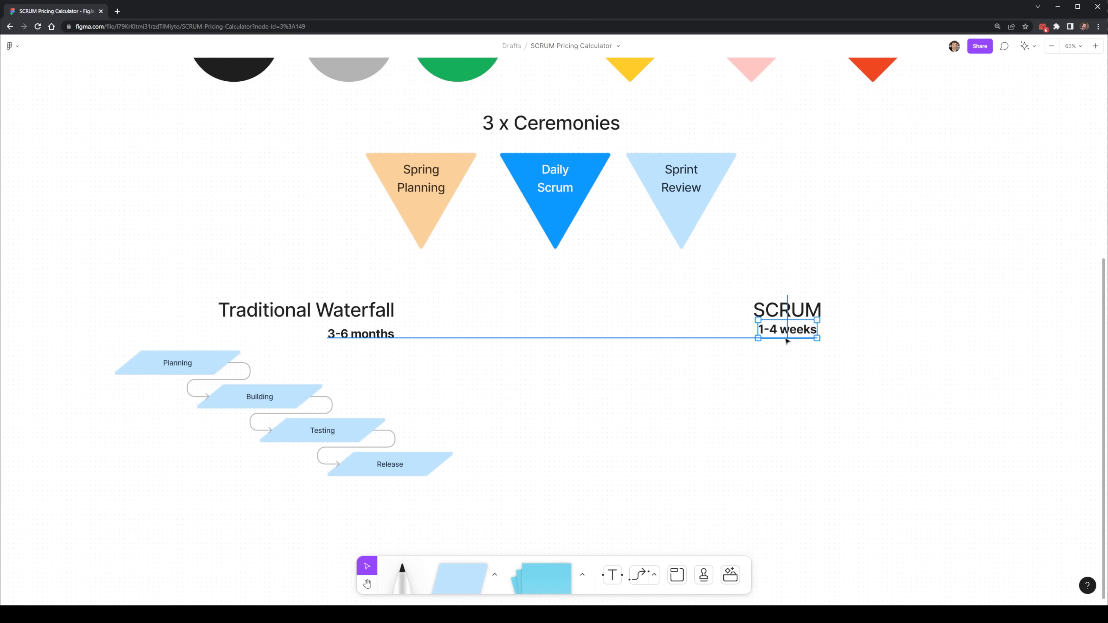
click(520, 468)
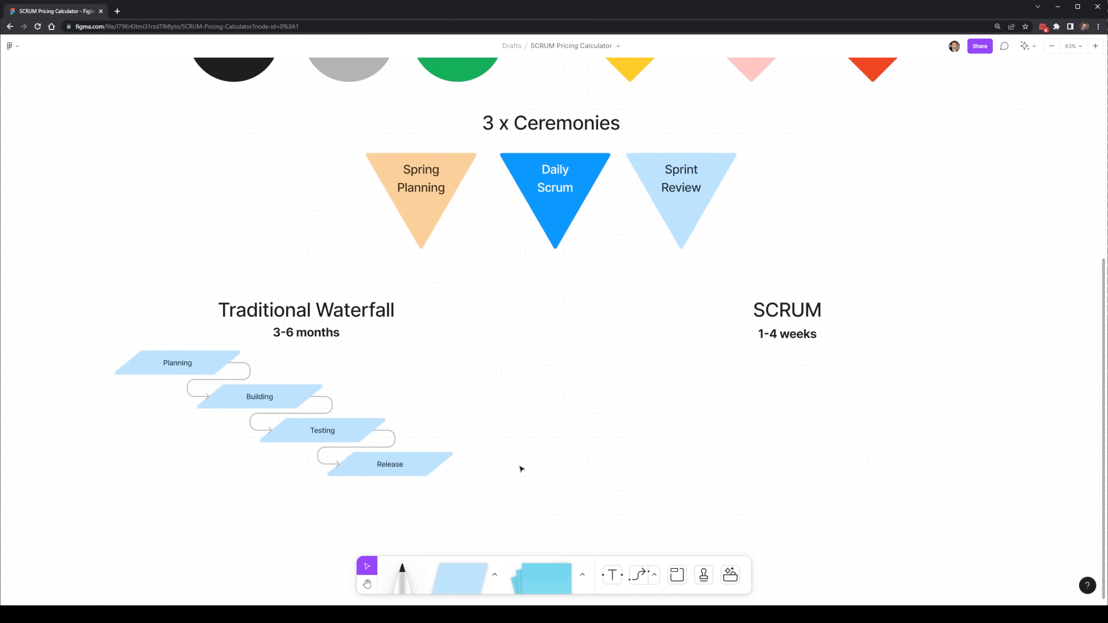
mouse_move(276, 408)
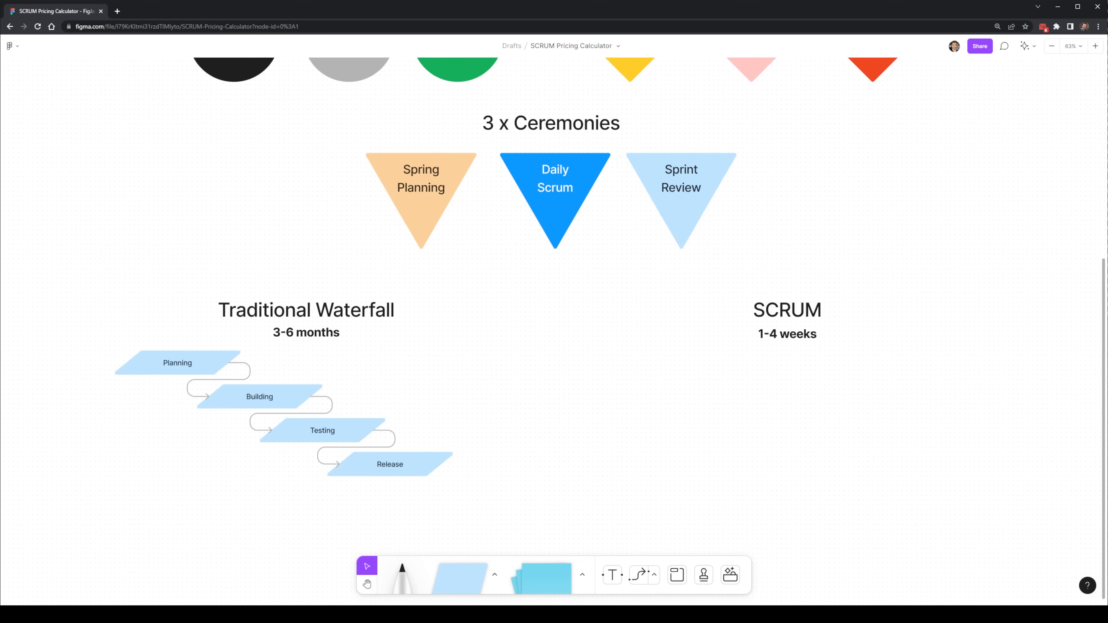
Copy the step flow under SCRUM in yellow, number the Sprint titles and add a micro-release label under Sprint 2.
click(586, 362)
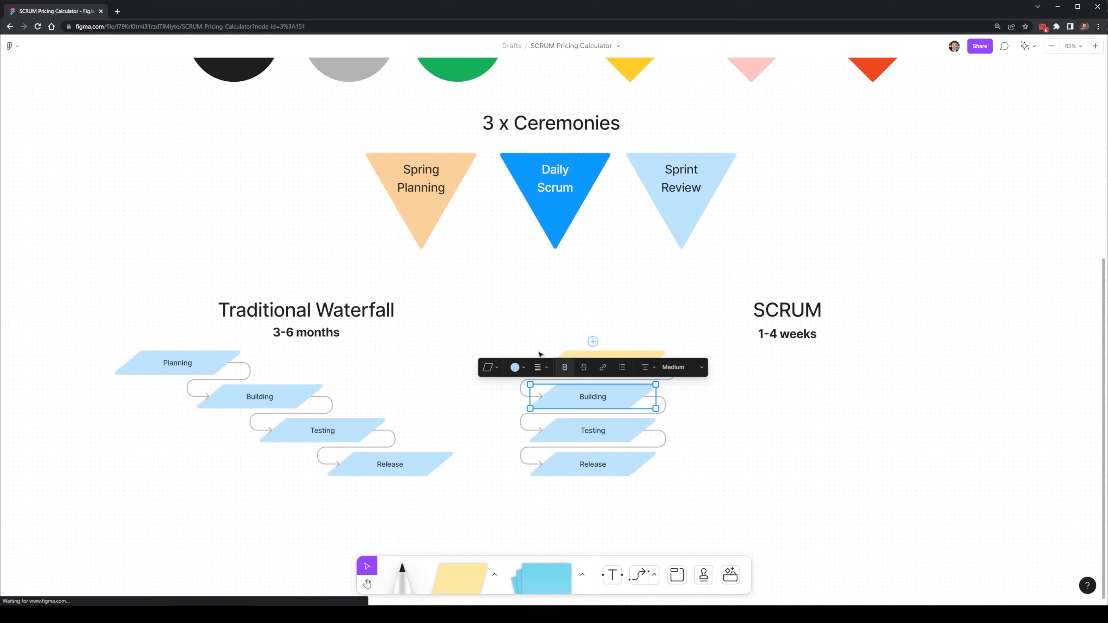
click(515, 367)
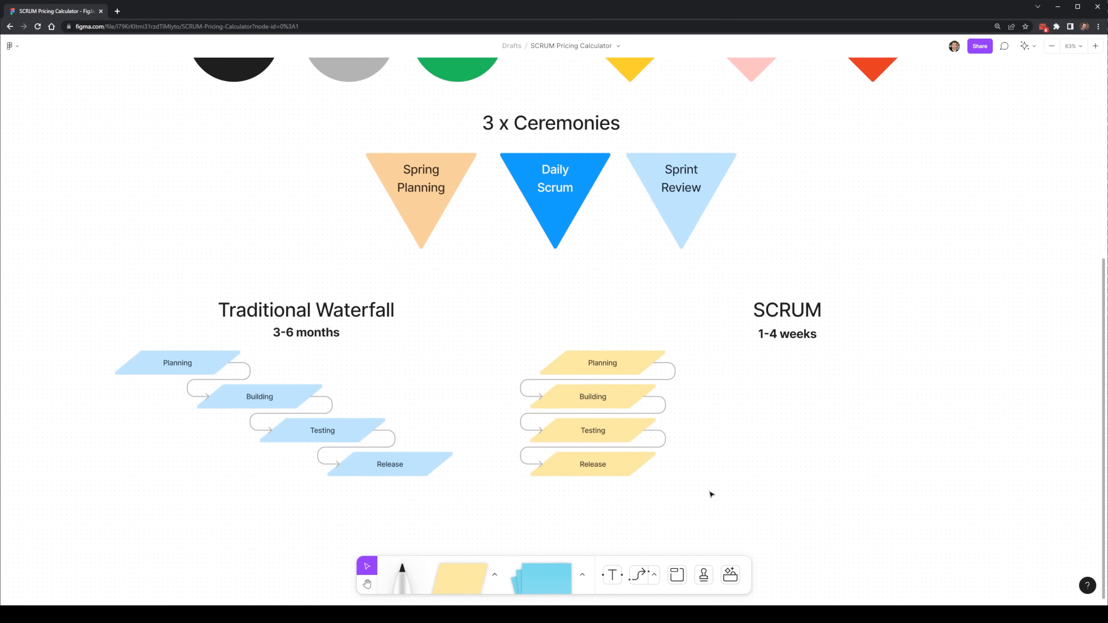
click(592, 464)
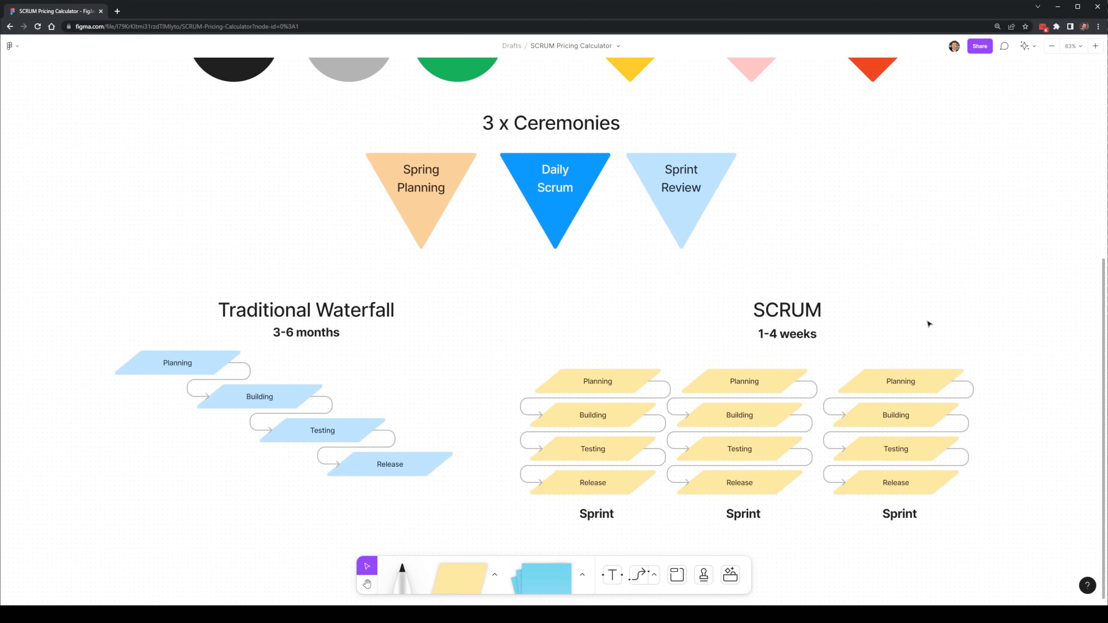
double_click(742, 513)
text( 2)
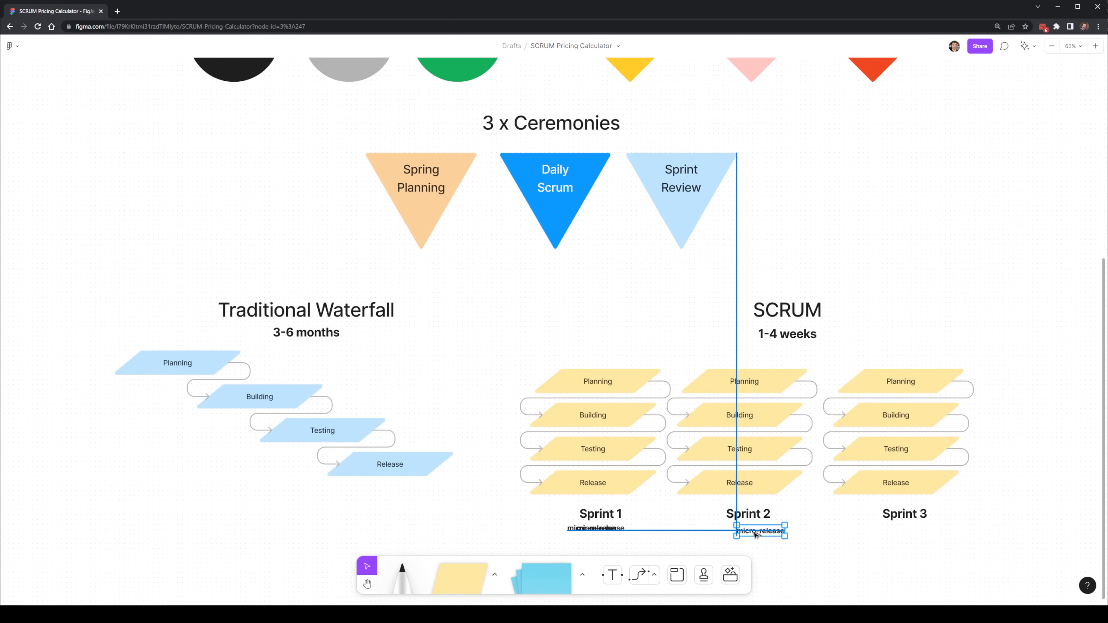
click(576, 539)
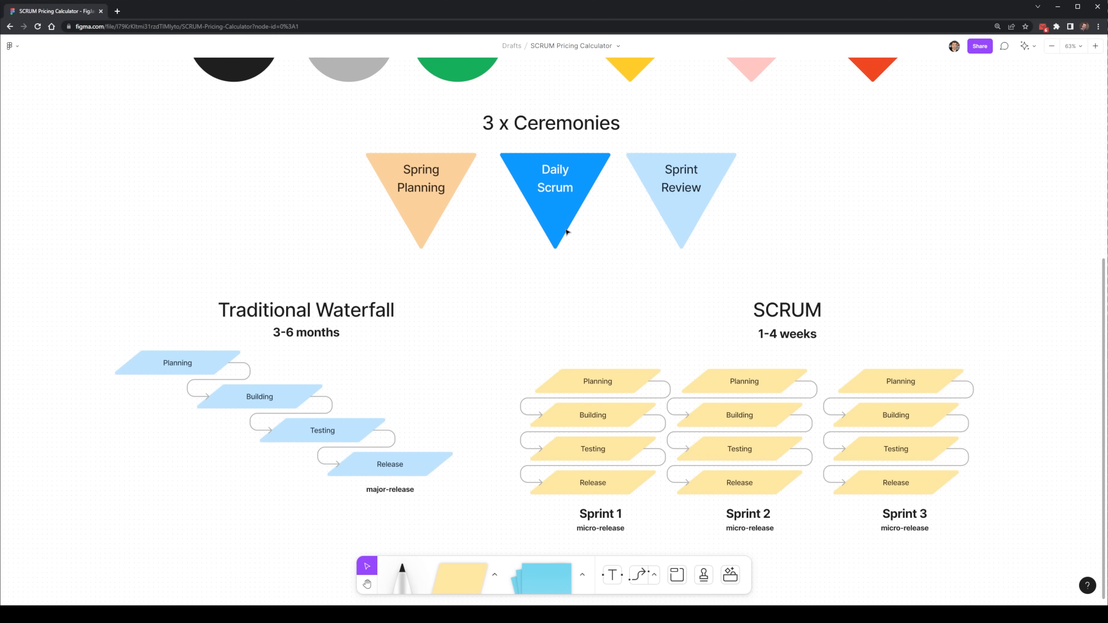
mouse_move(466, 384)
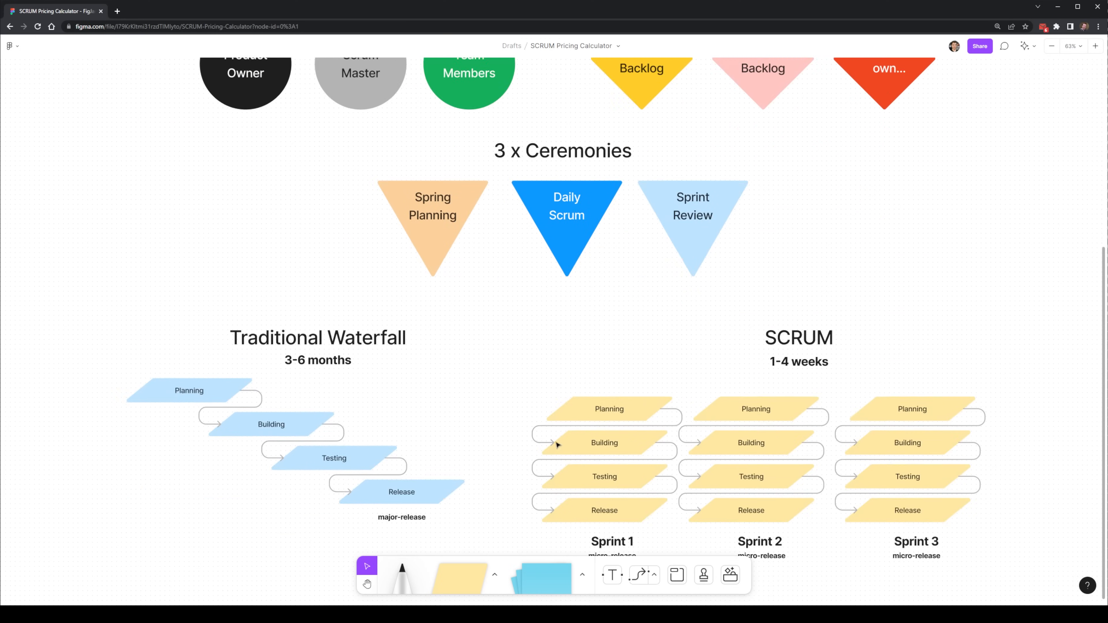
Draw a yellow triangle labelled Login Features under Product Backlog.
scroll(down, 3)
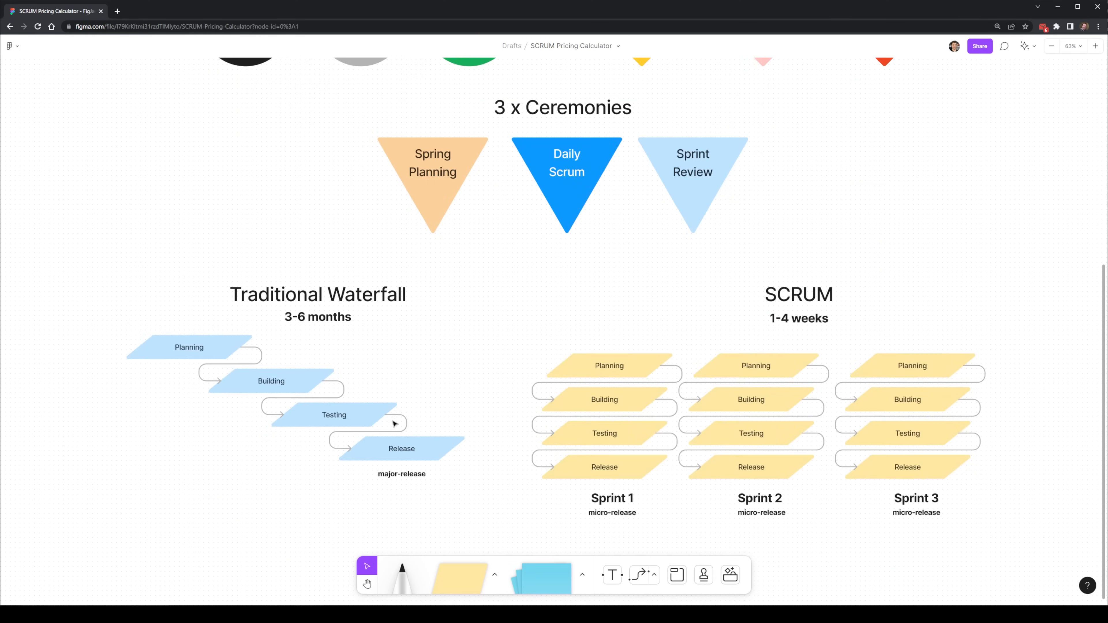
scroll(down, 3)
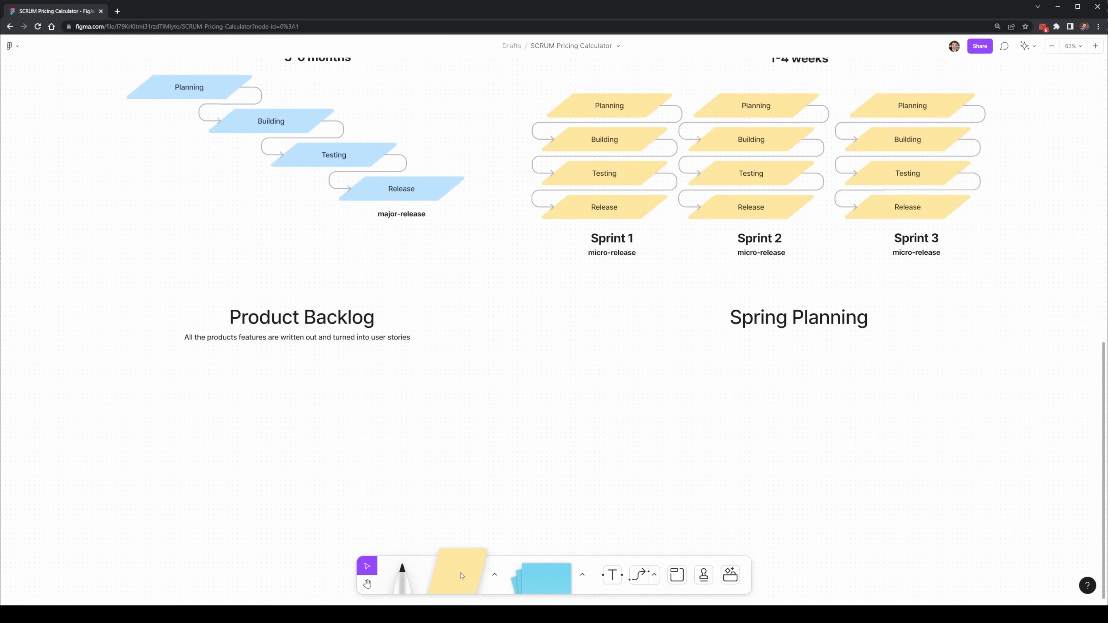
click(462, 575)
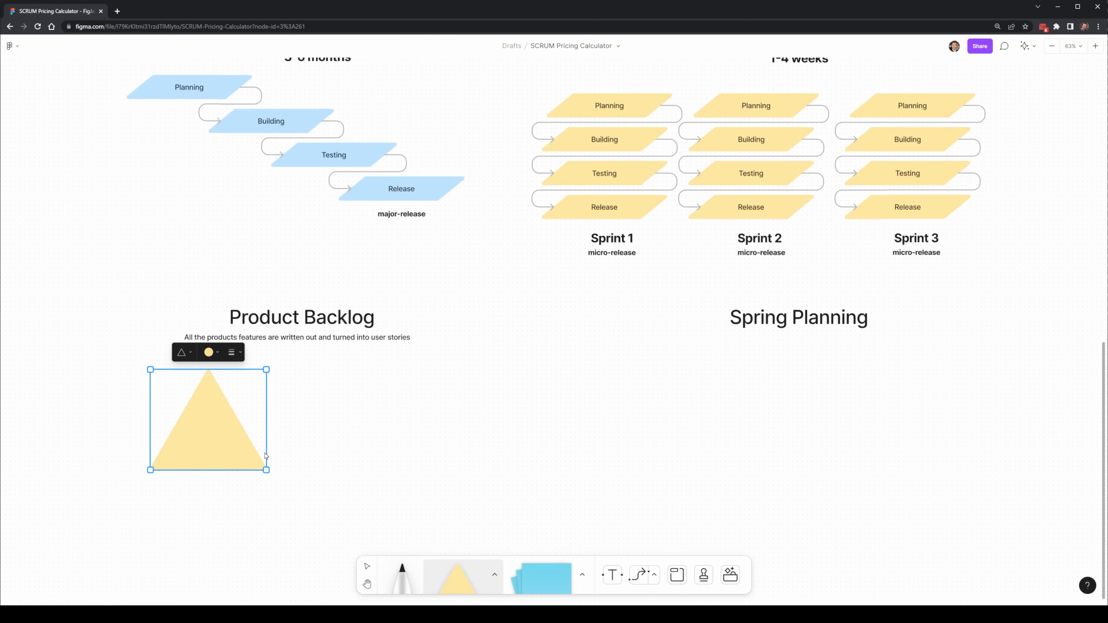
double_click(208, 424)
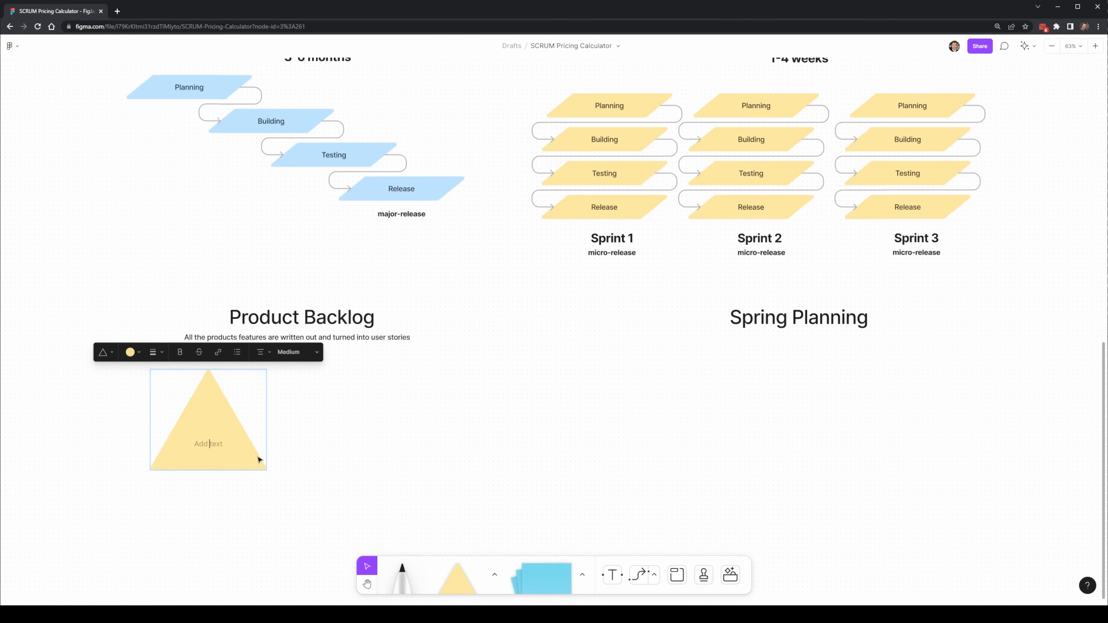
text(Login Features)
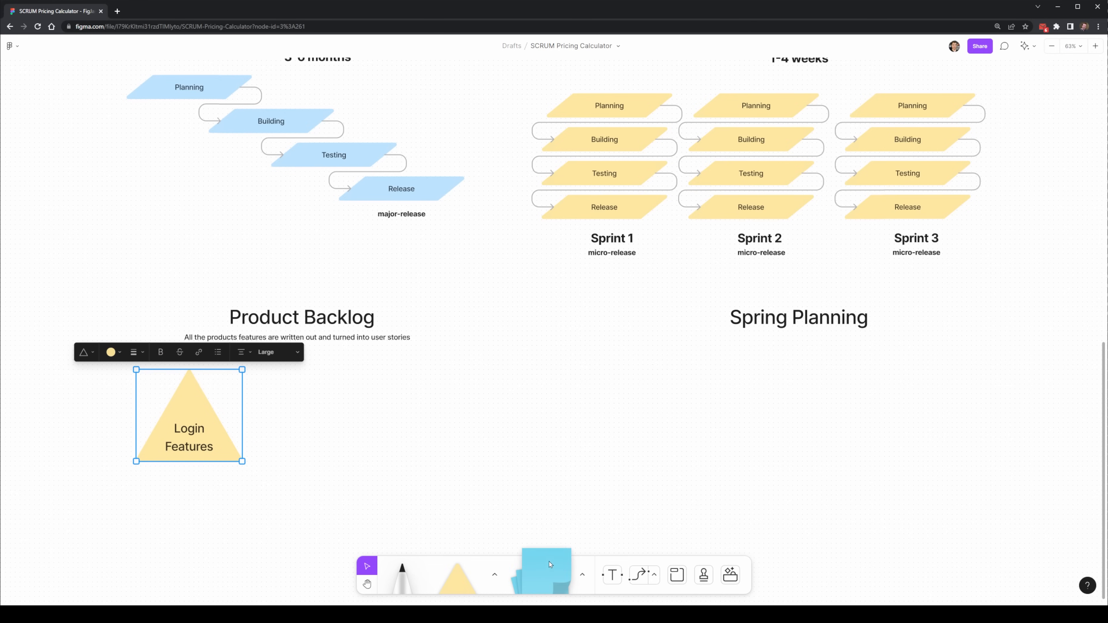
click(547, 573)
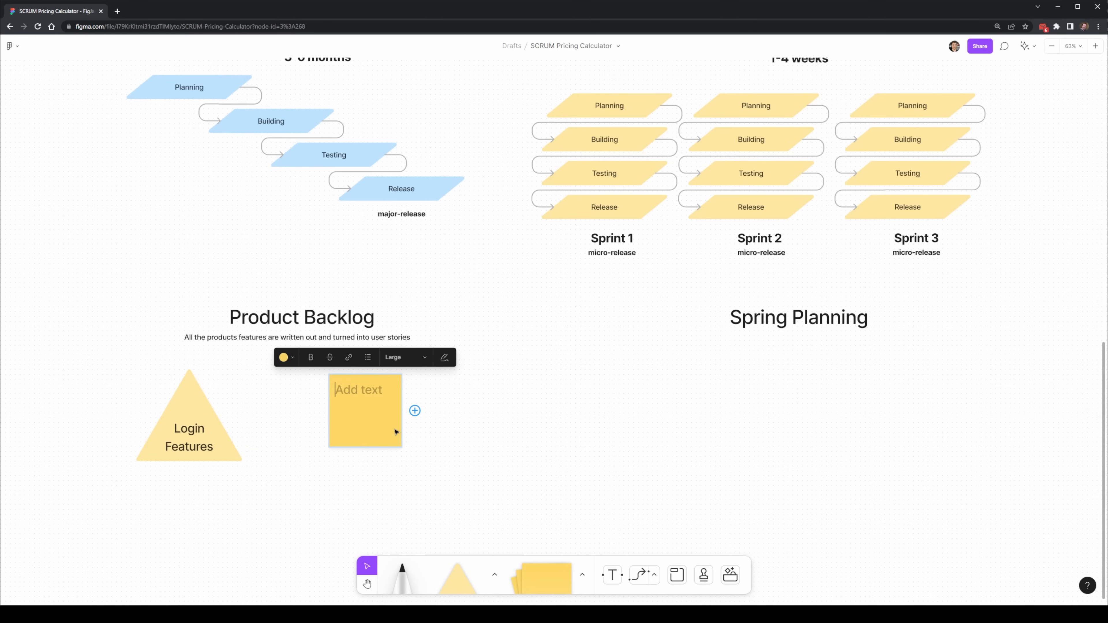
Write the first user story about the website backend in the sticky note.
click(403, 357)
text(A user ____)
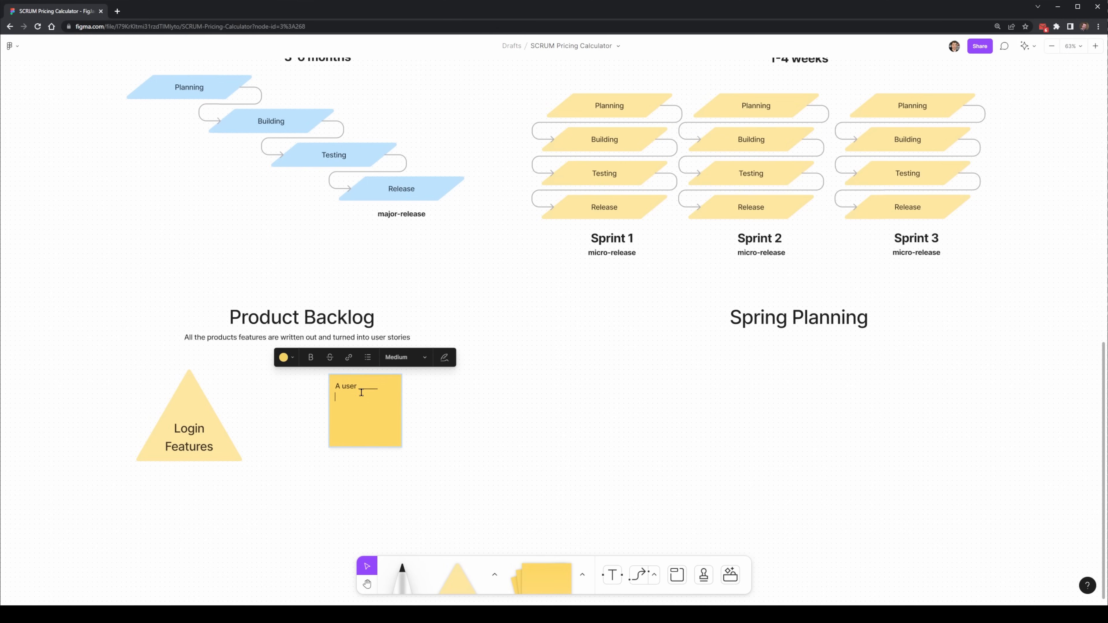
text(As a ___)
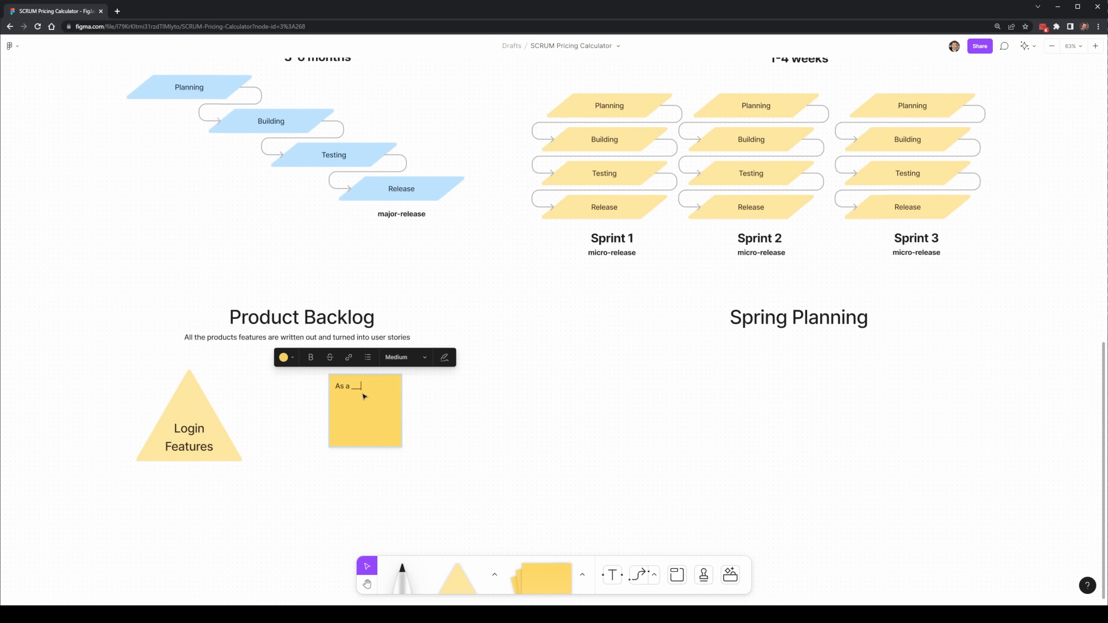
text(I need _____)
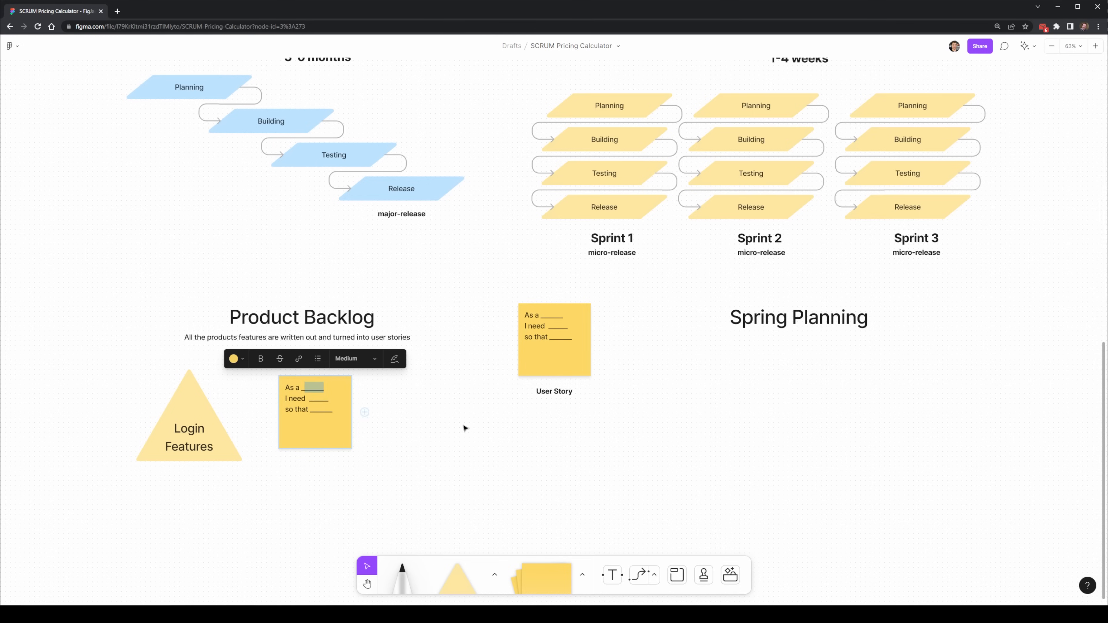
key(Backspace)
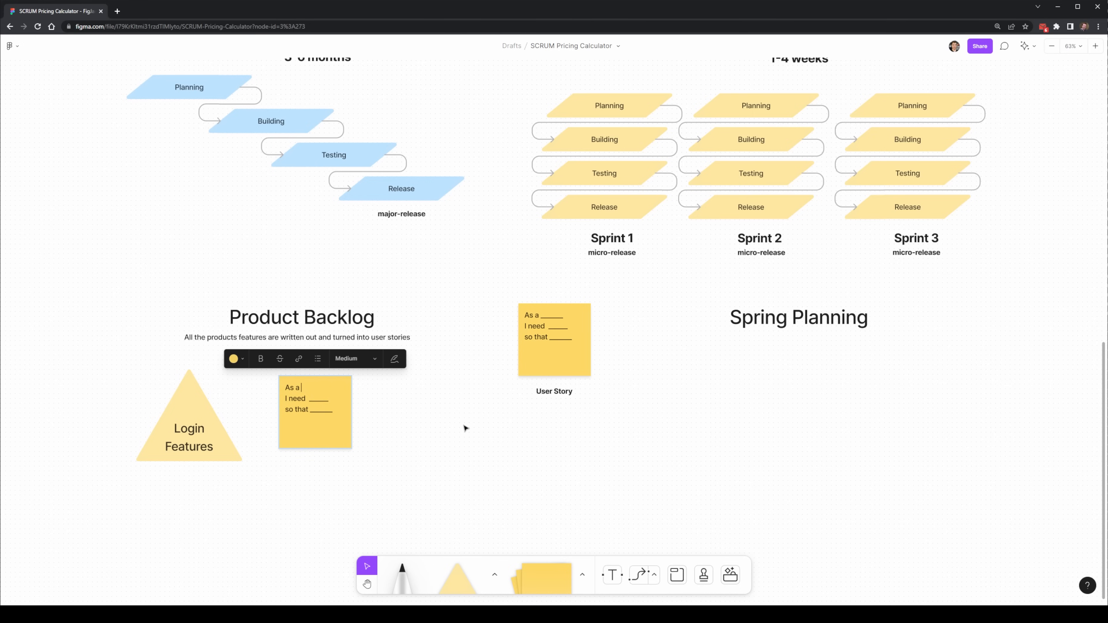
text(general user)
text(access t)
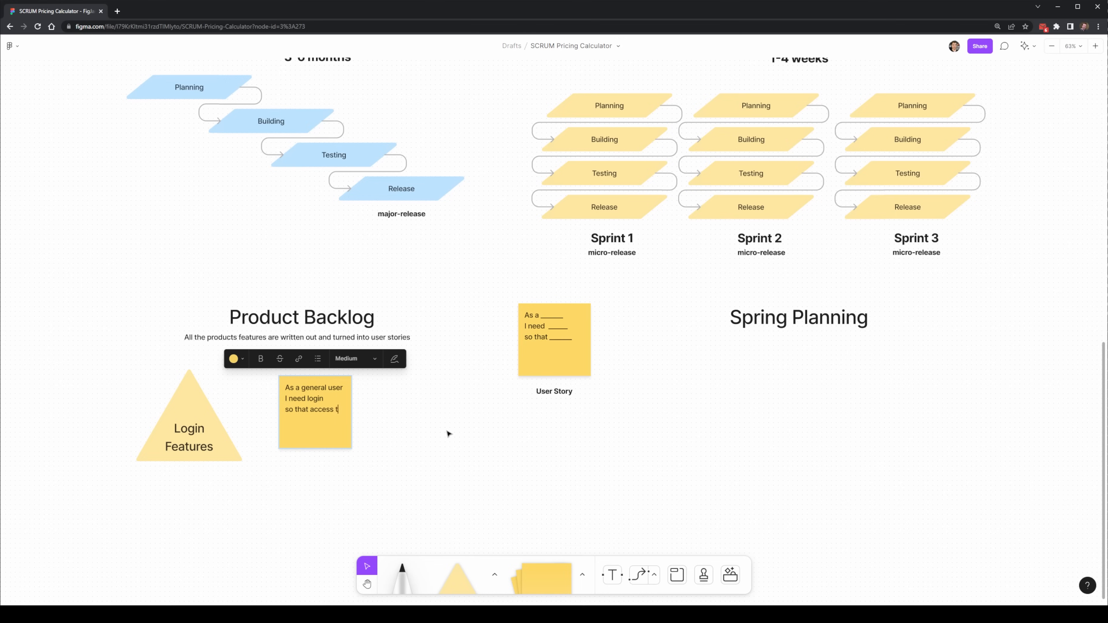
text(he website backend)
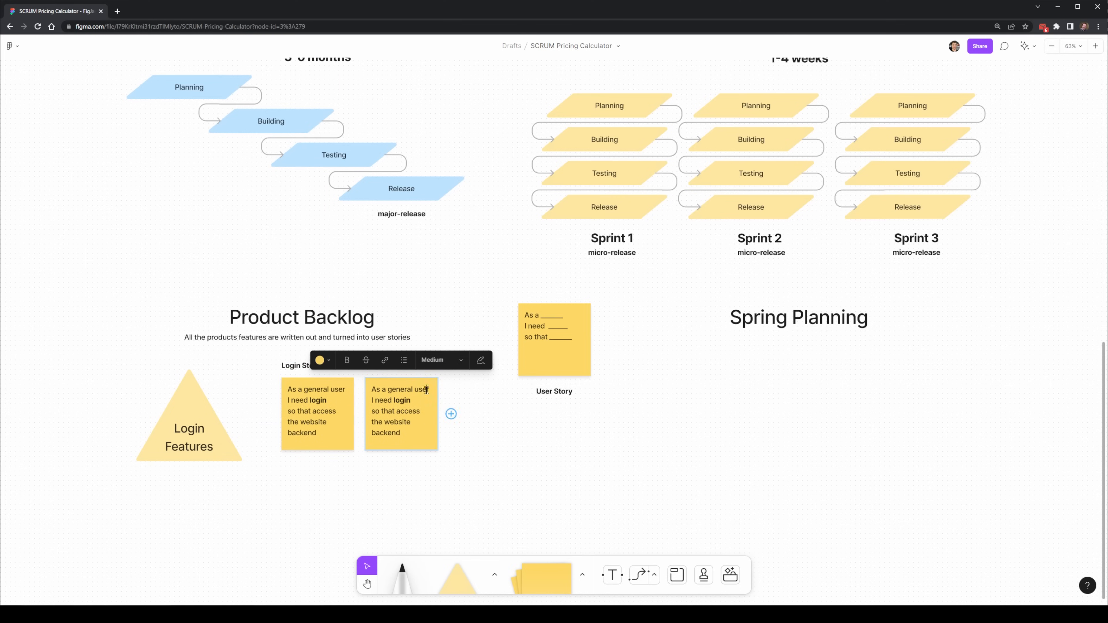
Write the reset-my-login story in the second sticky and title it Forget Password.
text(reset my password)
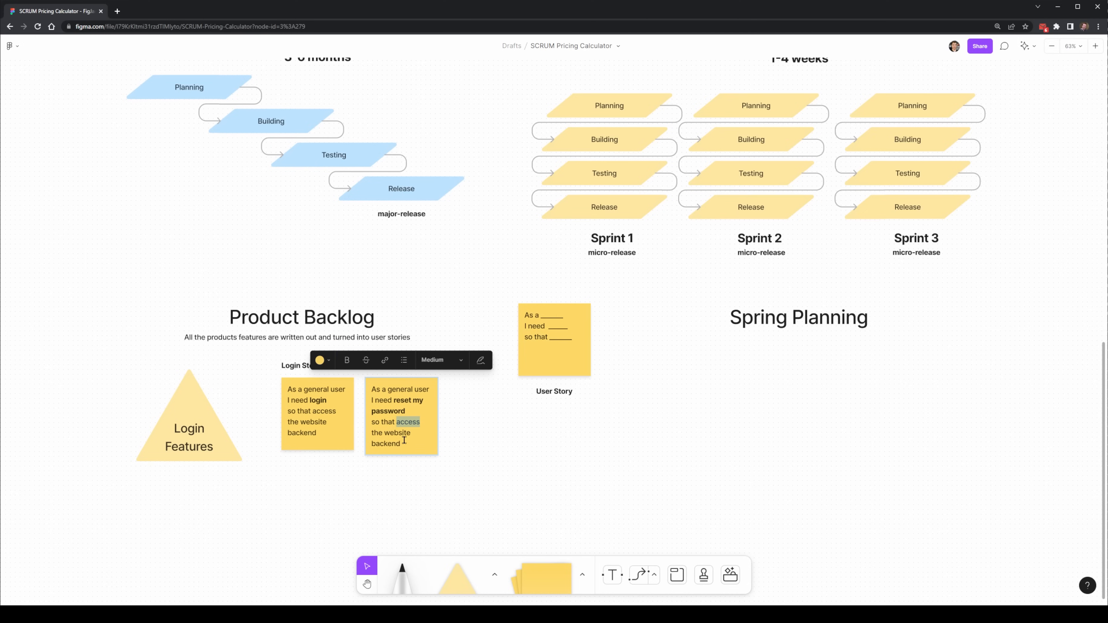
text(login)
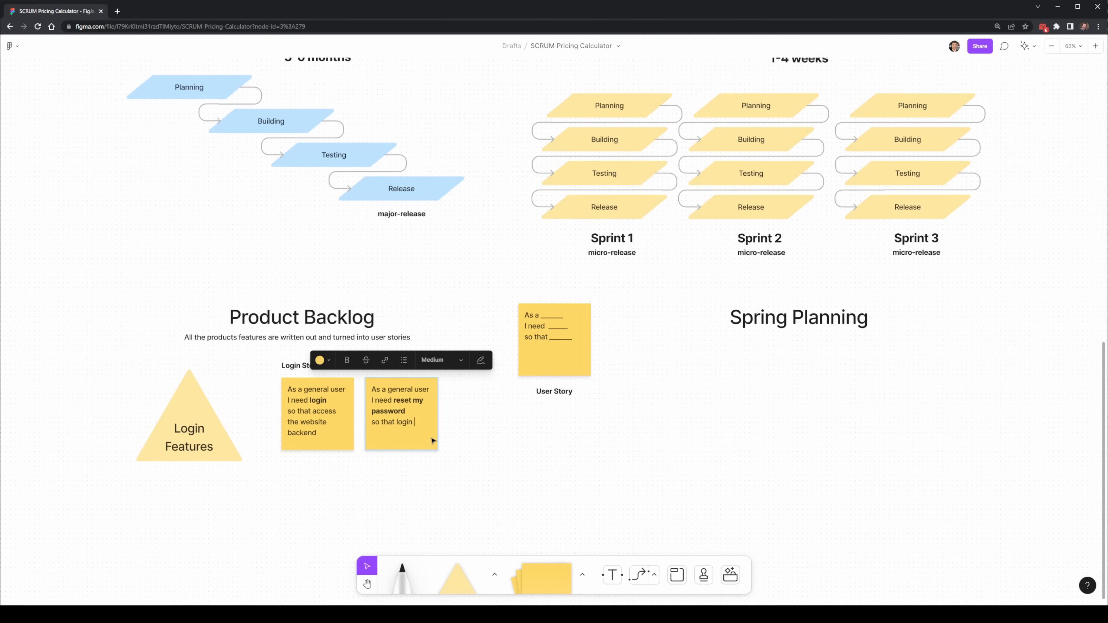
text(when I forget my credentials)
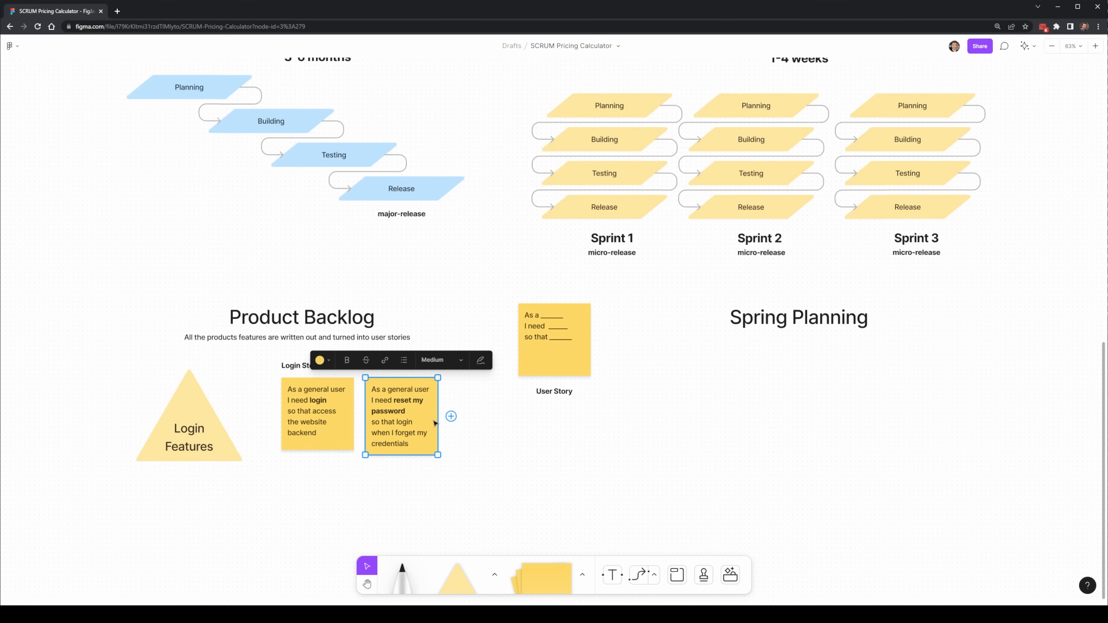
double_click(384, 365)
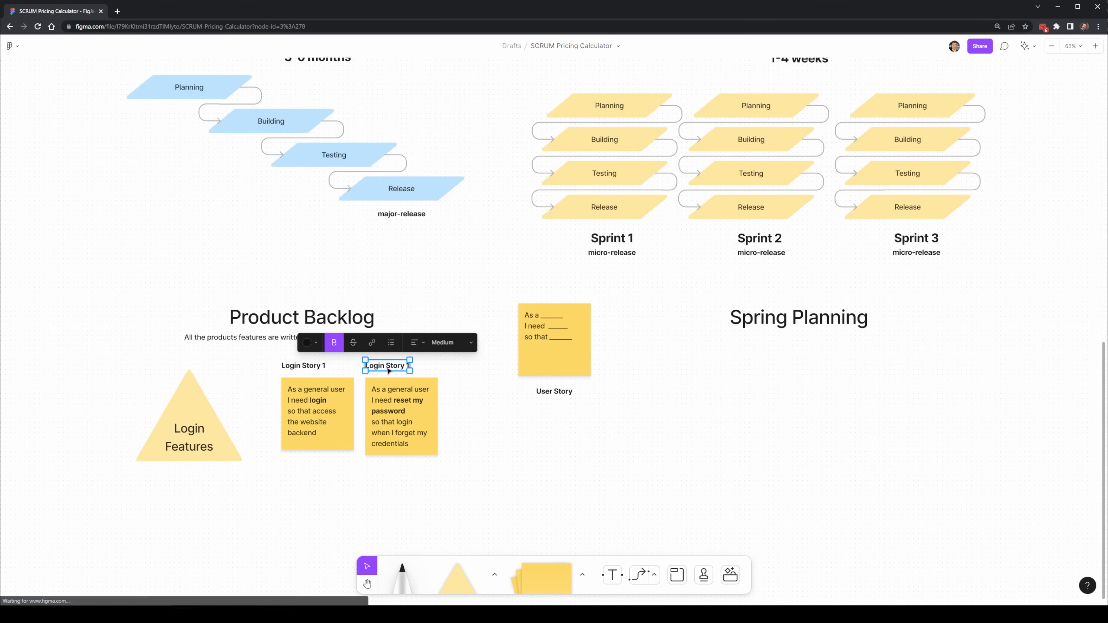
text(Forget Password)
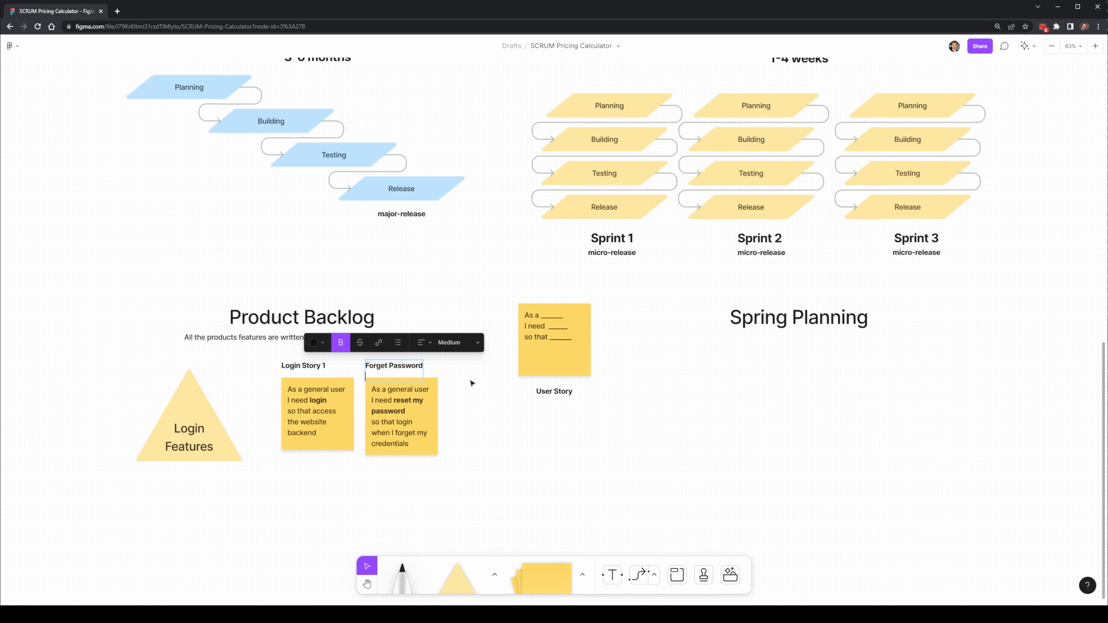
click(400, 416)
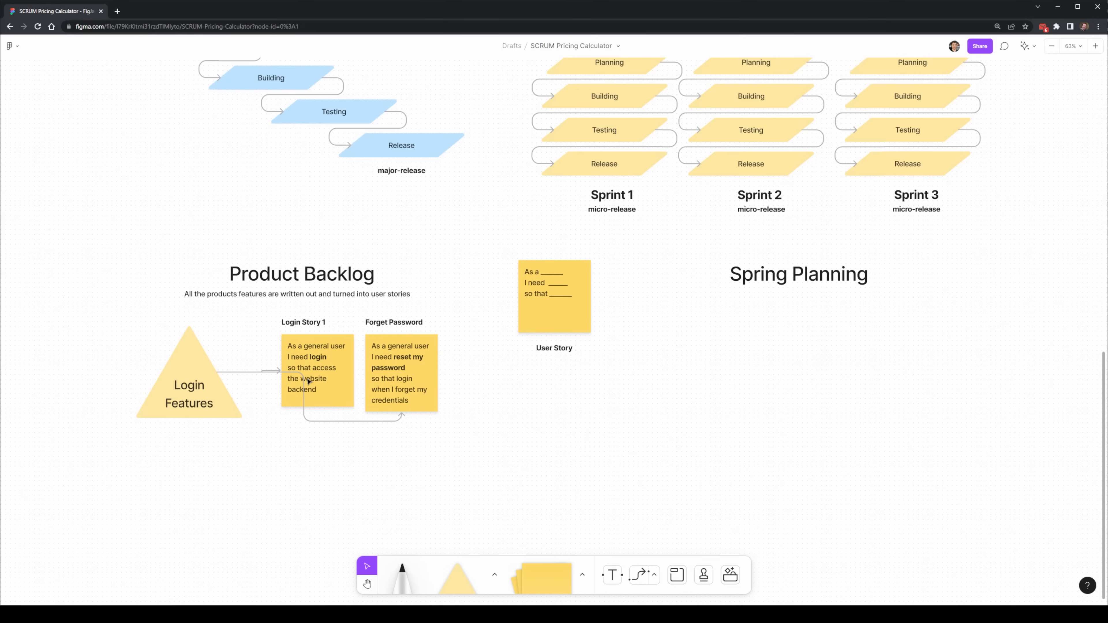
Make the Login Story 1 connector elbowed and select its title for copying into Spring Planning.
click(251, 371)
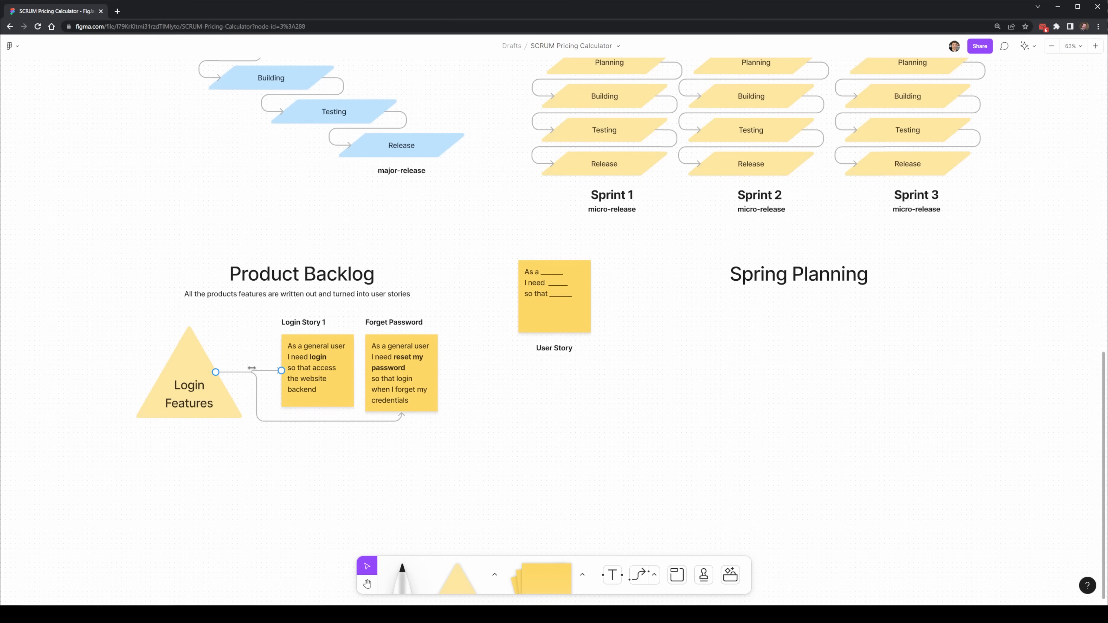
click(251, 371)
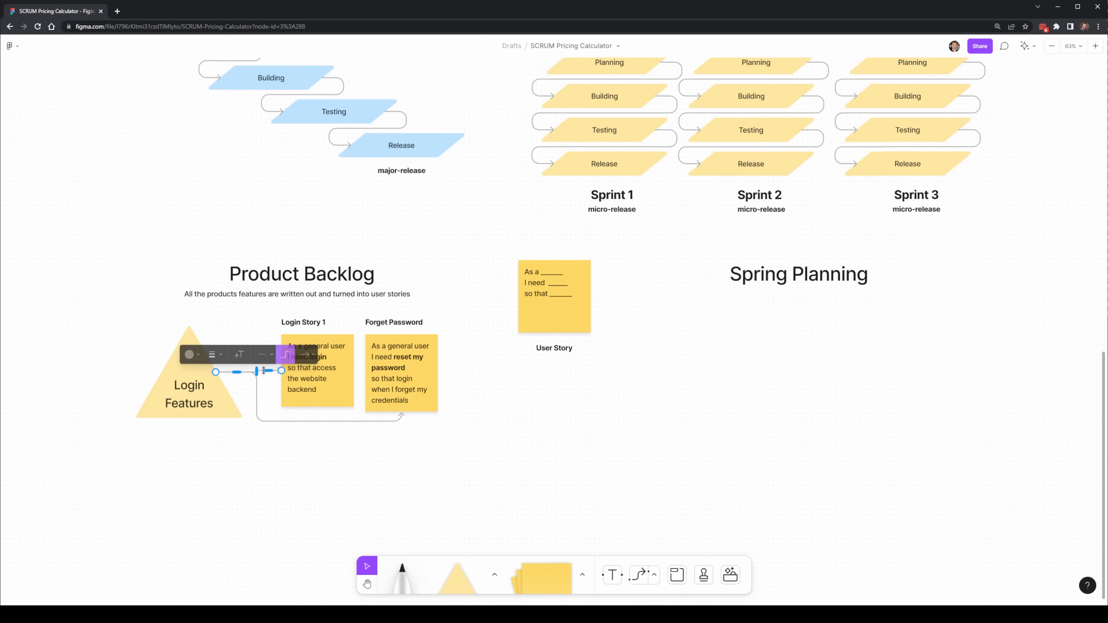
click(290, 466)
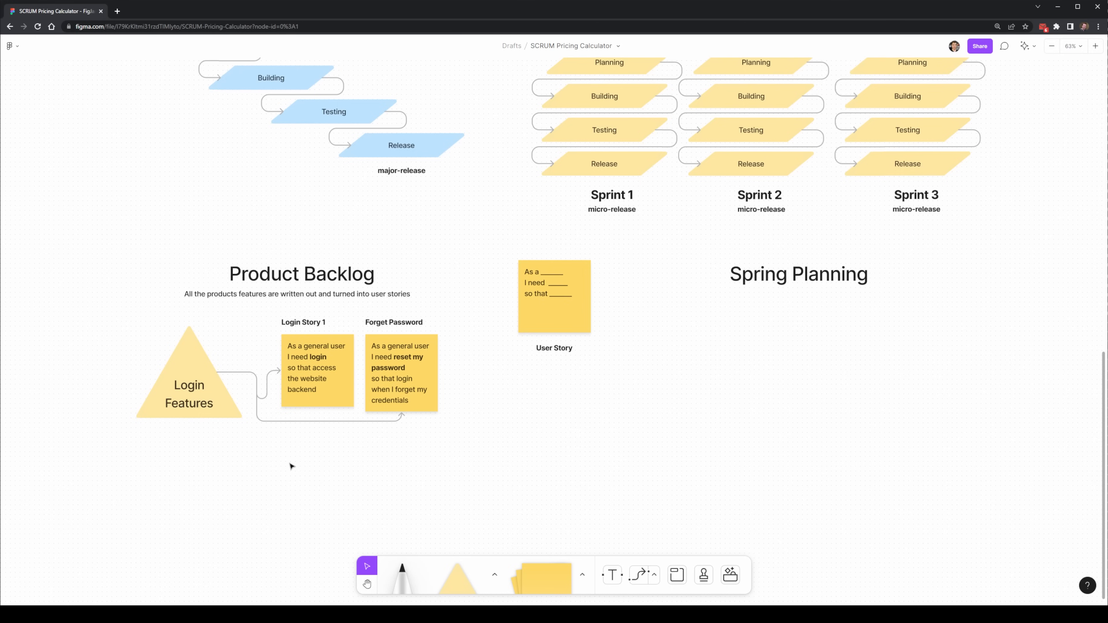
mouse_move(281, 473)
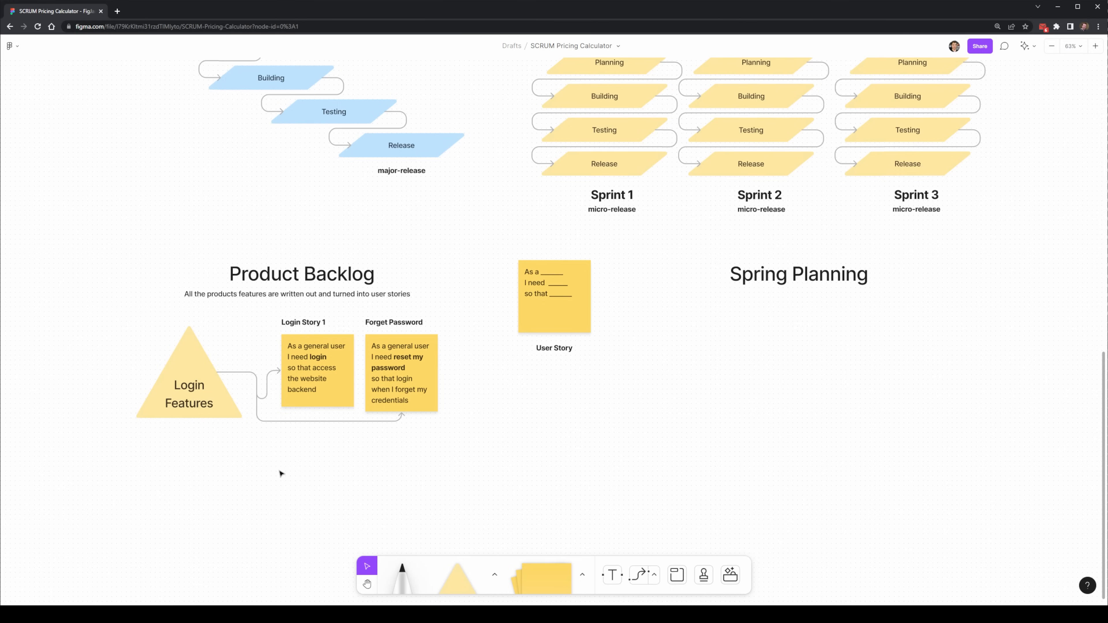
mouse_move(312, 366)
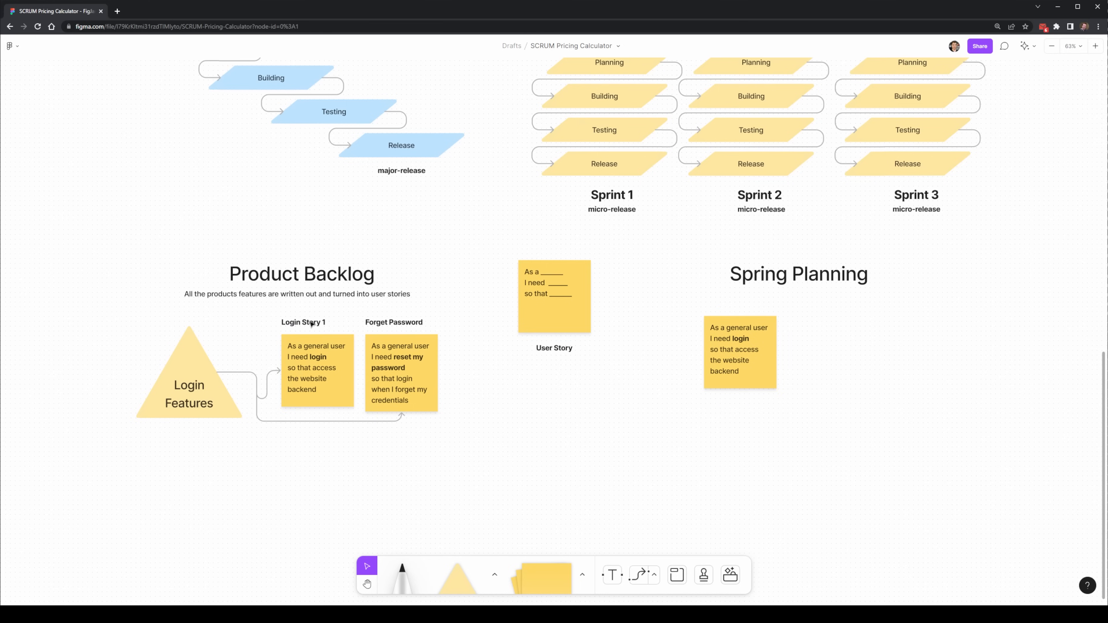
click(189, 384)
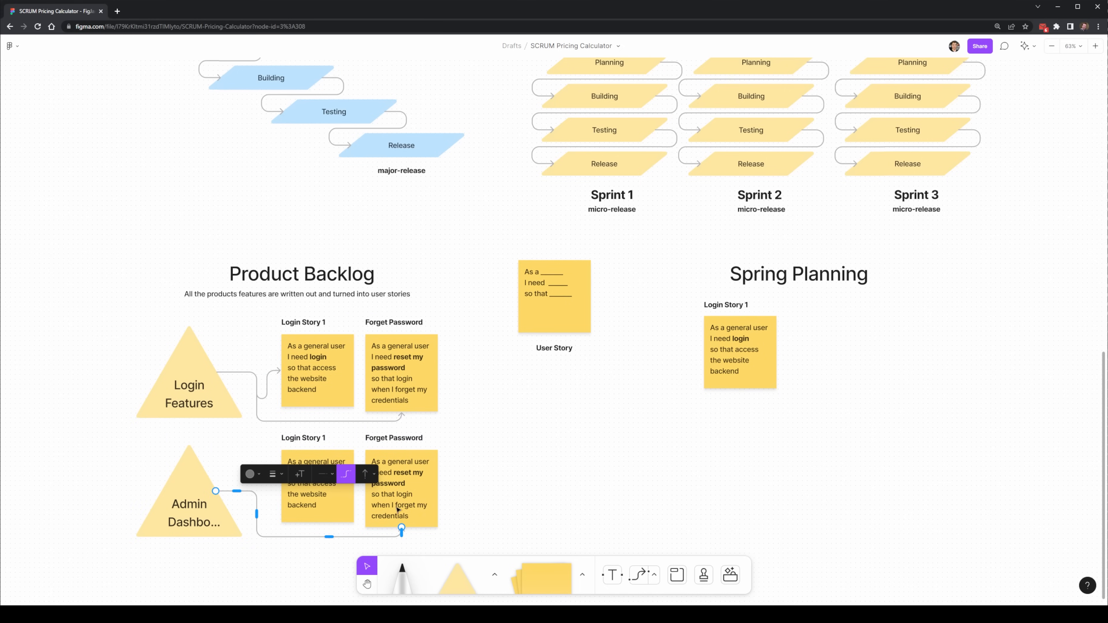
Rewrite the second admin story as 'see beautiful graphs' and rename its title to Dashboard Reports.
click(189, 504)
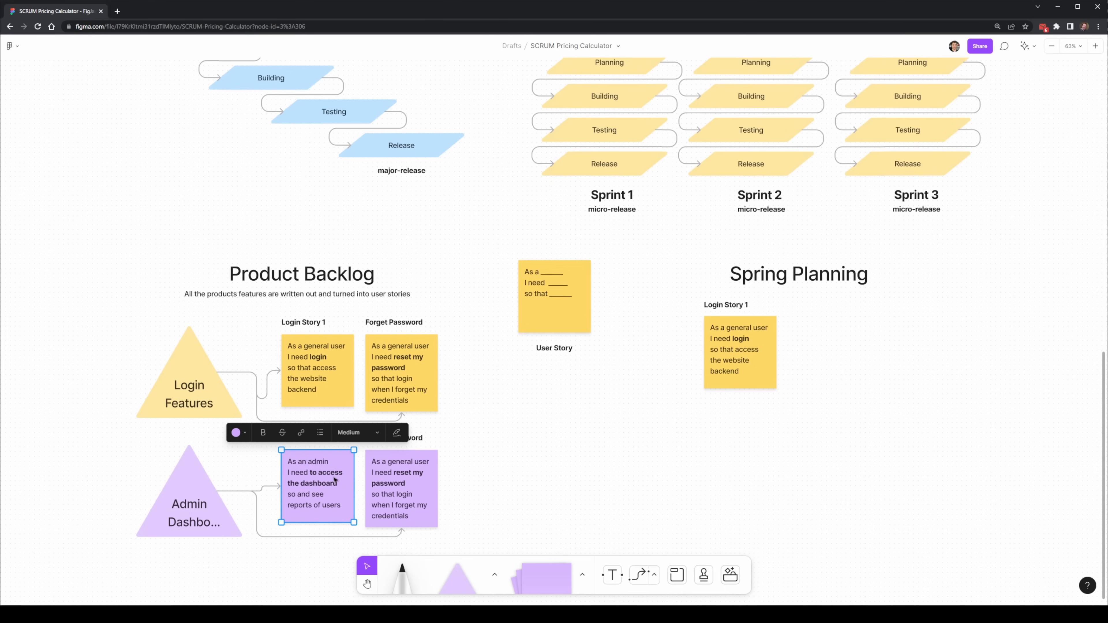
click(347, 432)
text(As an admin I)
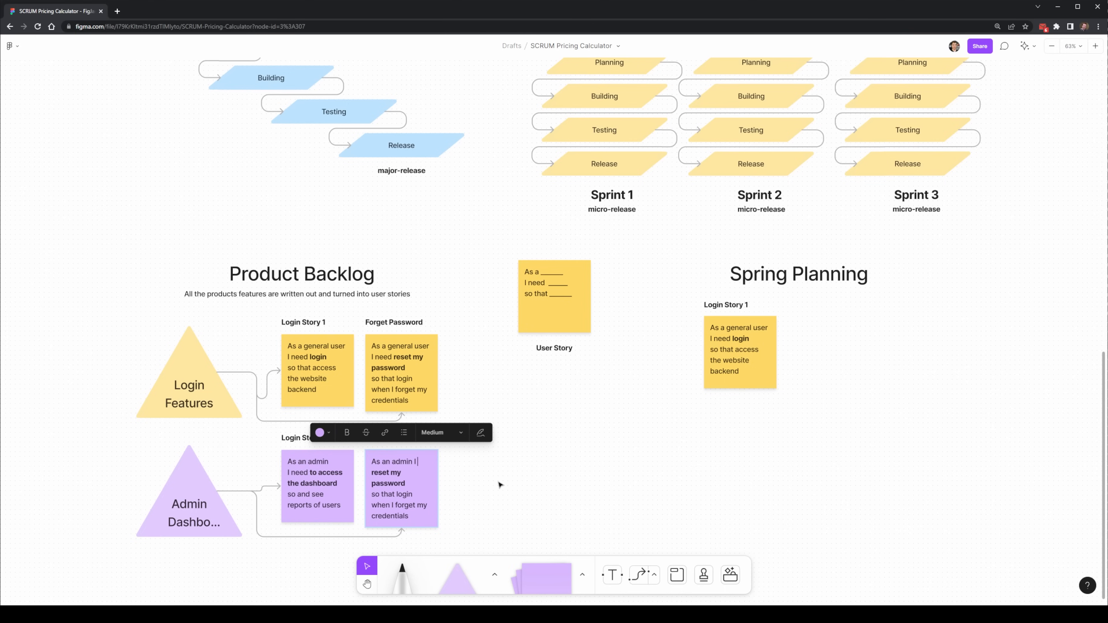
click(346, 432)
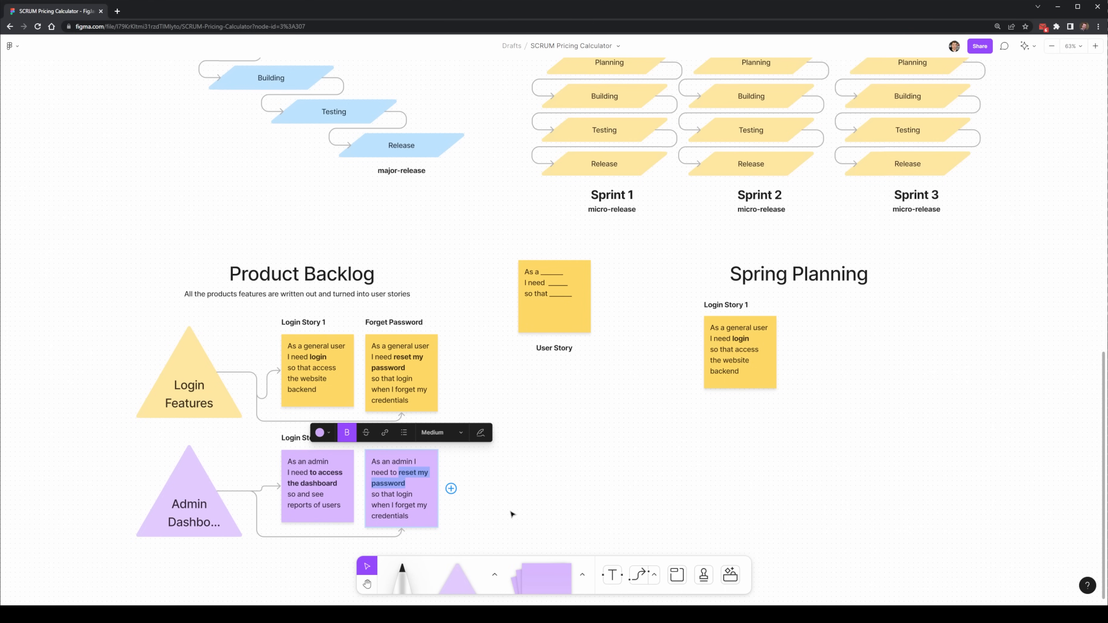
text(see beaitful graph)
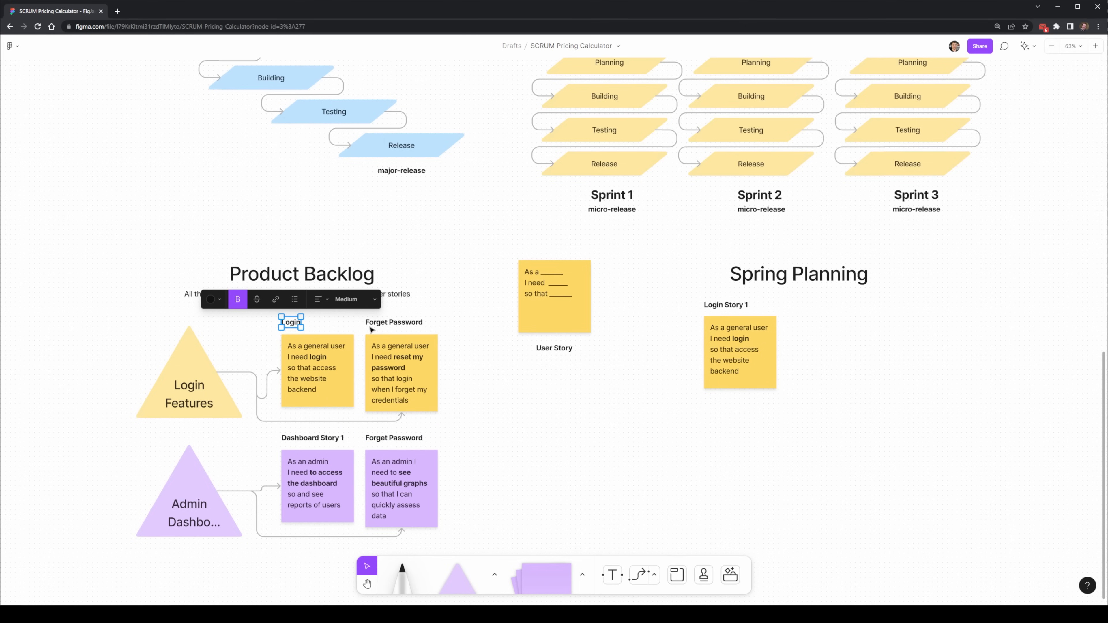
double_click(393, 437)
text(Dashboard Reports)
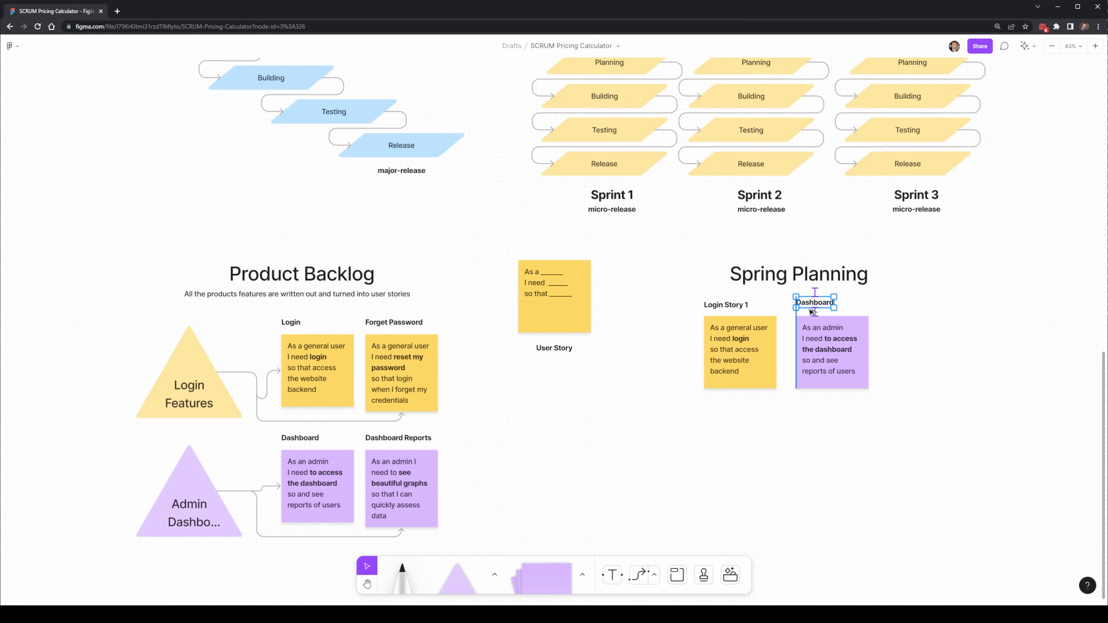
Write the Spring Planning description: the most important and highest priority tasks are added to the next sprint.
click(795, 434)
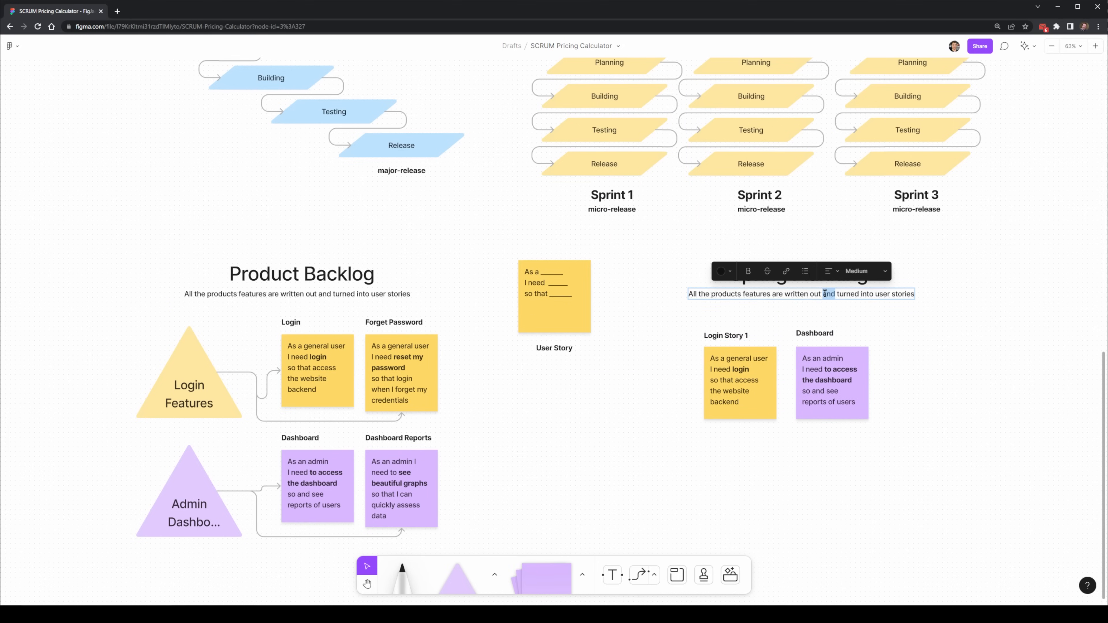
text(The most important)
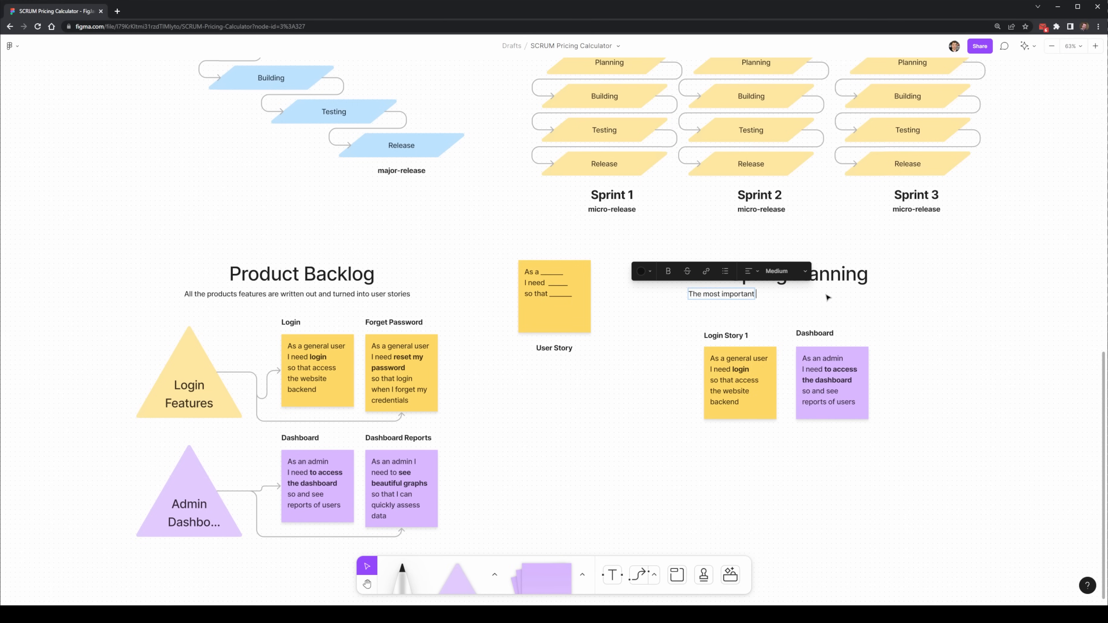
text(and highest prio)
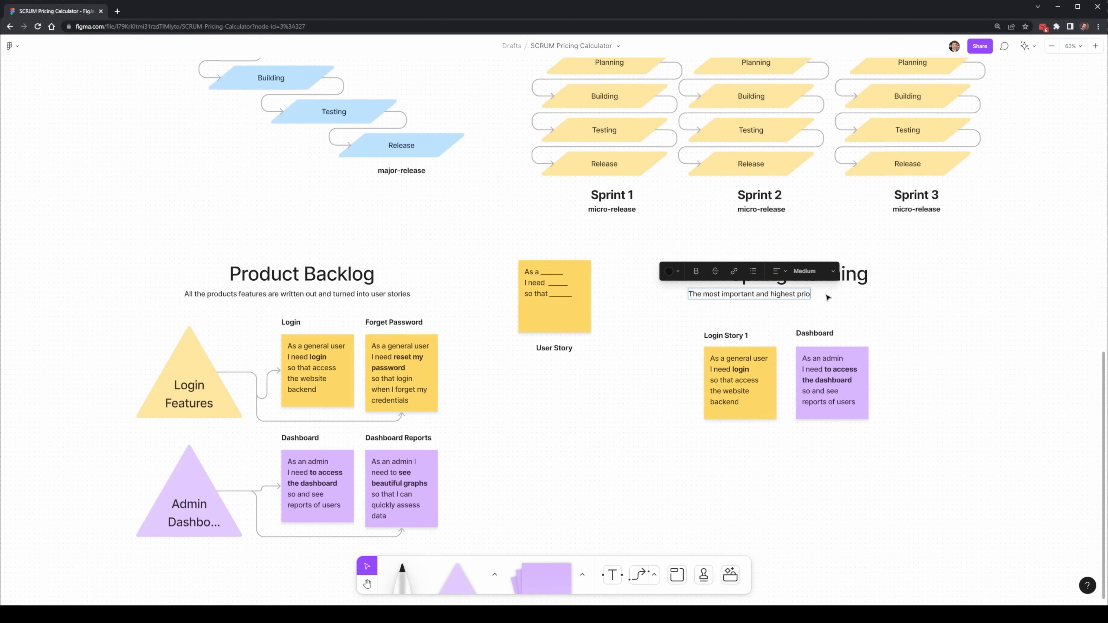
text(tasks are added to the next sprint)
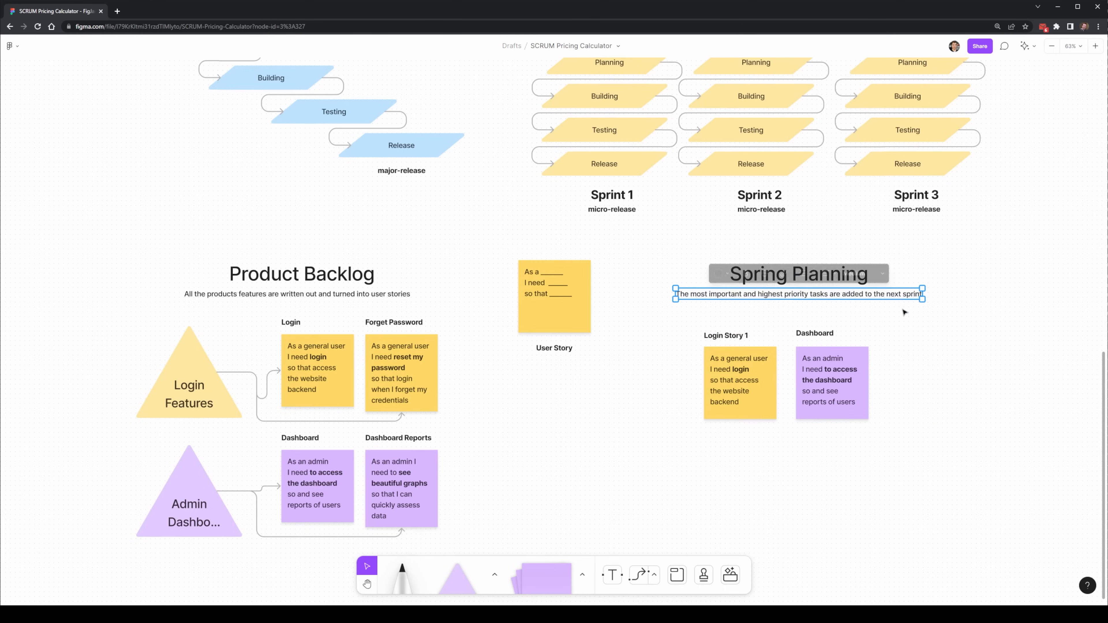
click(822, 425)
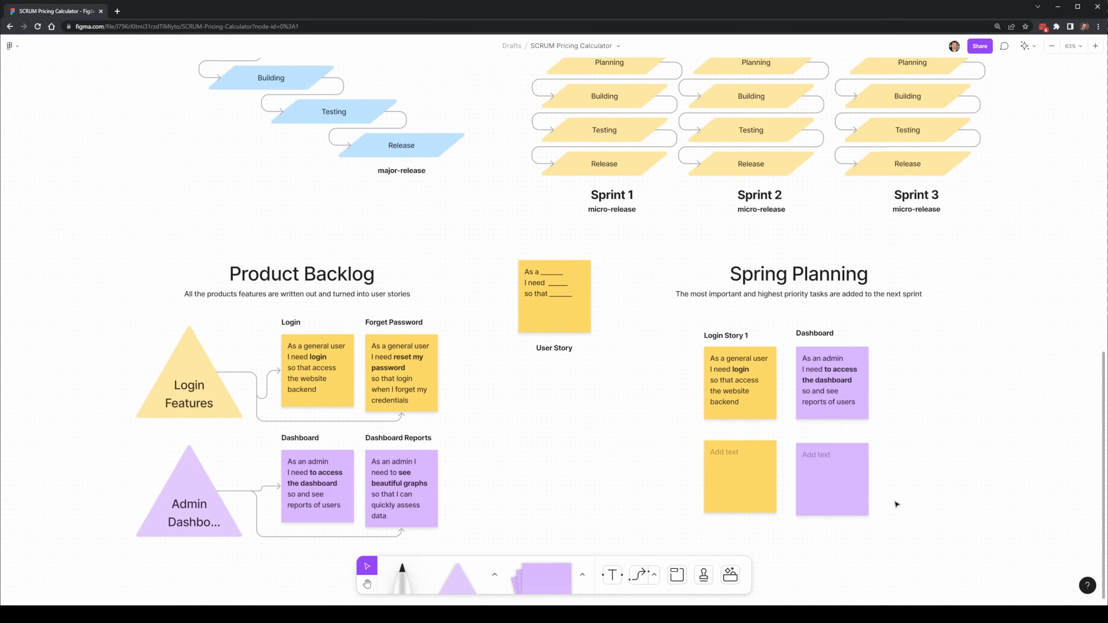
mouse_move(689, 427)
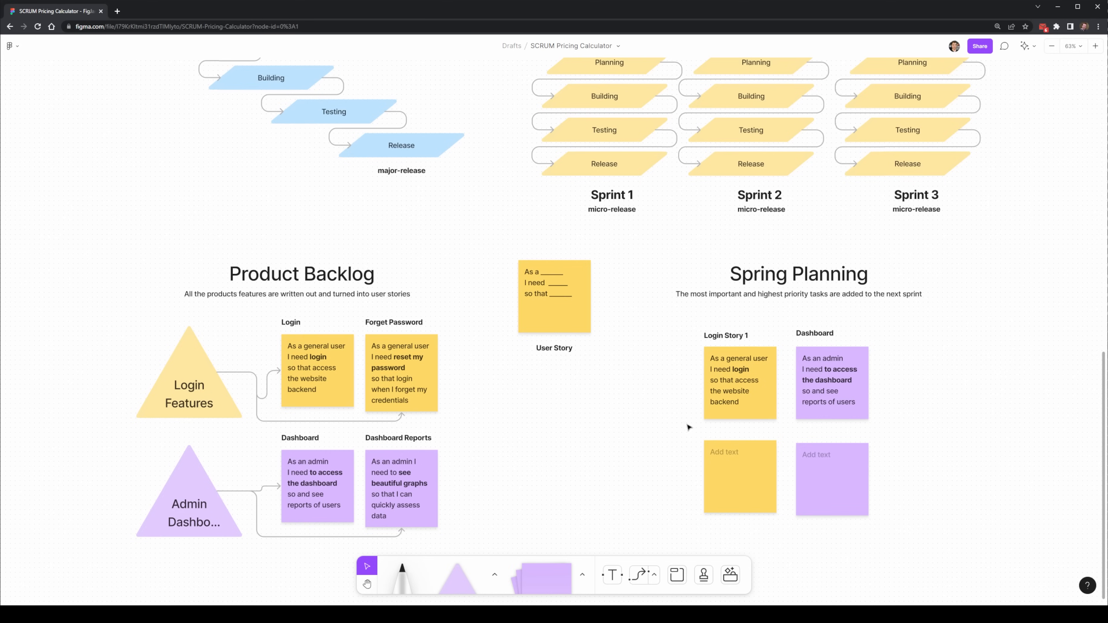
mouse_move(979, 432)
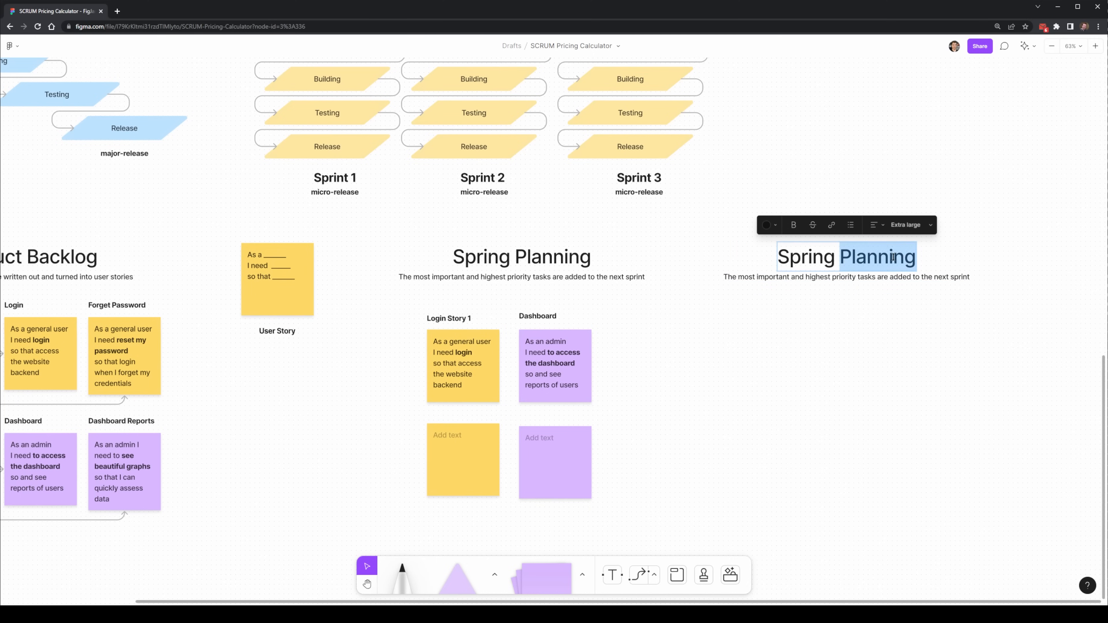
Rename the heading to Spring Baklog and write its 85%-115% forecasting description.
text(Baklog)
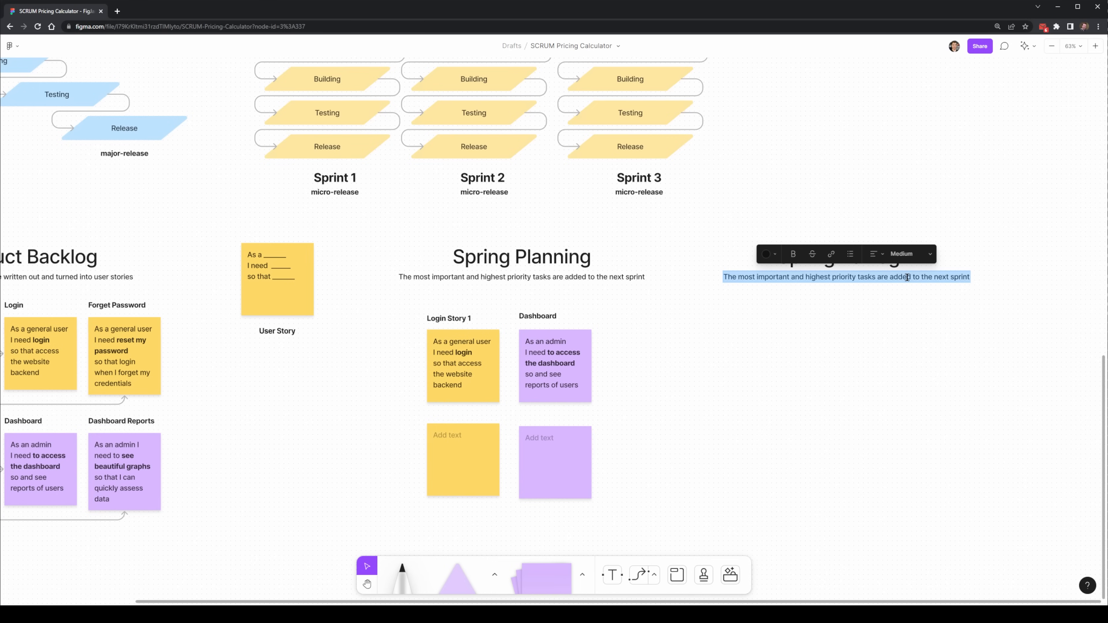
text(Forecase a)
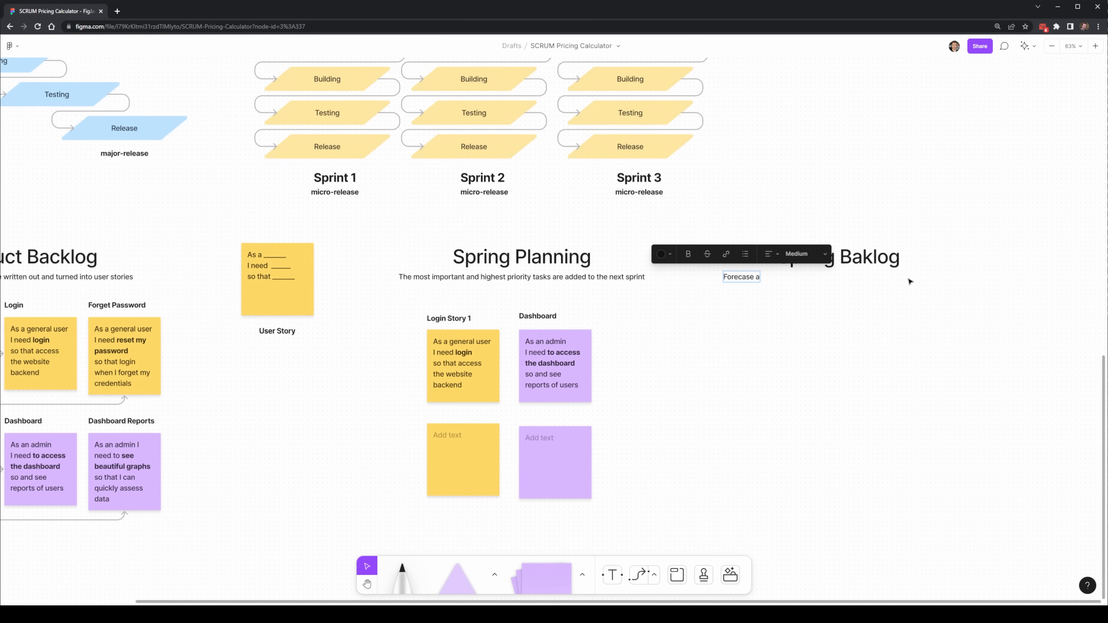
text(nd add an 85%-115% estimate of p)
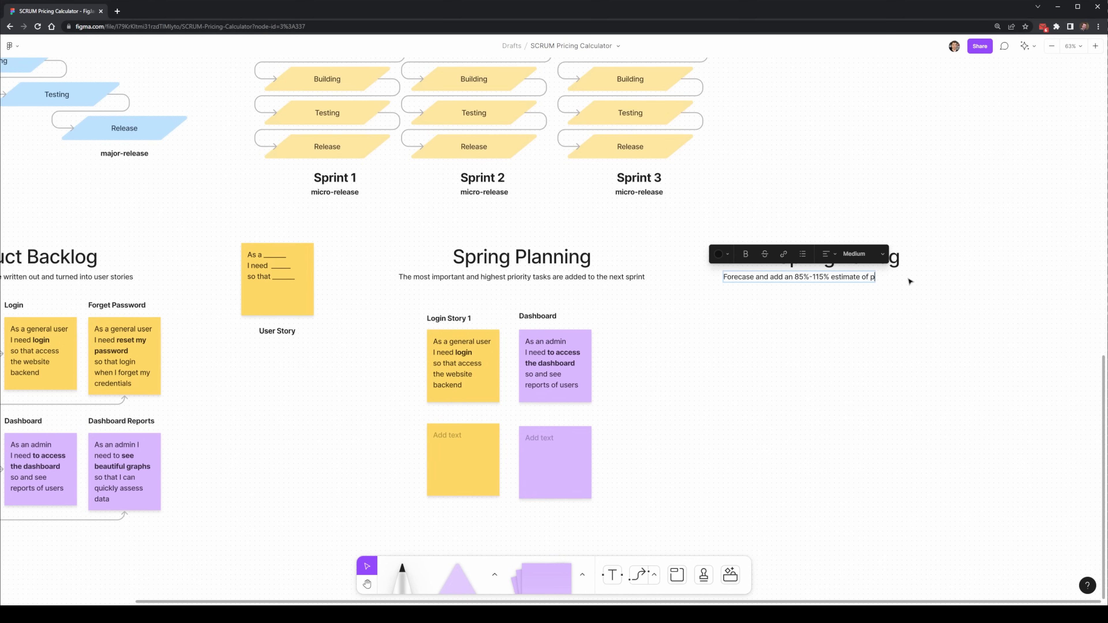
text(ossibly tasks to complete for the 1-4 week period.)
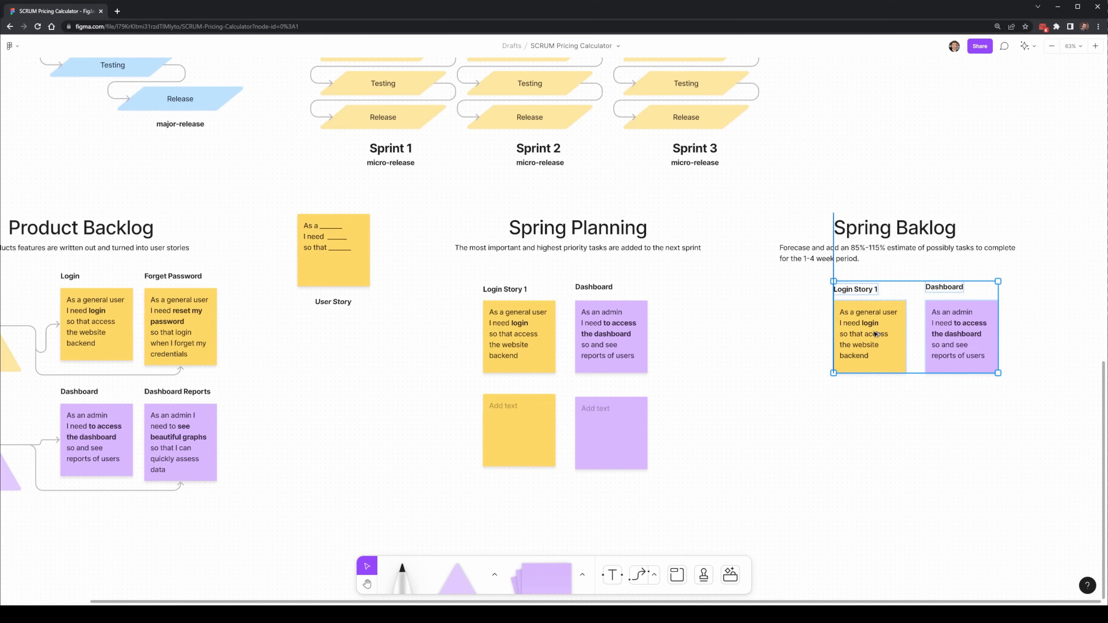
scroll(down, 3)
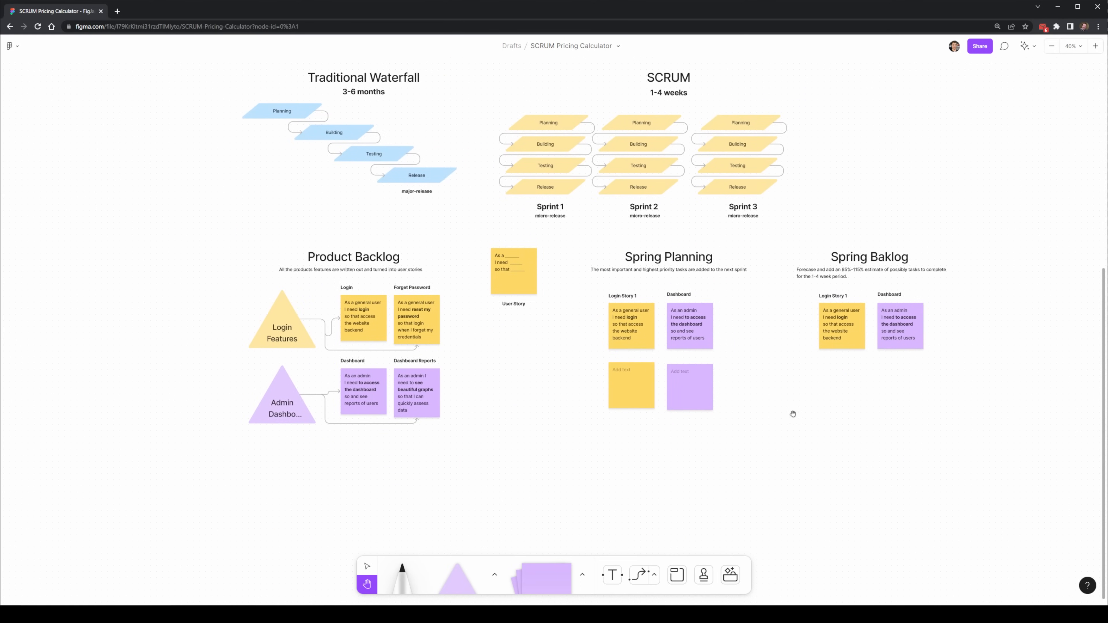
Add the Sprint workflow and Burndown Chart beside Spring Baklog and begin the Spring Review heading below.
double_click(668, 76)
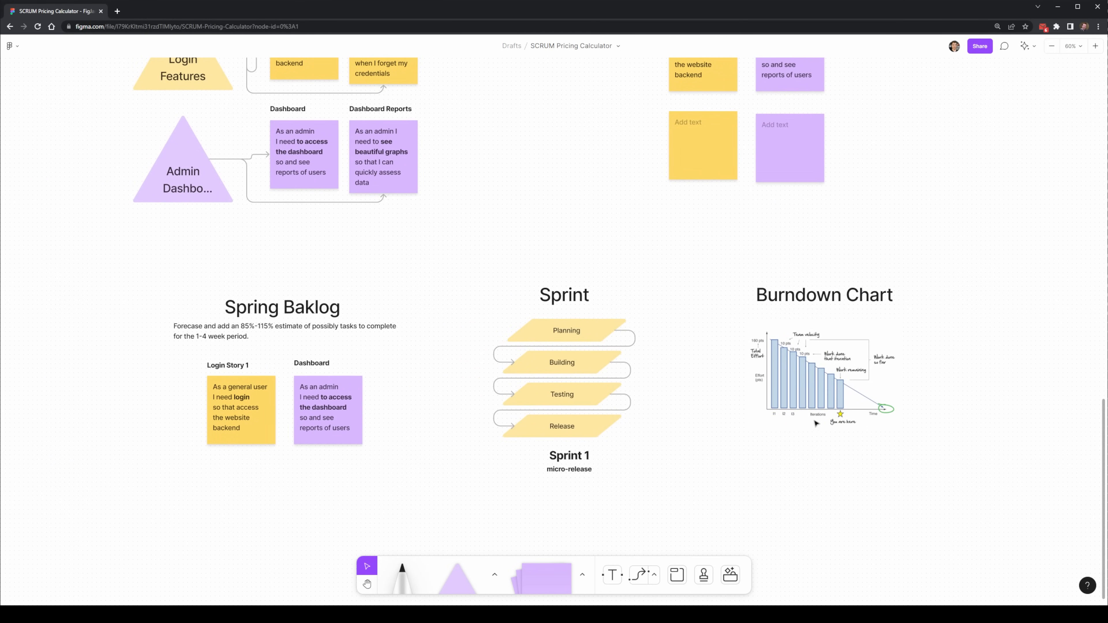
scroll(down, 3)
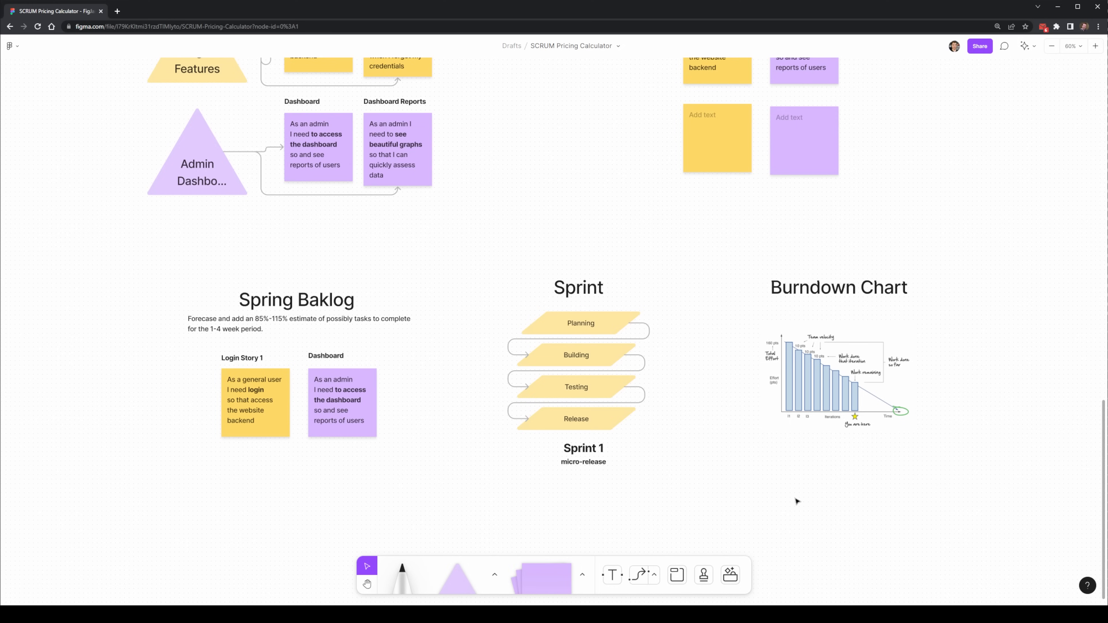
scroll(down, 3)
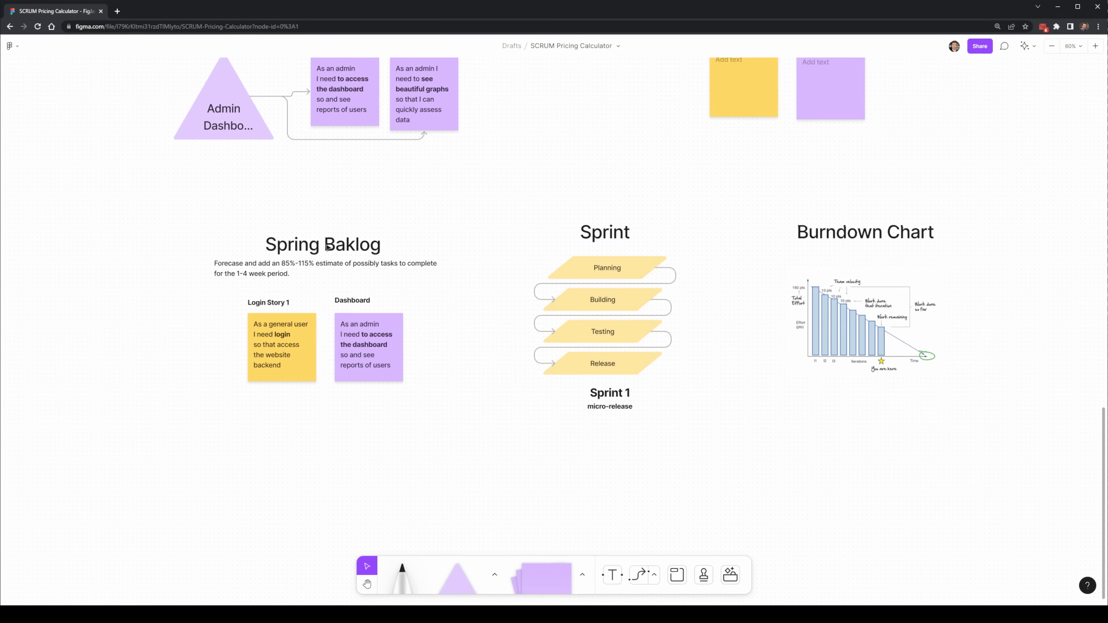
scroll(down, 3)
text(d)
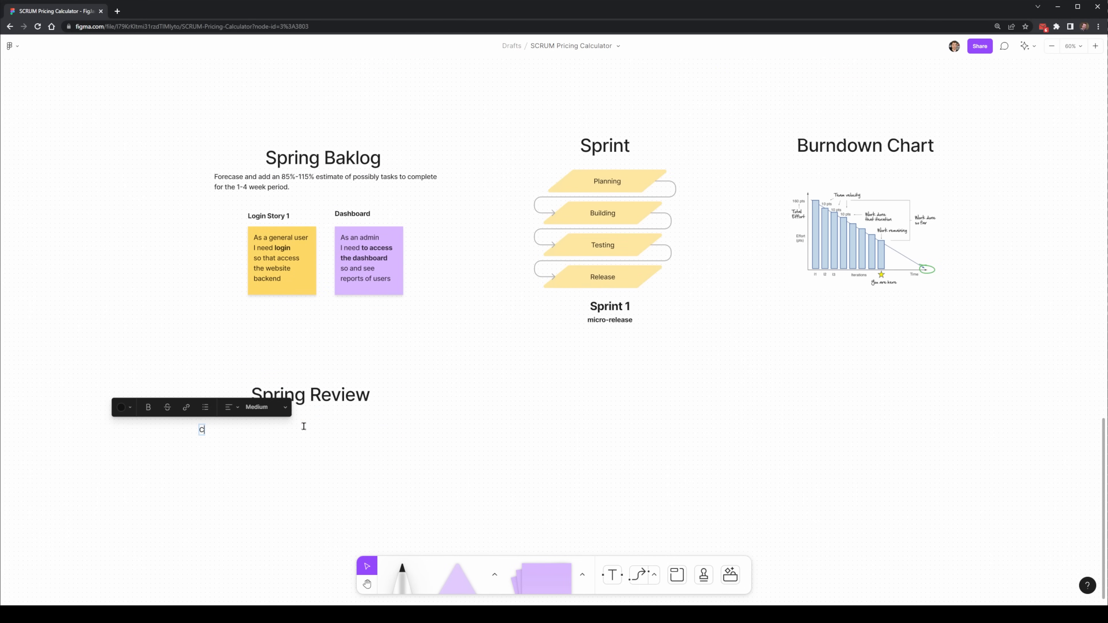
Write the Spring Review description, then retitle the copy Daily Scrum with 'What's been completed so far' description.
text(Check how the sprint went, if there were)
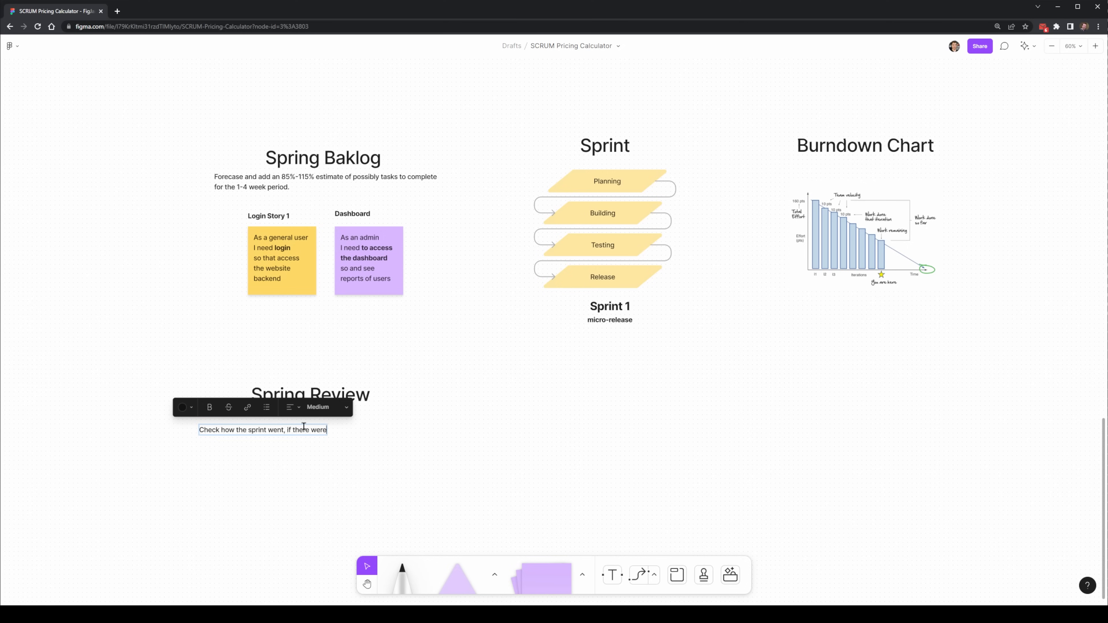
text(what has been completed,)
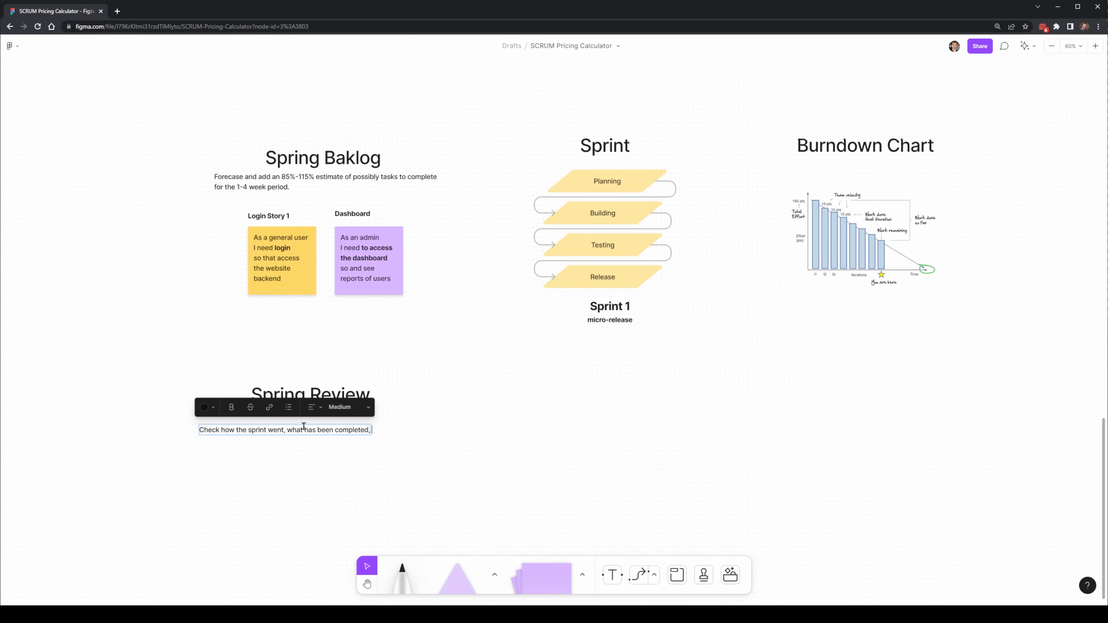
text(was any blocking)
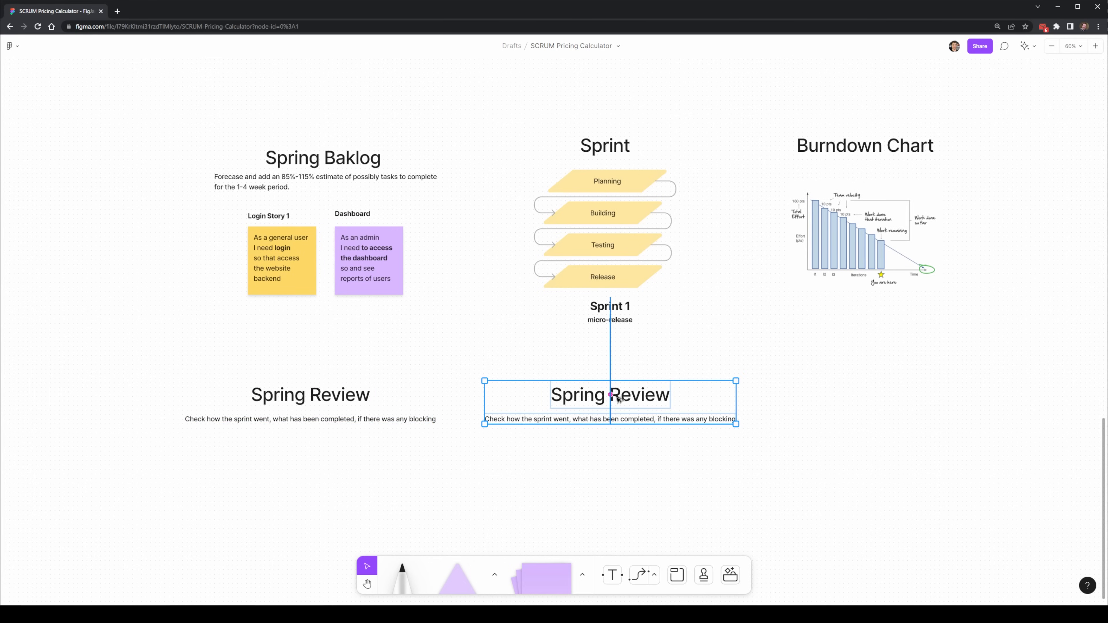
click(617, 416)
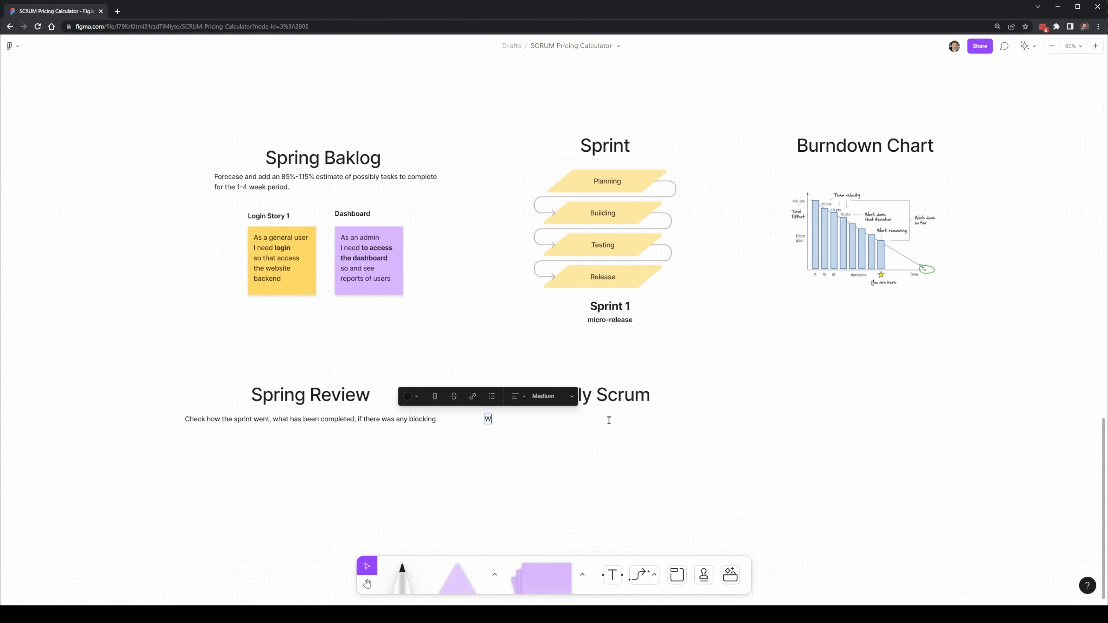
text(What's been completed so far, what you're working on next, and blocking)
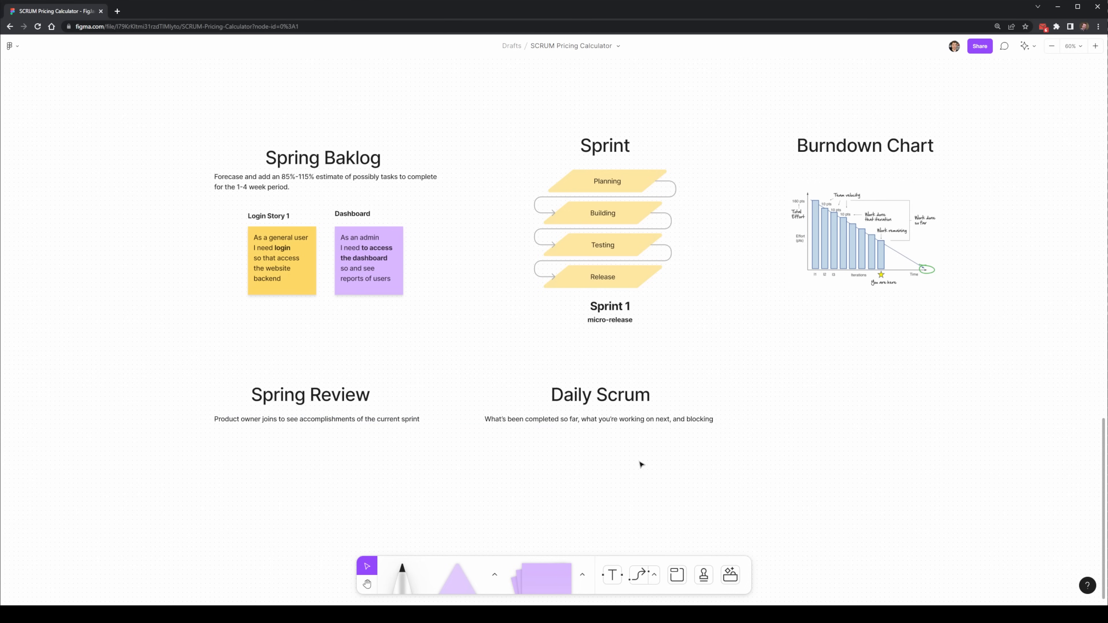
mouse_move(630, 435)
text(c)
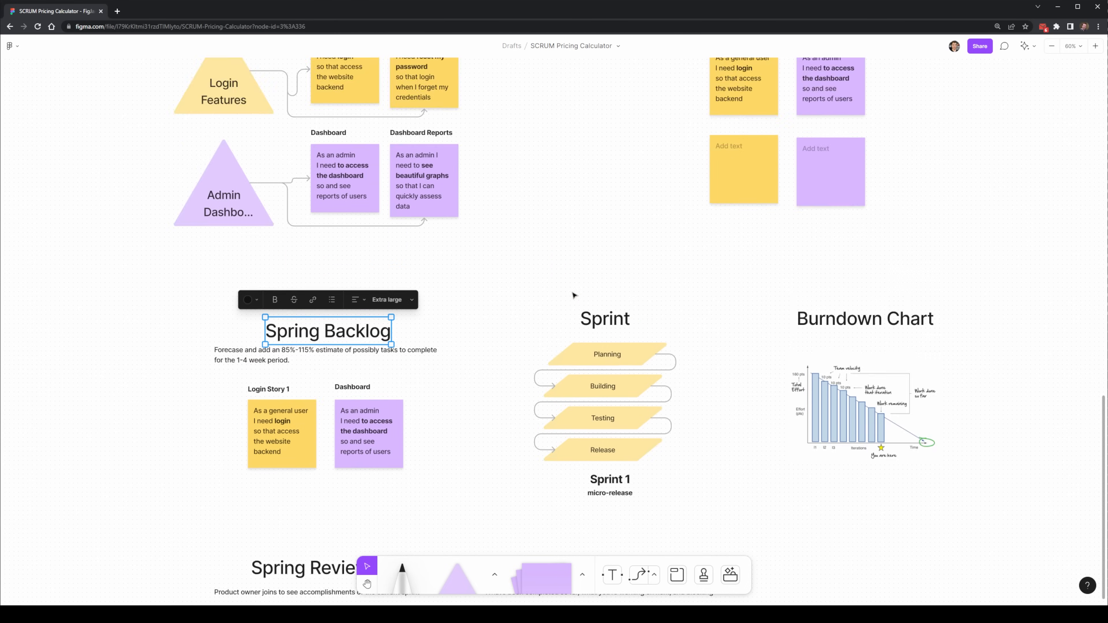
Zoom out over the board and switch to the Pricing Calculator SCRUM file.
scroll(up, 3)
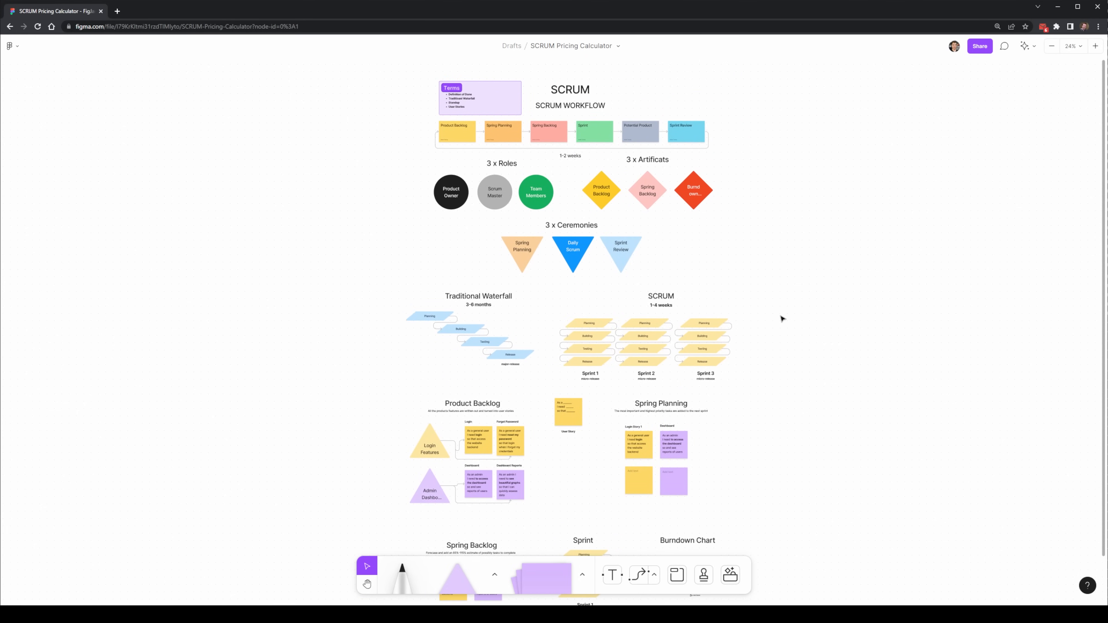
mouse_move(729, 467)
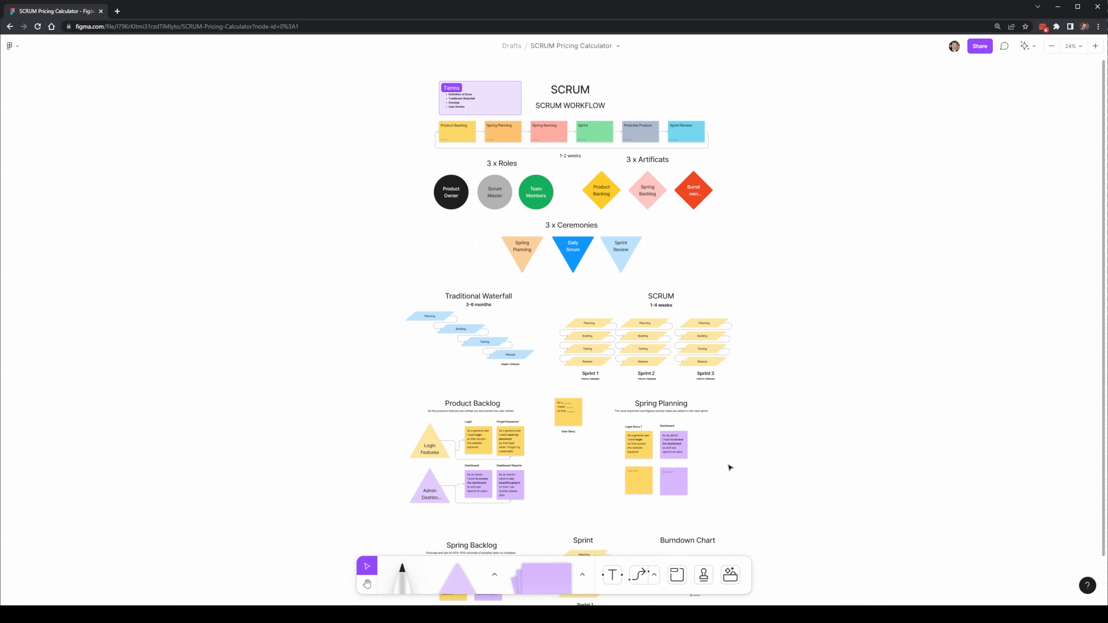
click(367, 584)
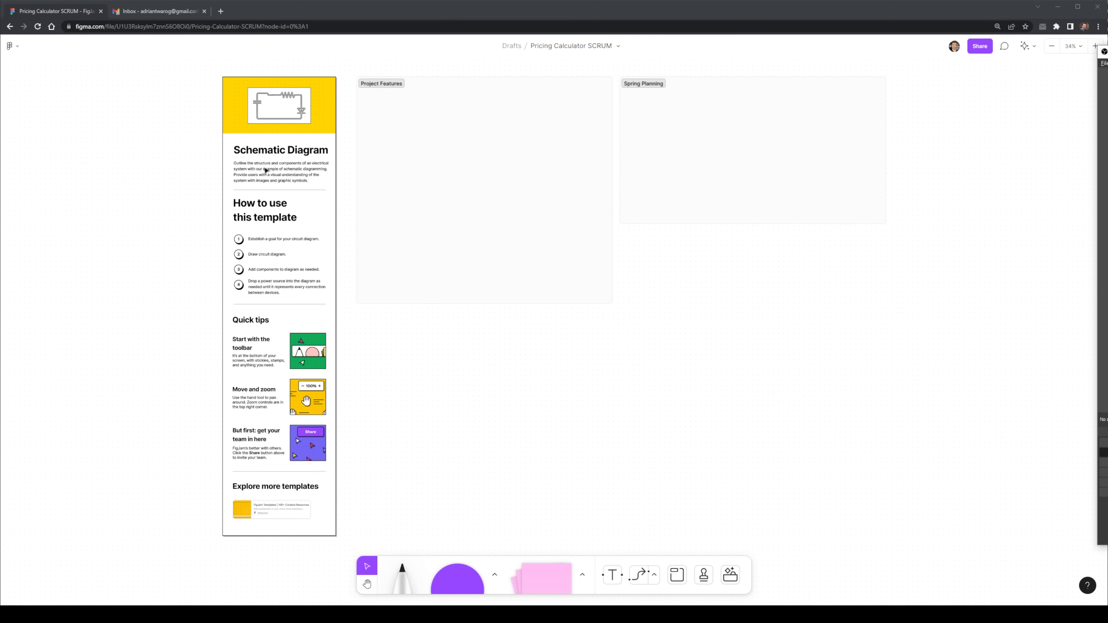
Retitle the panel Pricing Calculator with a website-pricing description and a SCRUM Template heading starting 'Establish'.
click(281, 163)
text(Create a pricing calculator that will showcase how to identify the price of a website )
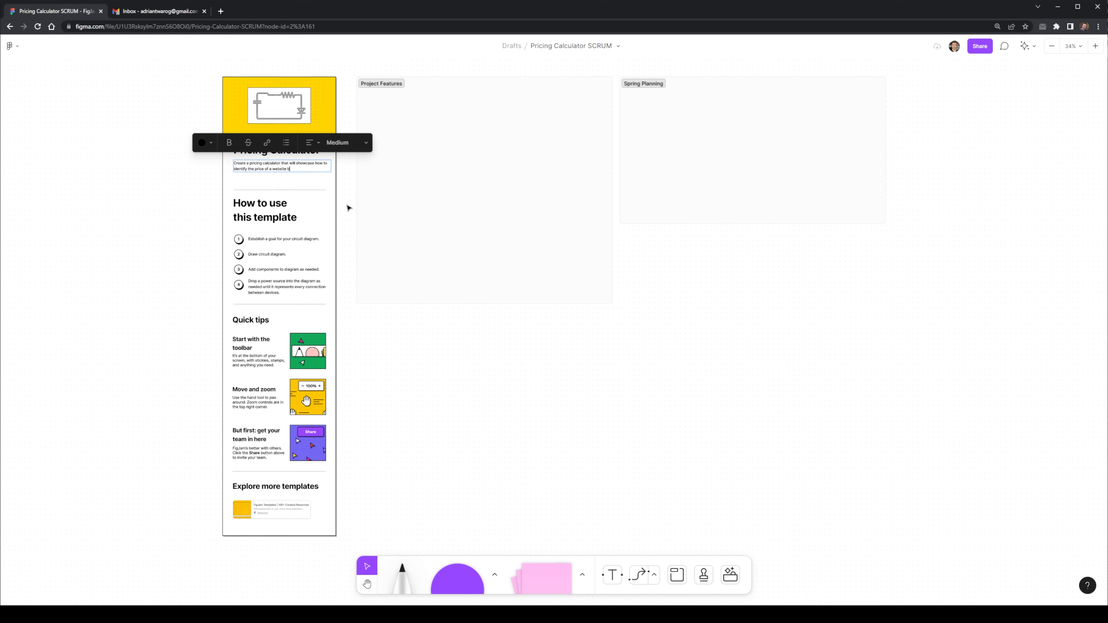
text(based on the type of)
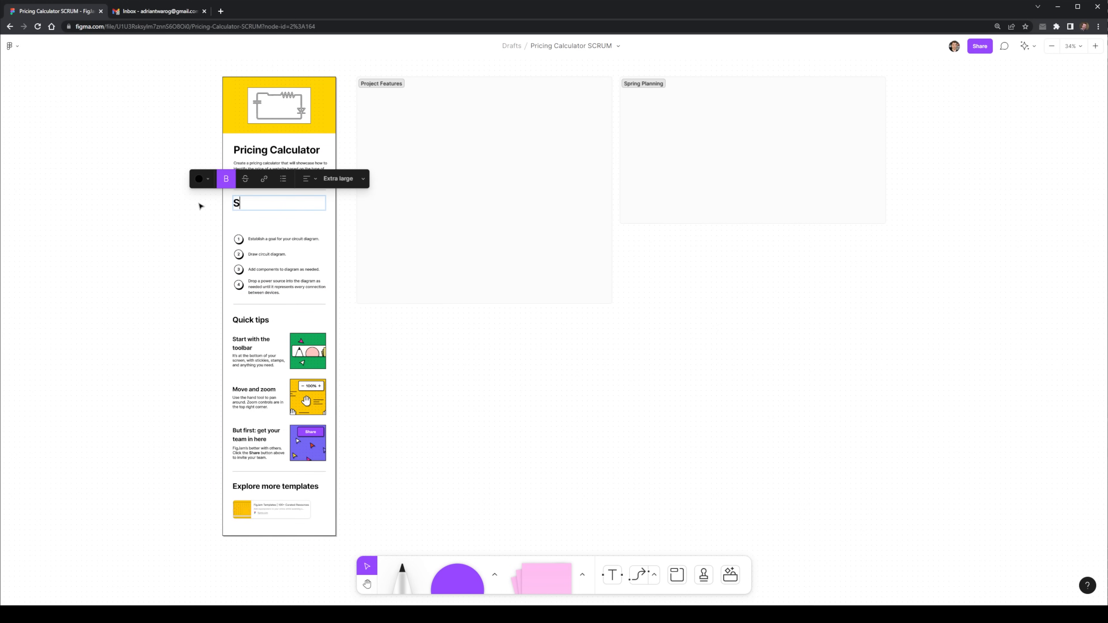
text(CRUM Template)
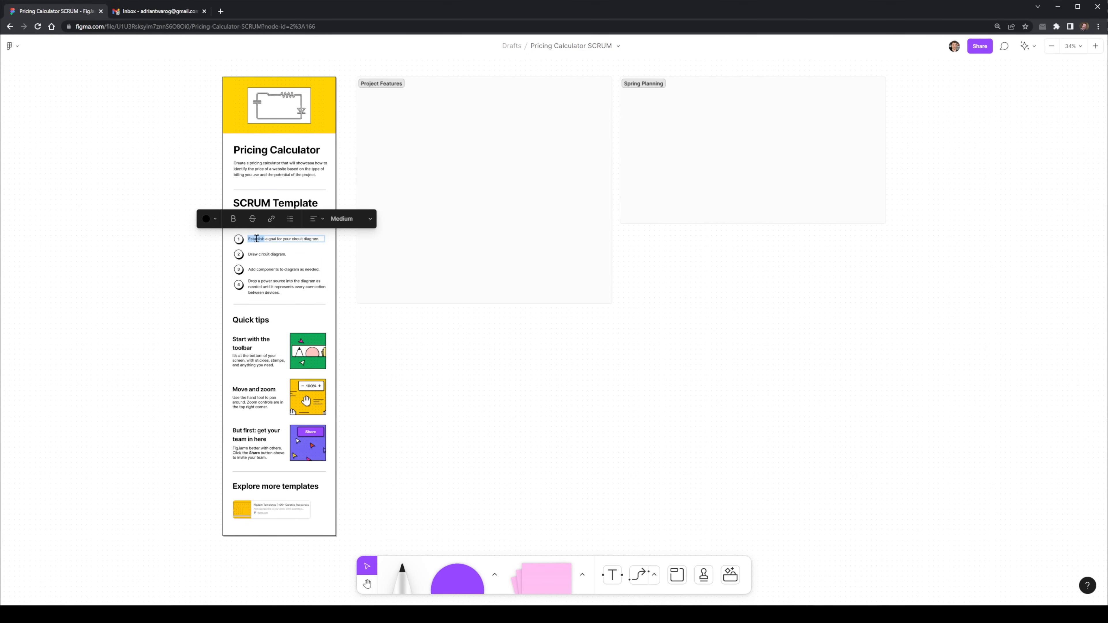
text(Establish)
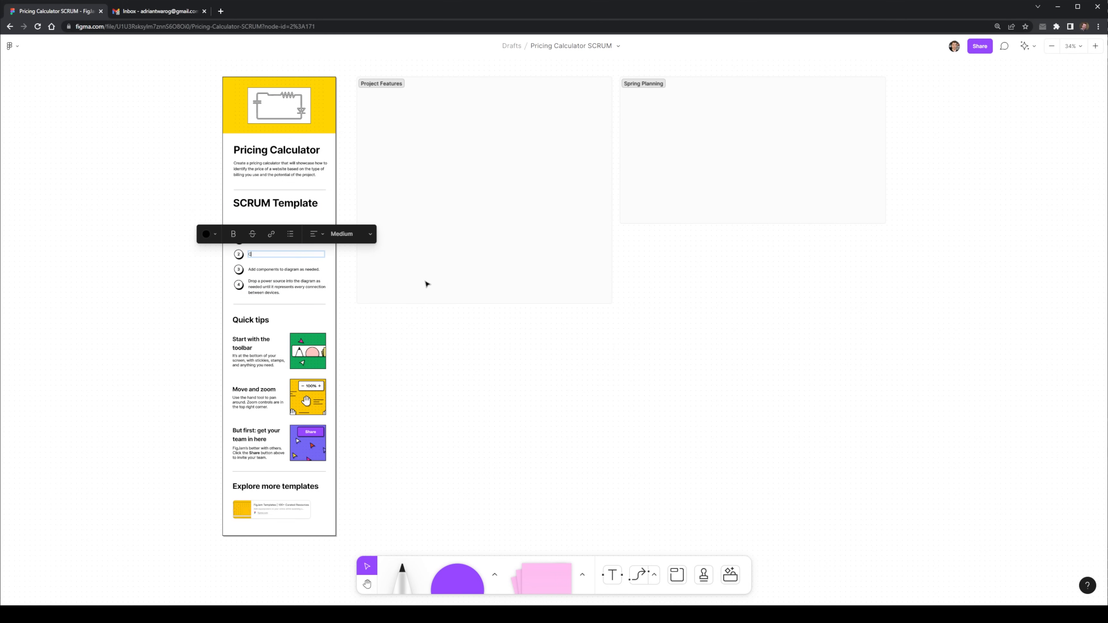
Rewrite the numbered steps (Create Sprint Plan, Sprint Backlog) and begin renaming the Quick tips heading.
text(Create)
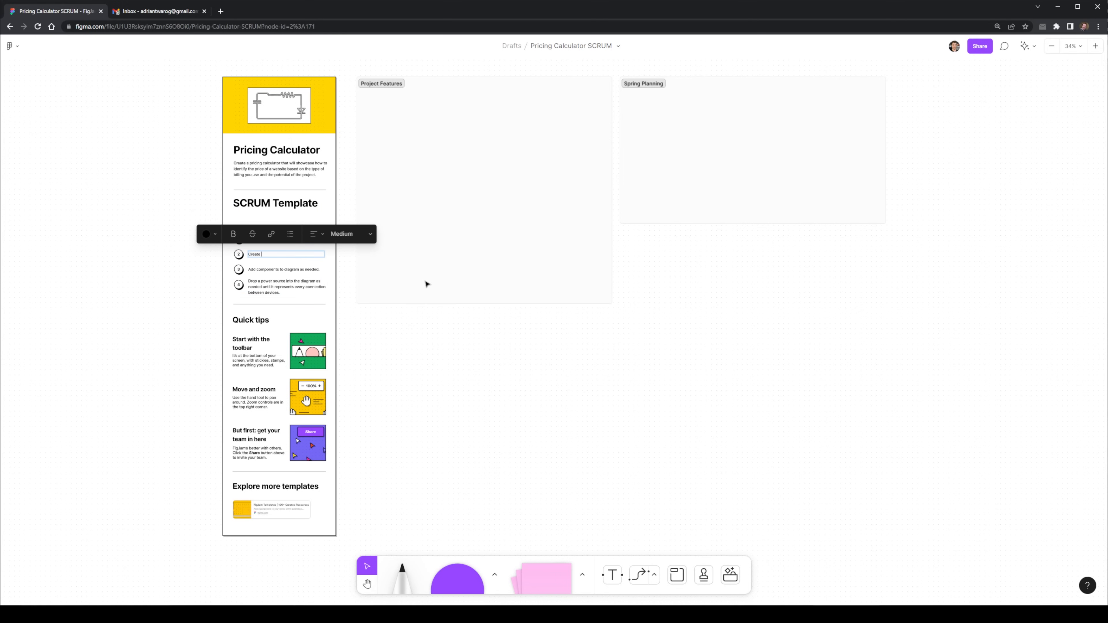
text(Sprint P)
click(285, 269)
text(Plan the Sprint)
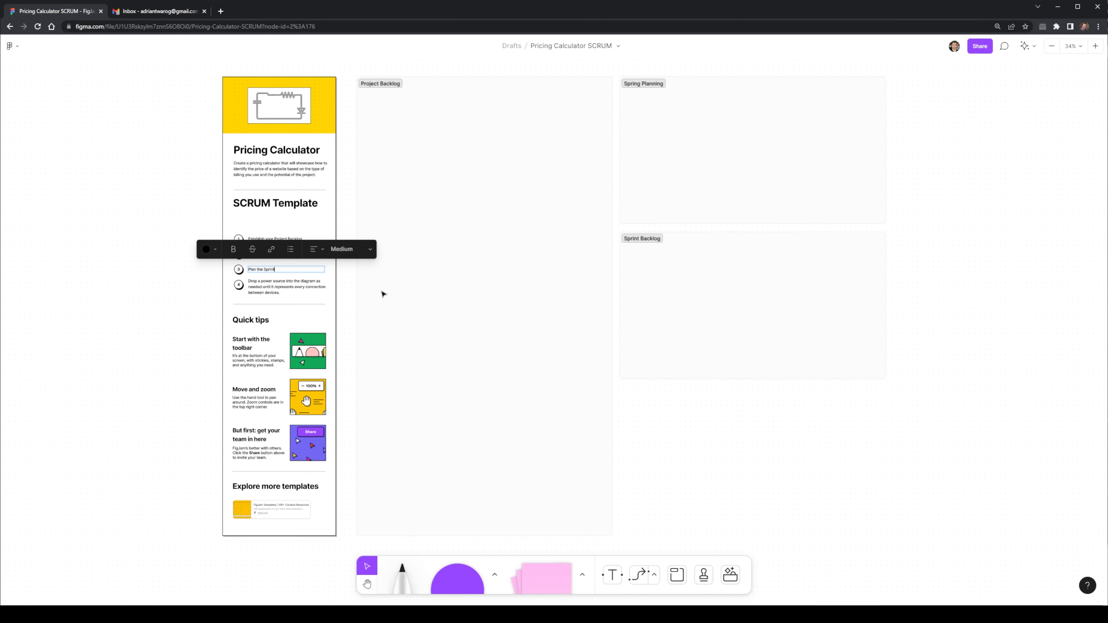
text(Backlog)
click(288, 286)
text(Perform a Sprint and)
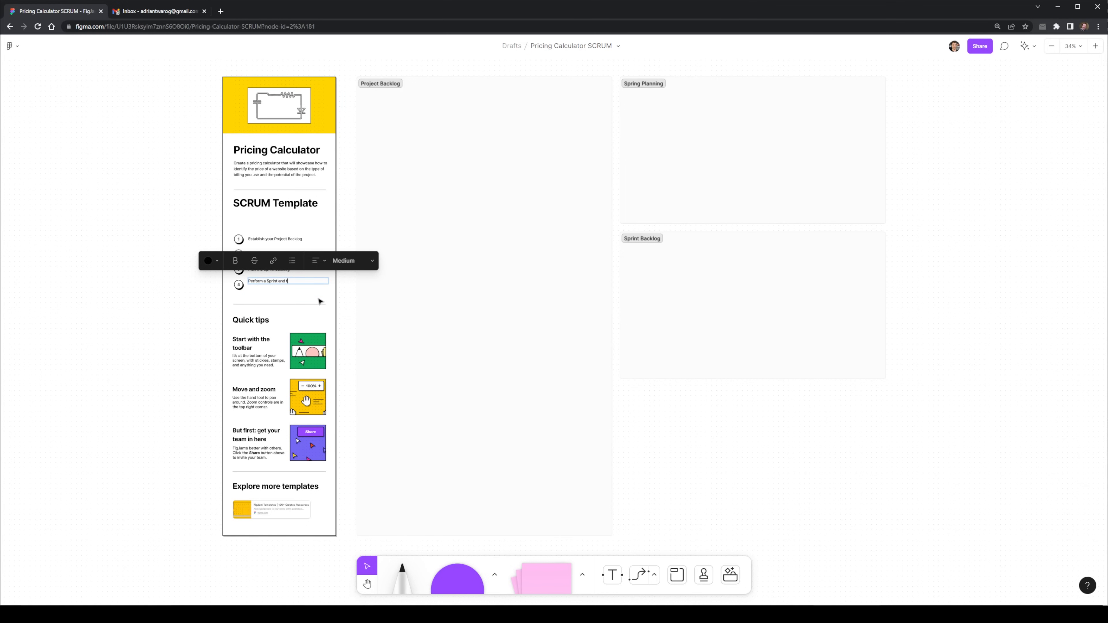
click(820, 445)
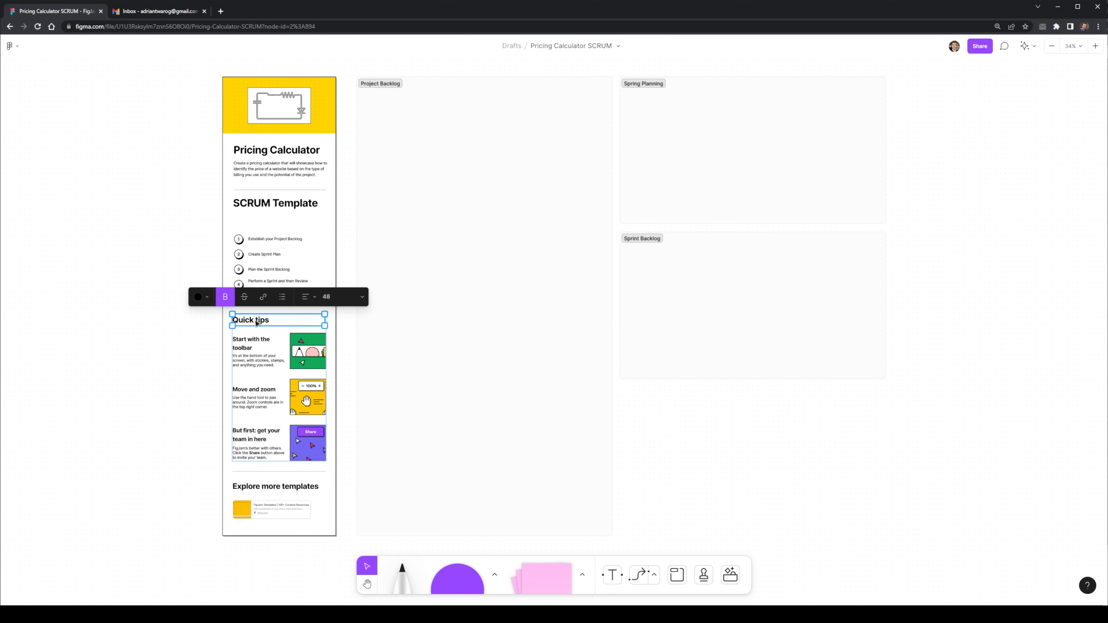
Rename Quick tips to Meetings and title the second meeting card Sprint Review.
text(Meetings)
click(258, 360)
text(Check progress daily to see how the objectives for the user stories)
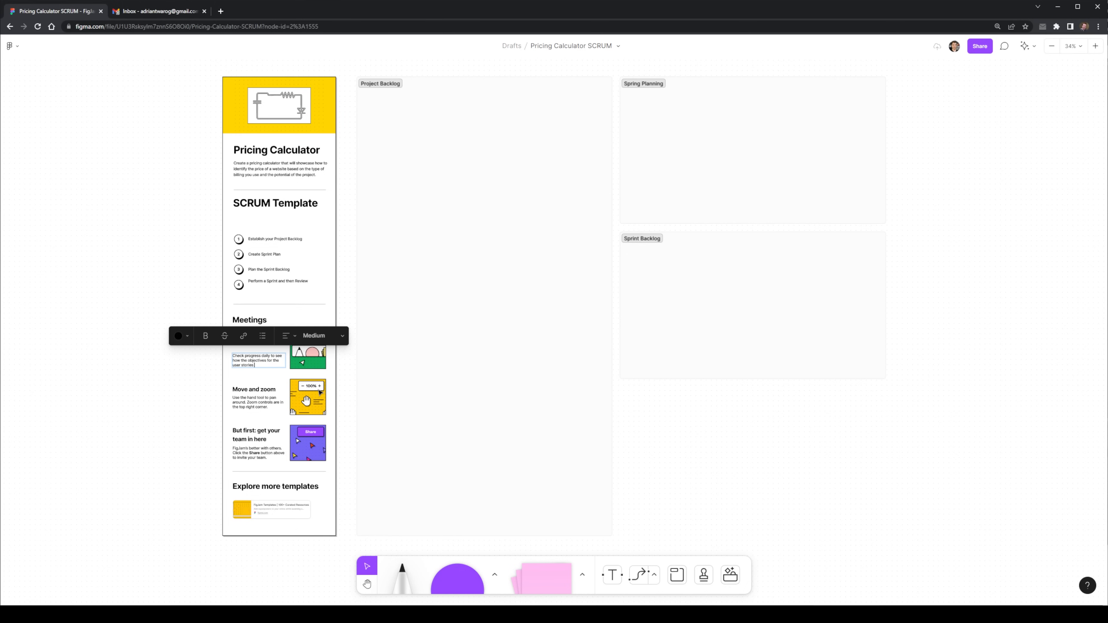
click(257, 399)
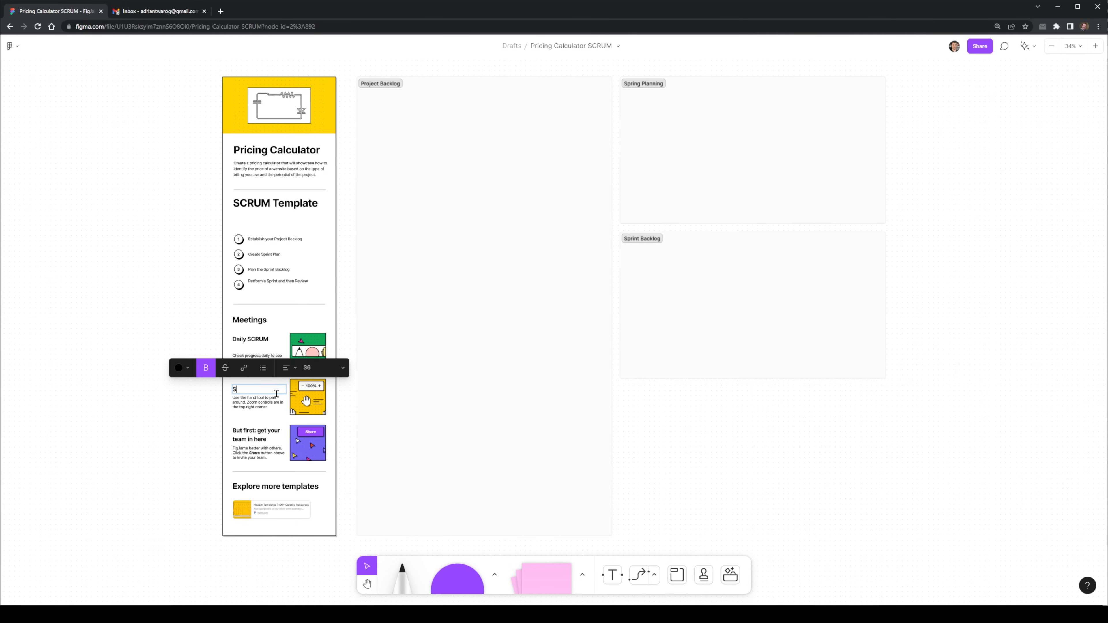
text(Sprint Review)
click(258, 402)
text(Summary of the progress made so far)
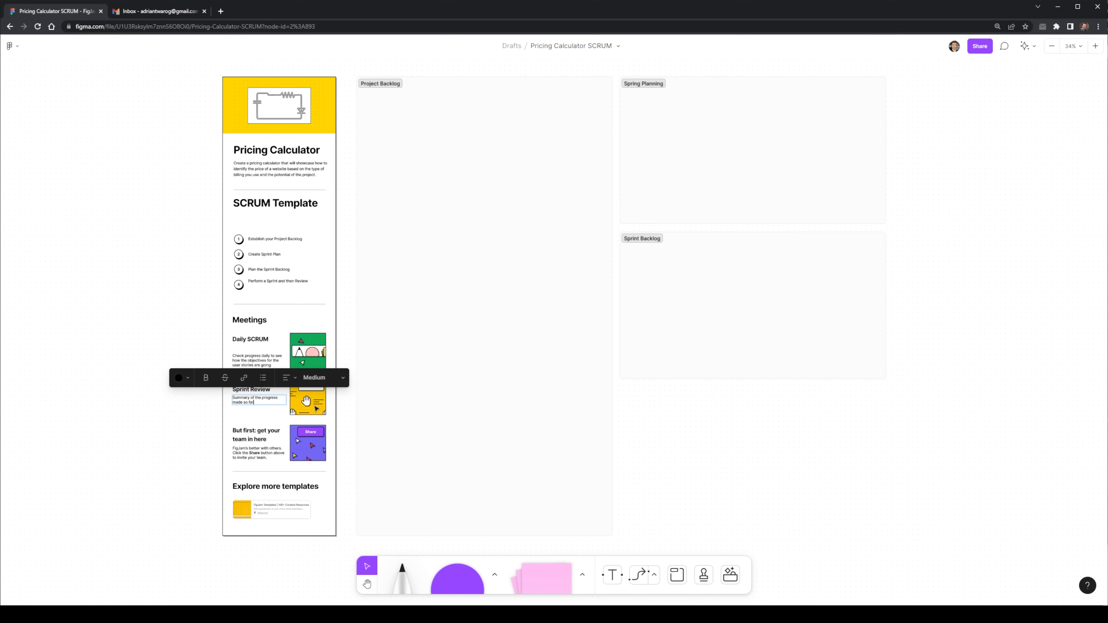
Rewrite the meeting cards as Sprint Planning and Sprint Review with sprint descriptions.
double_click(263, 388)
text(Planning)
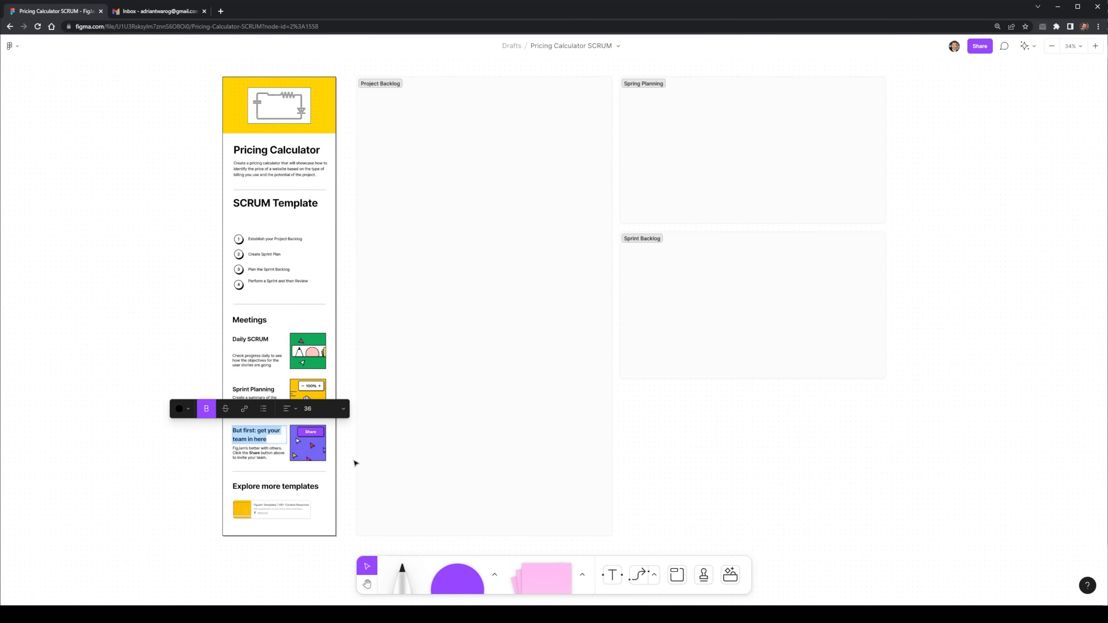
text(Sprint has been completed. Did all user stories get)
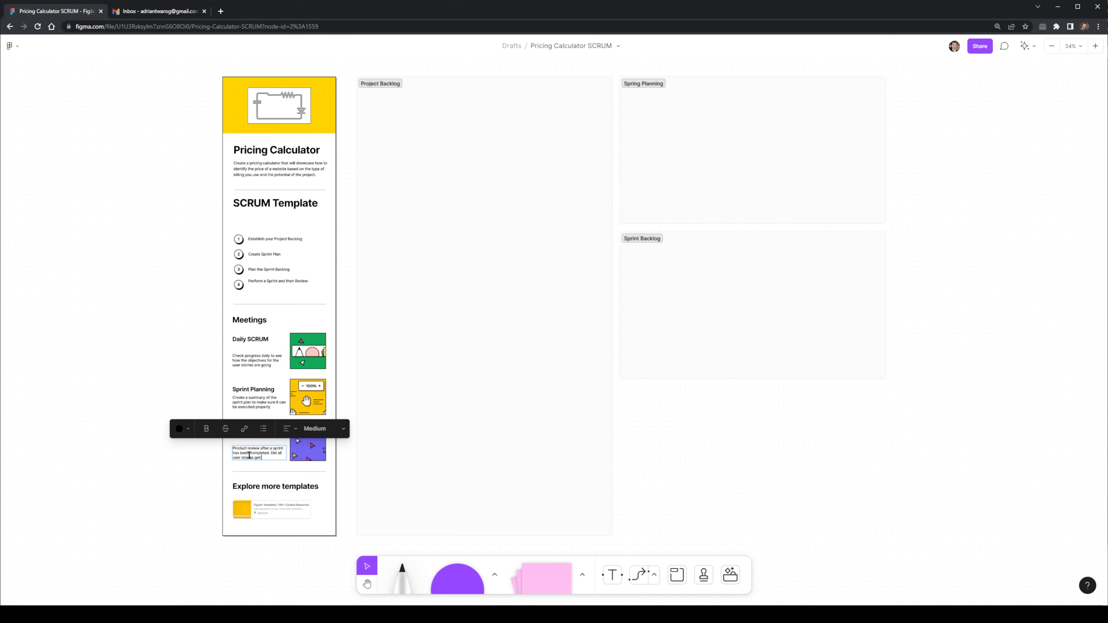
double_click(302, 486)
text(1-4 Wee)
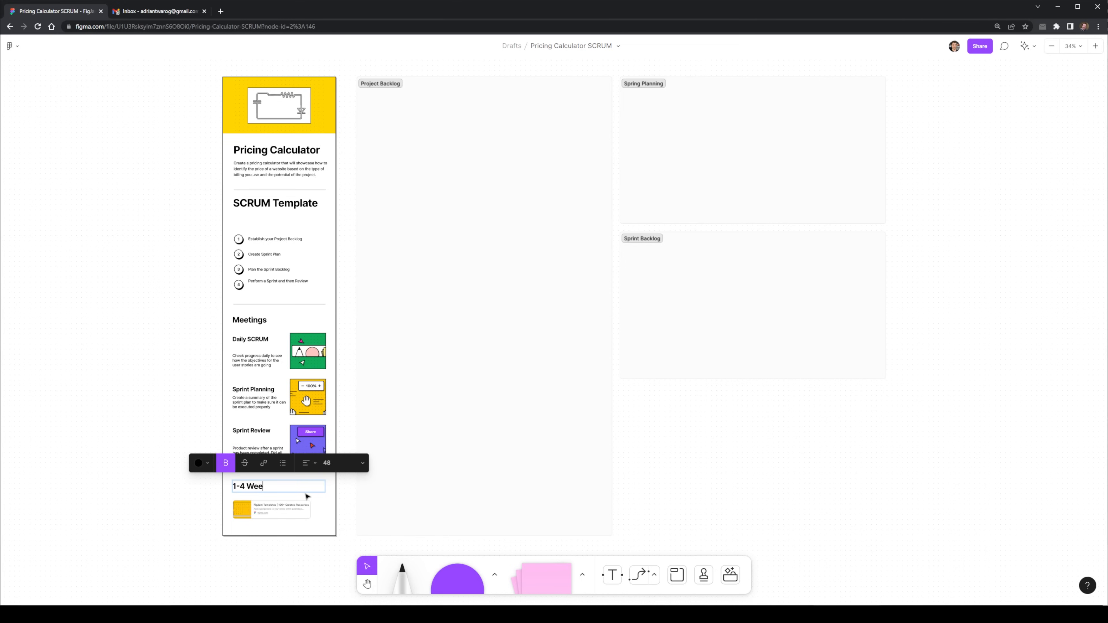
Finish the 1-4 Weeks heading and drop a blank sticky into Project Backlog.
text(k)
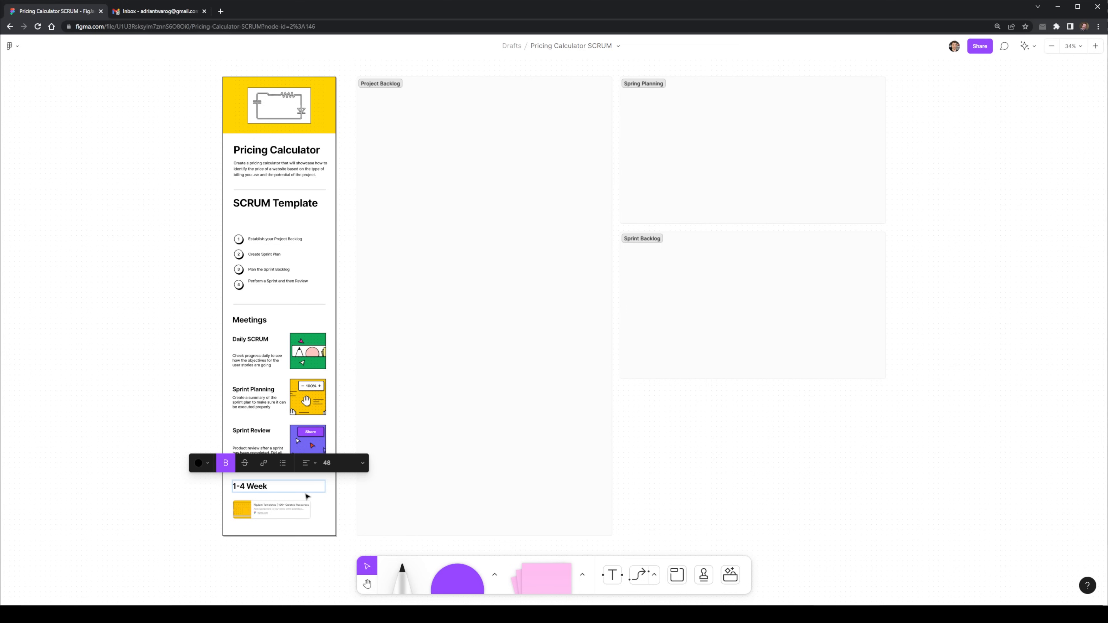
text(s)
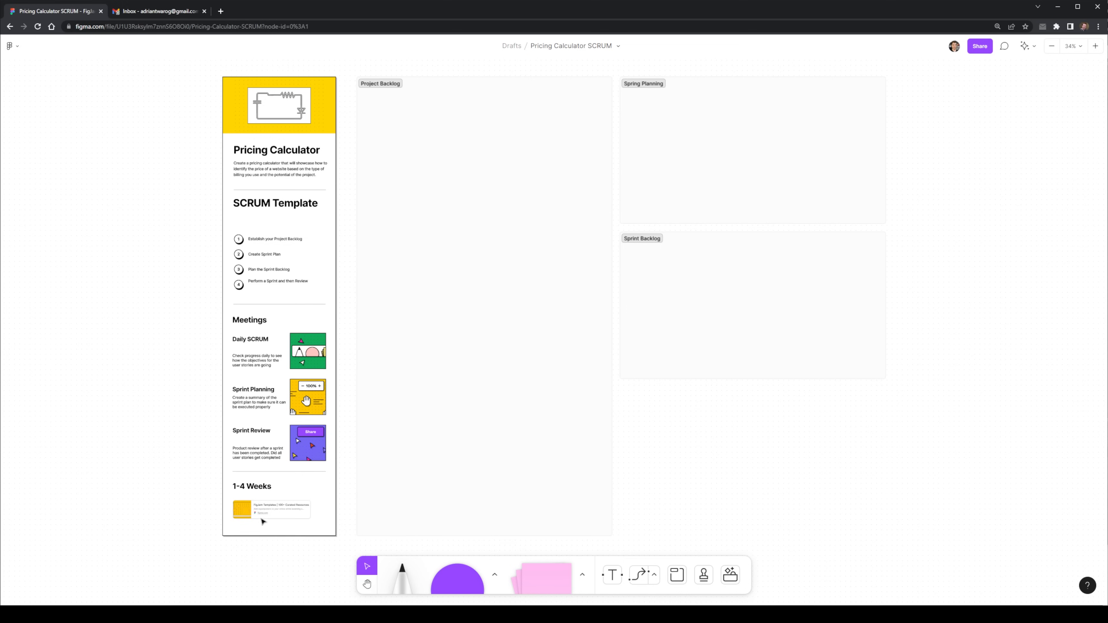
click(276, 501)
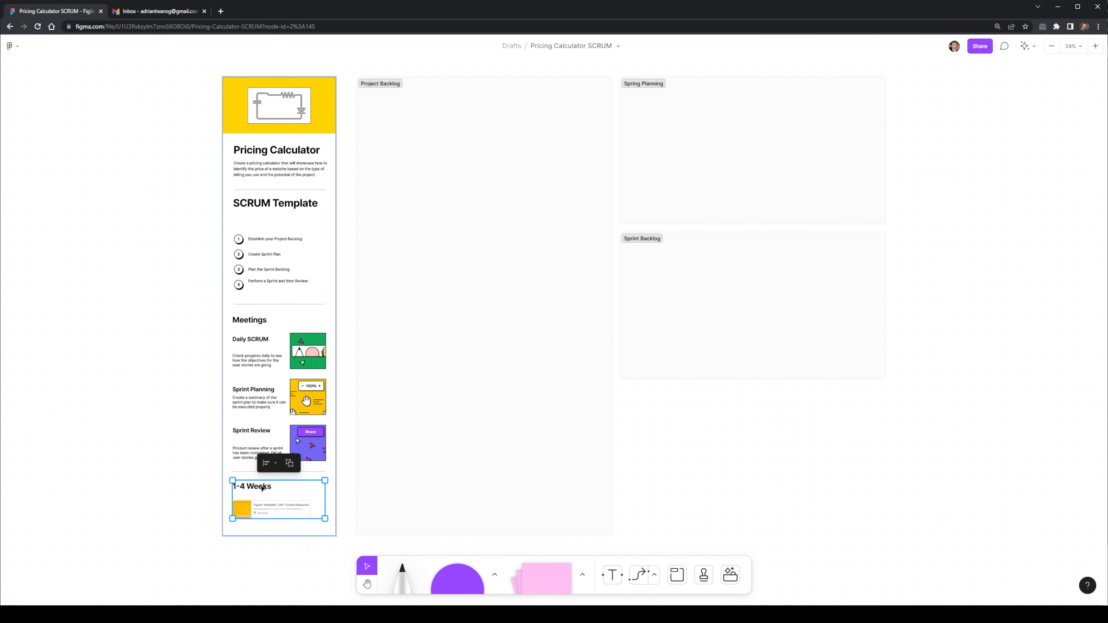
click(205, 176)
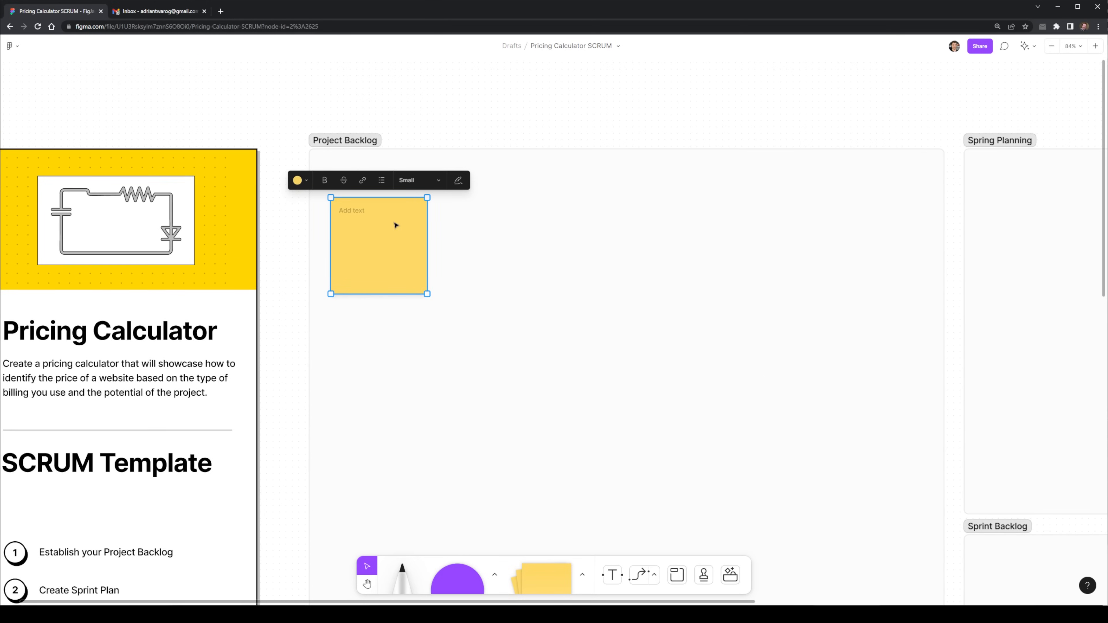
Write Value Based Pricing on the new backlog sticky.
click(379, 246)
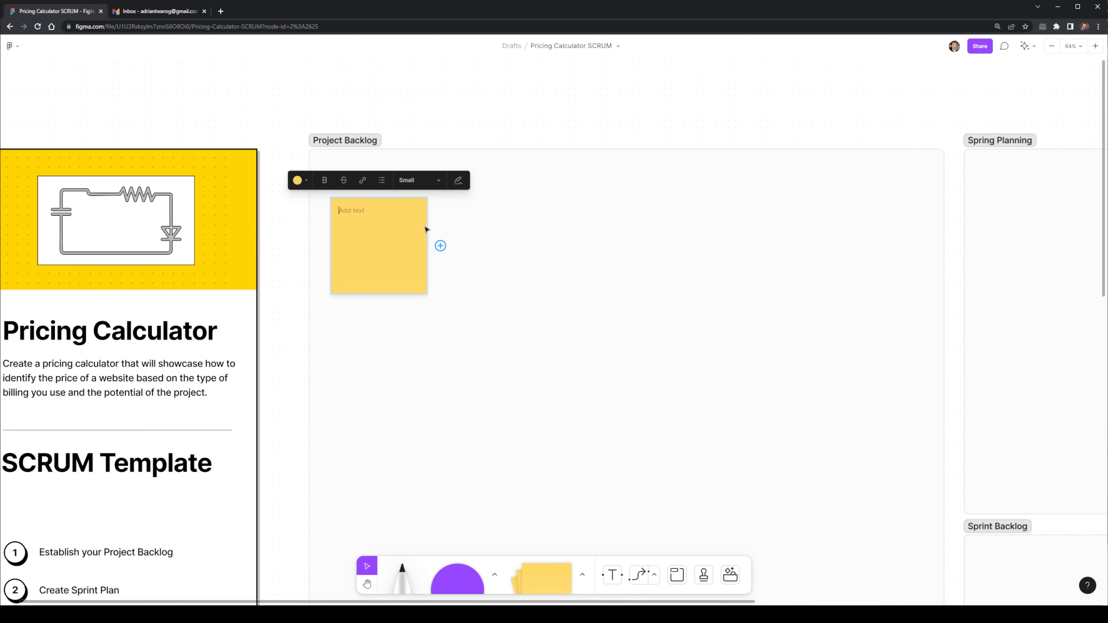
mouse_move(415, 229)
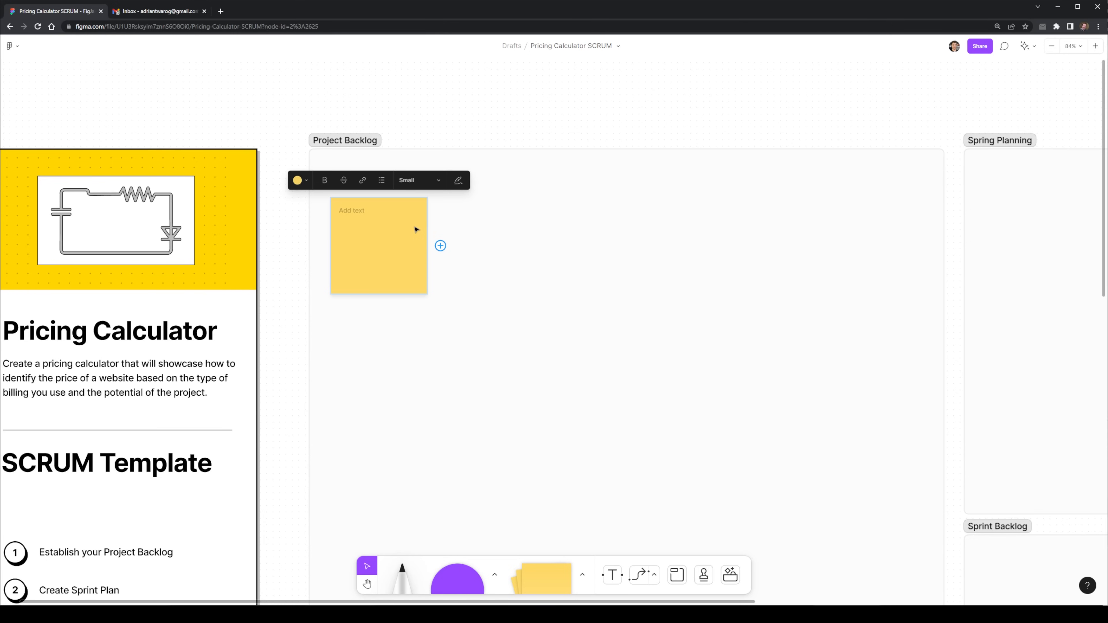
text(Value B)
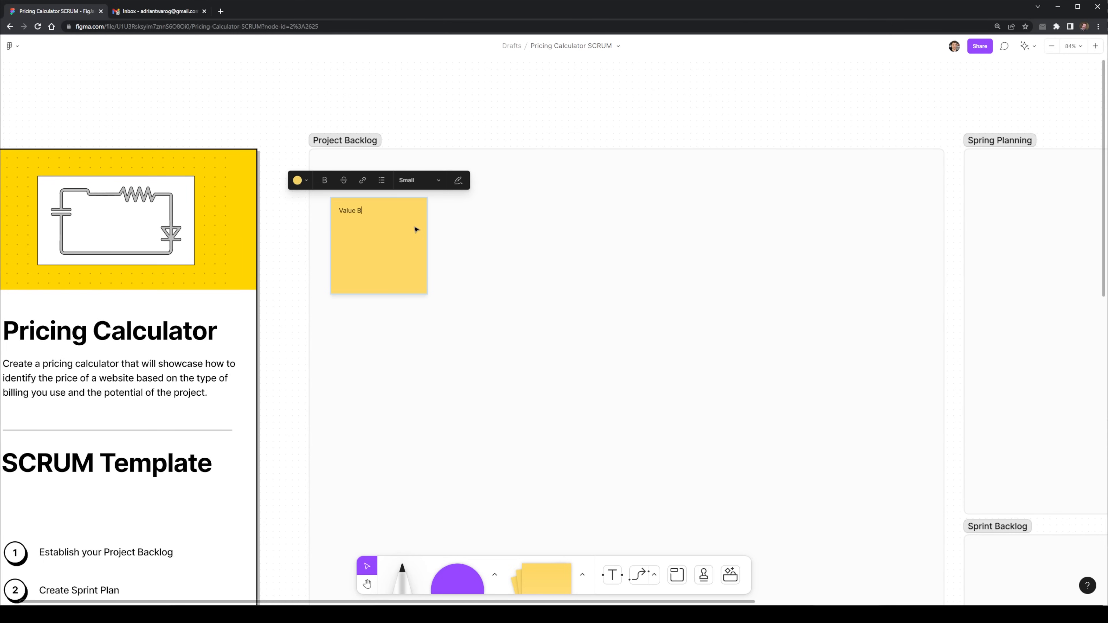
text(ased Pricing)
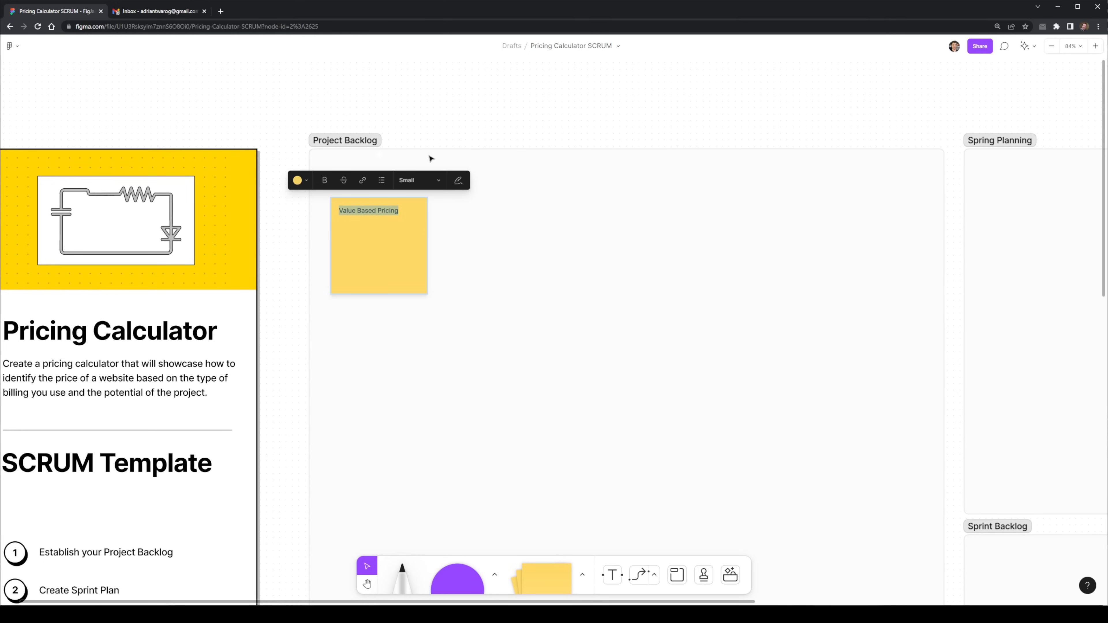
click(416, 180)
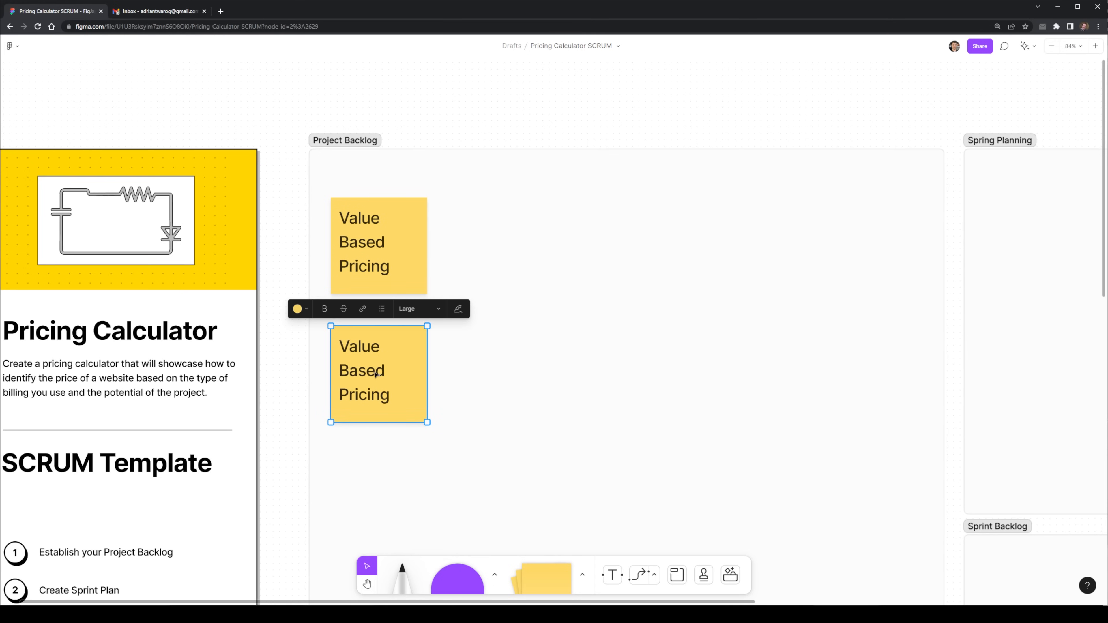
Rename the copied stickies to Fixed Based Pricing and Hourly Based Pricing.
double_click(359, 347)
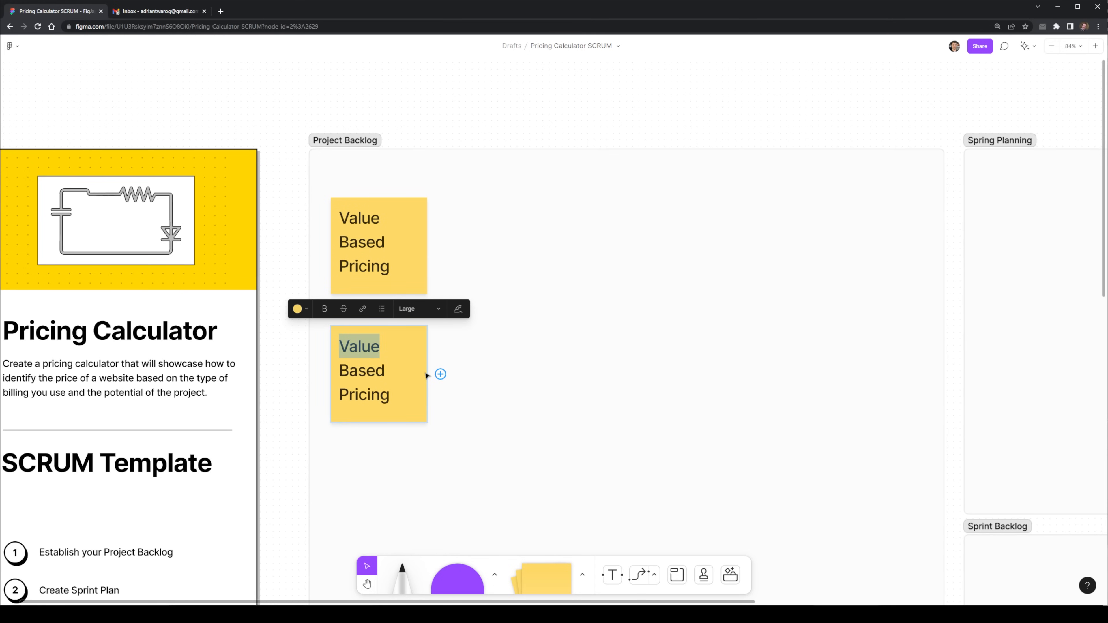
text(Fixed)
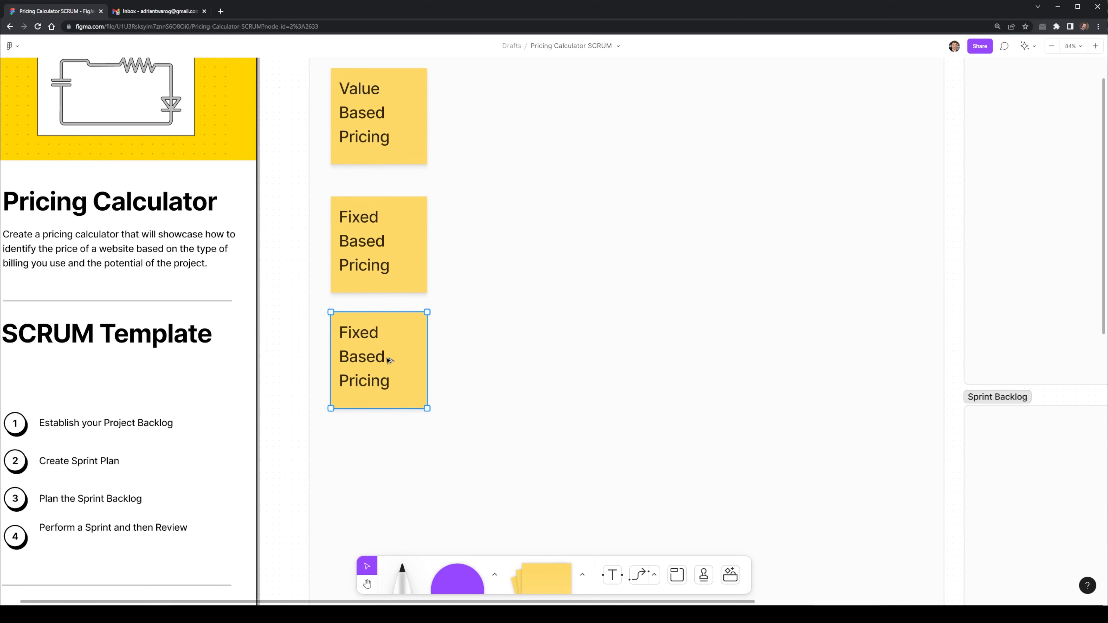
double_click(358, 357)
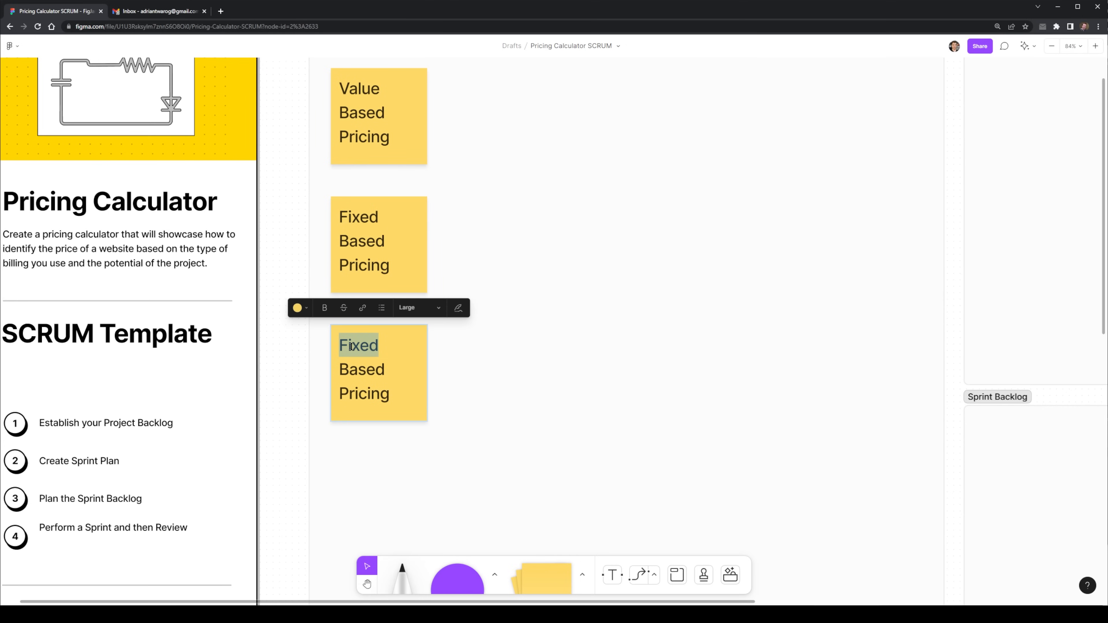
text(Hourly)
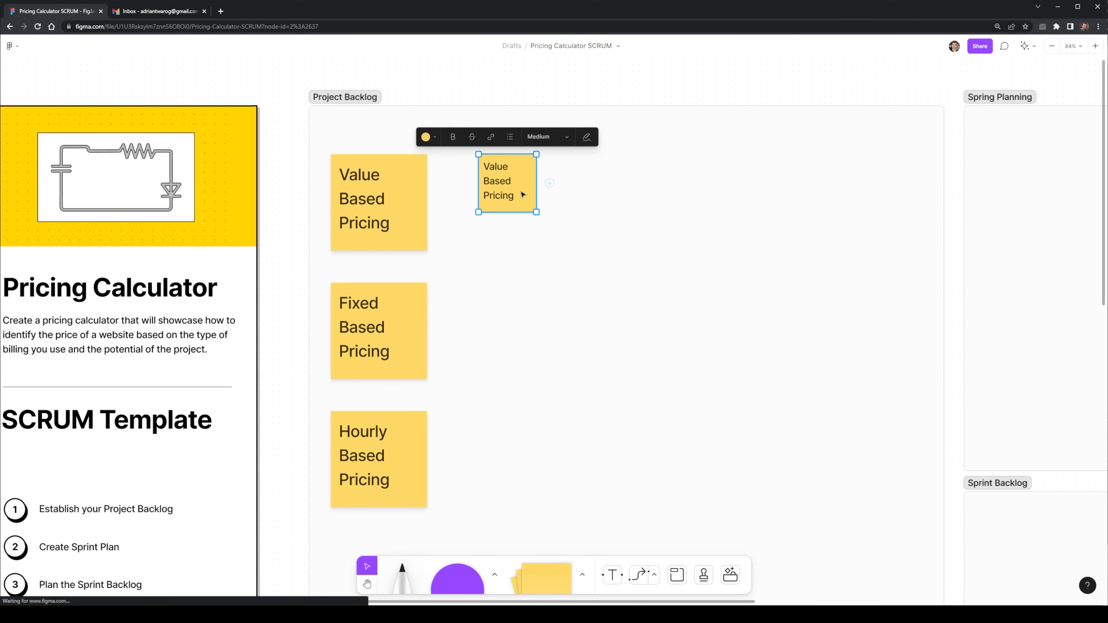
Retitle the small stickies Design and Calculator.
click(545, 136)
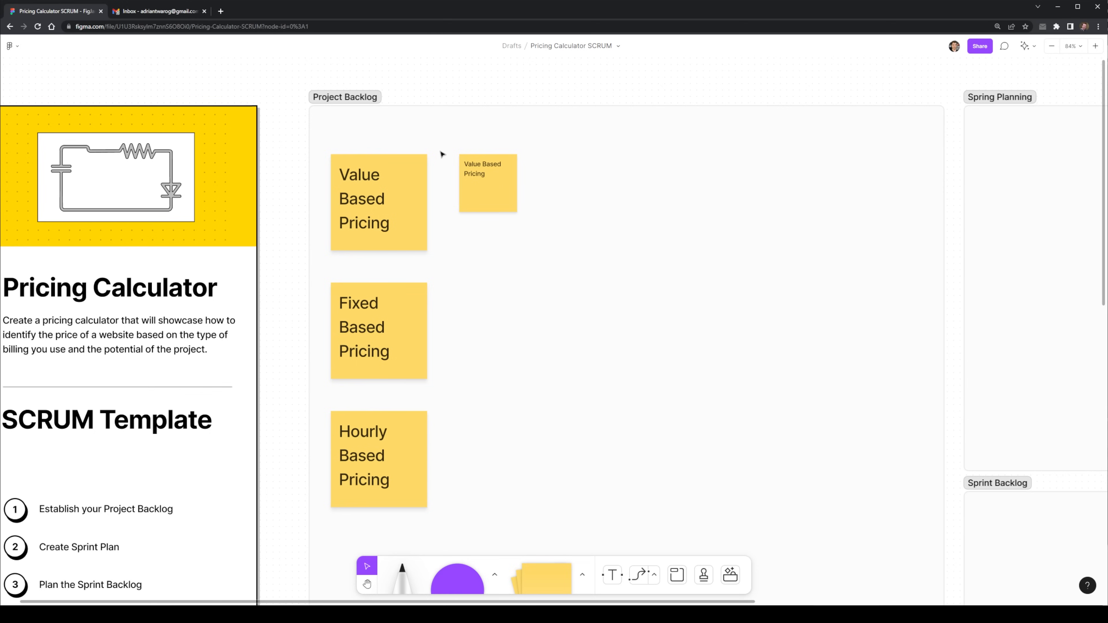
mouse_move(141, 403)
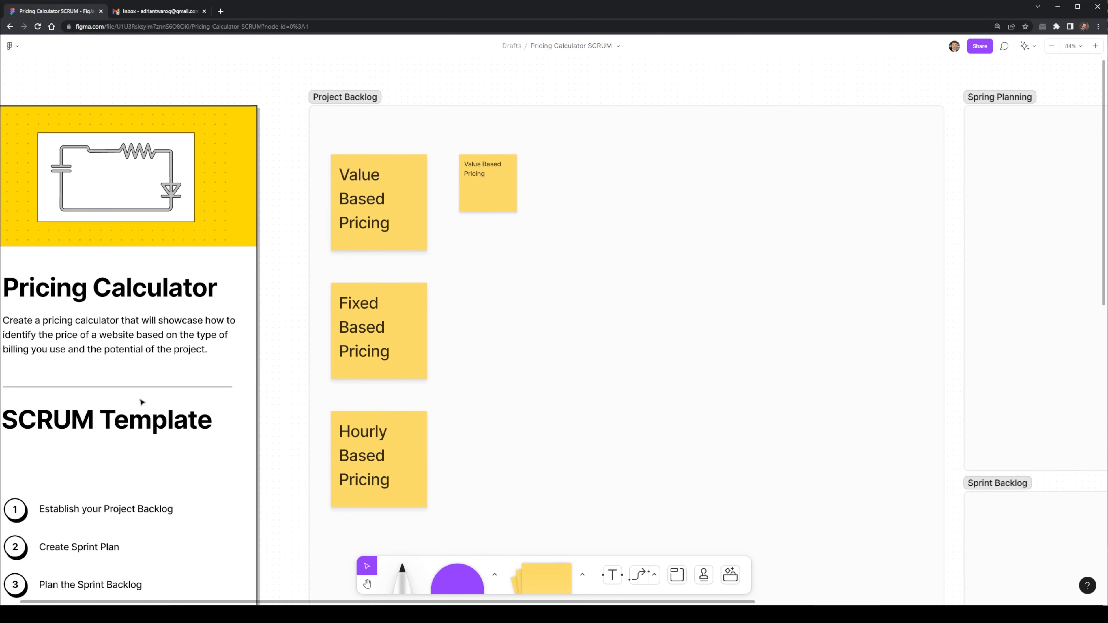
double_click(487, 182)
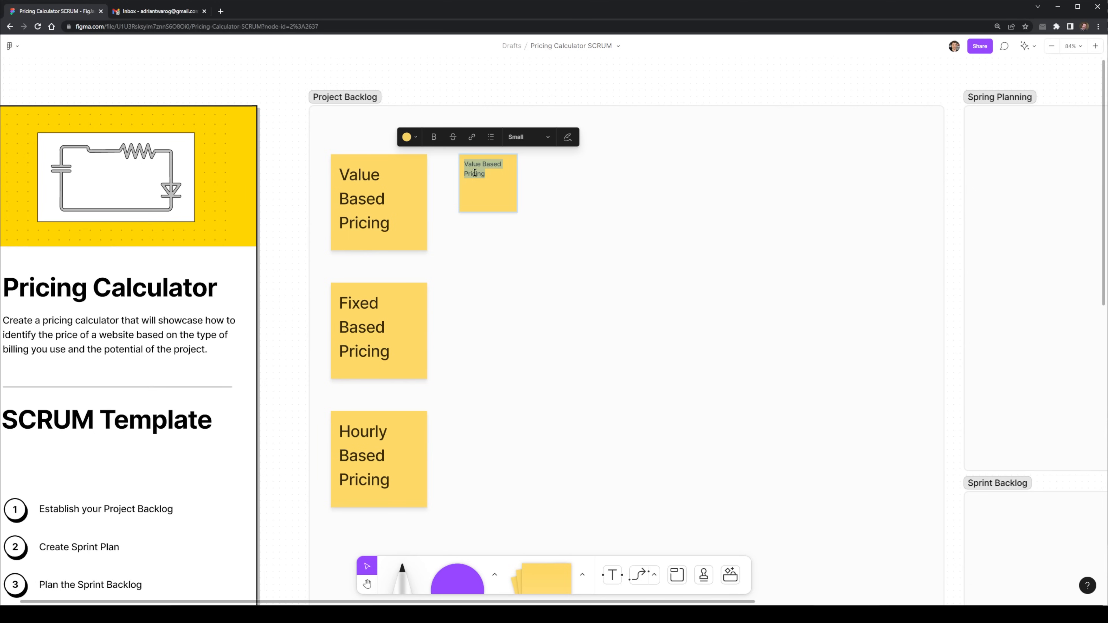
text(Design)
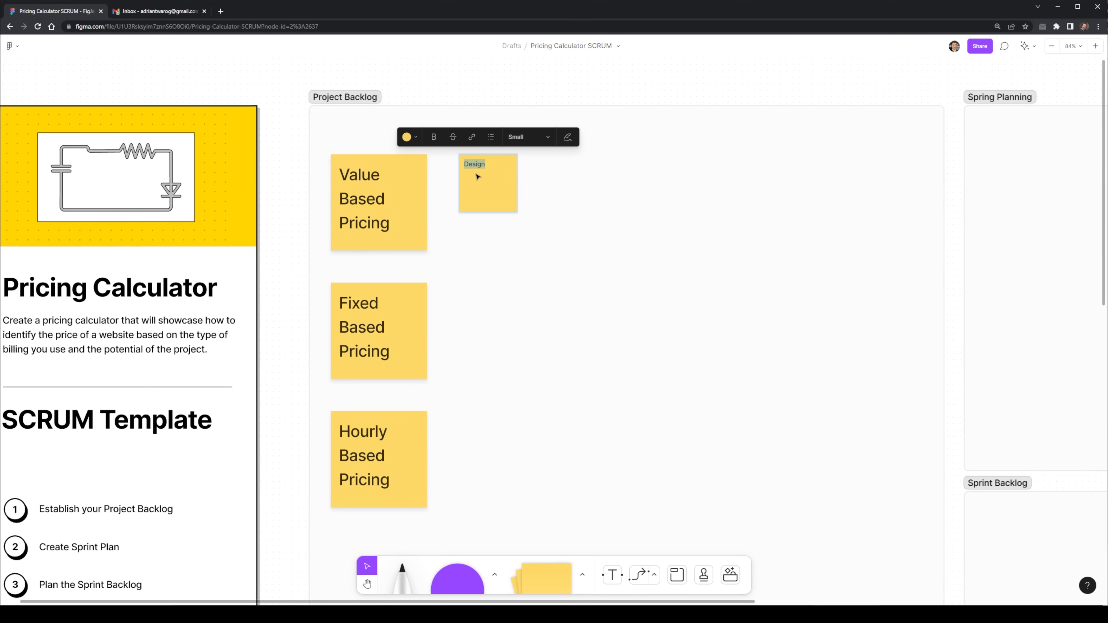
click(487, 184)
text(A)
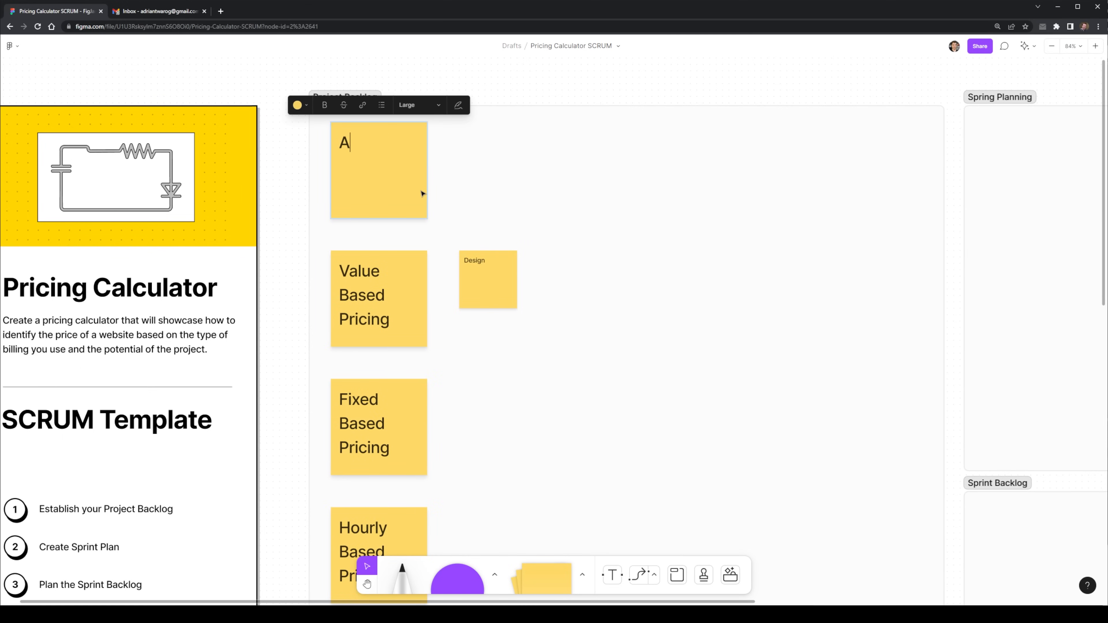
text(Calculator)
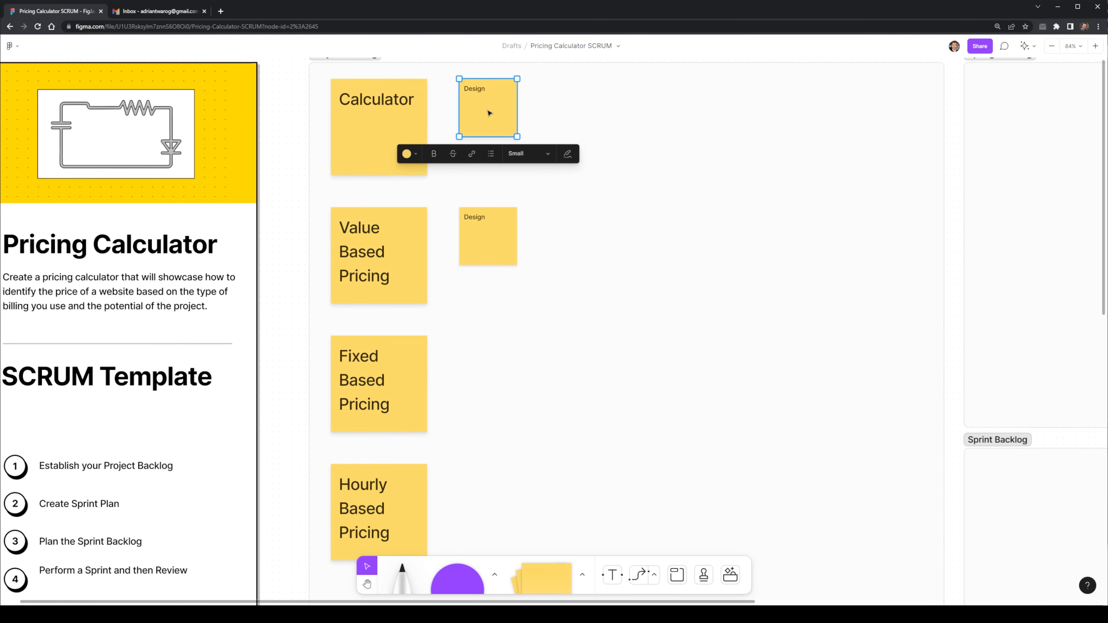
Write the user story 'As a user, I need an interface to use the calculator'.
double_click(488, 108)
text( of the User Interfa)
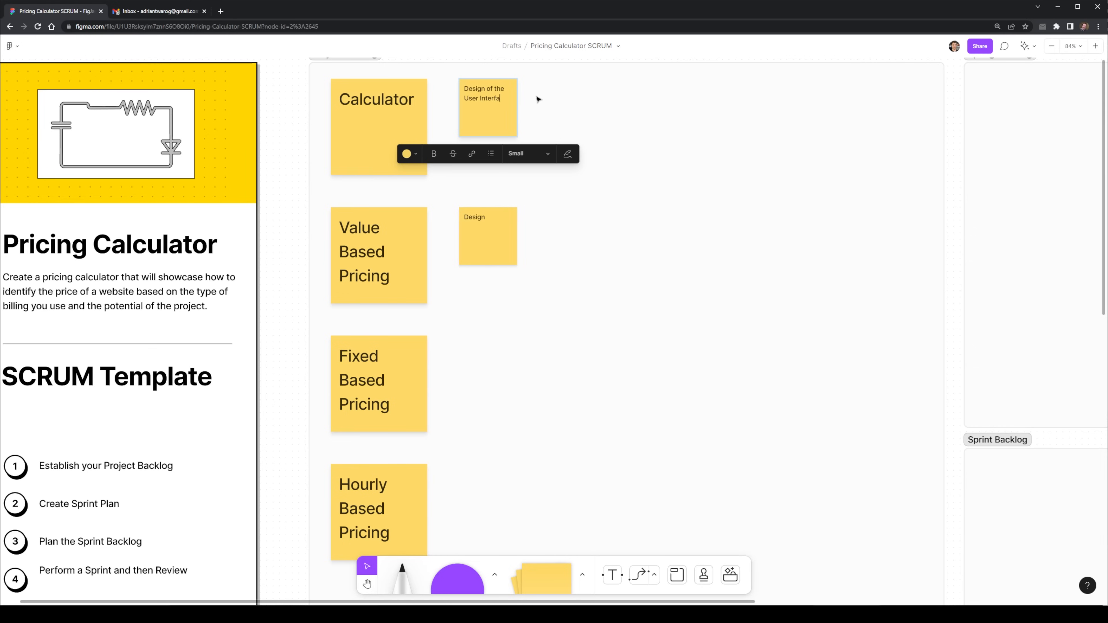
click(492, 129)
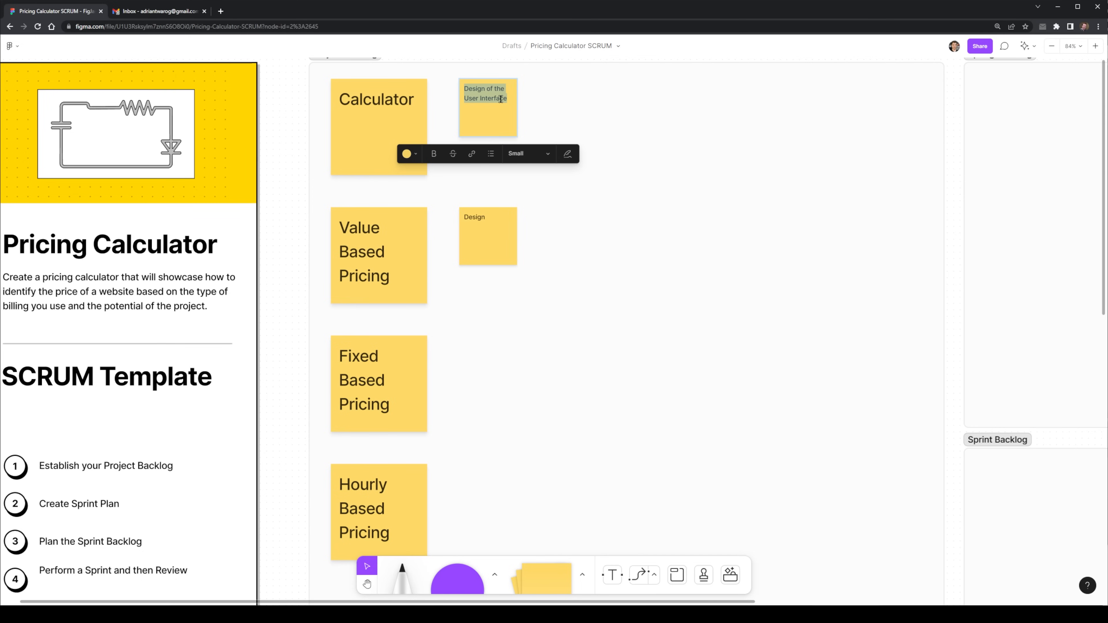
text(As a user)
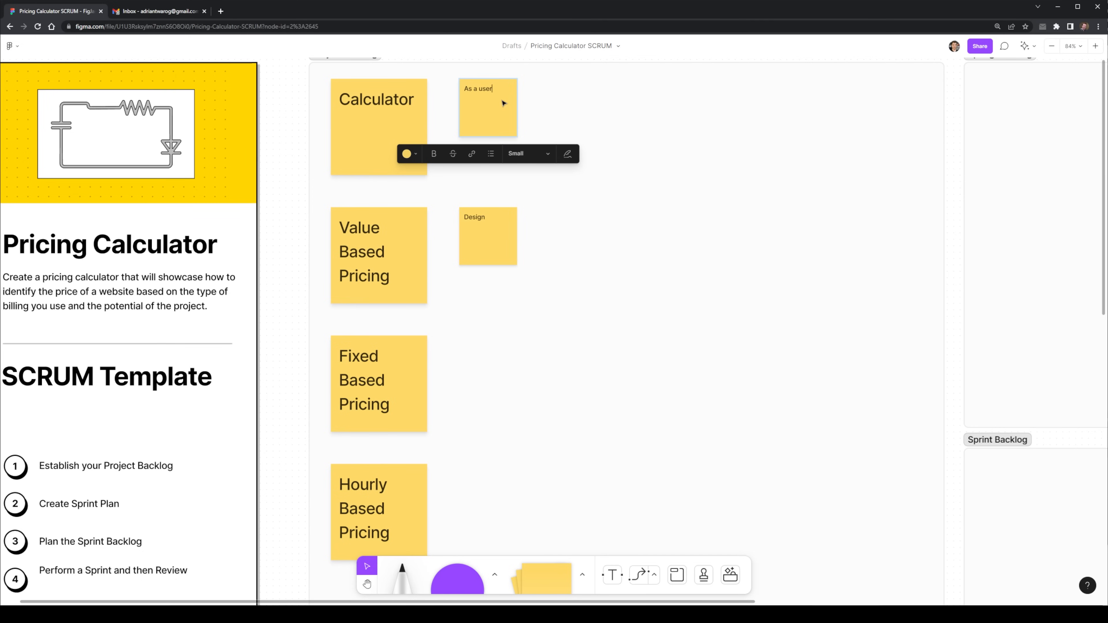
text(,)
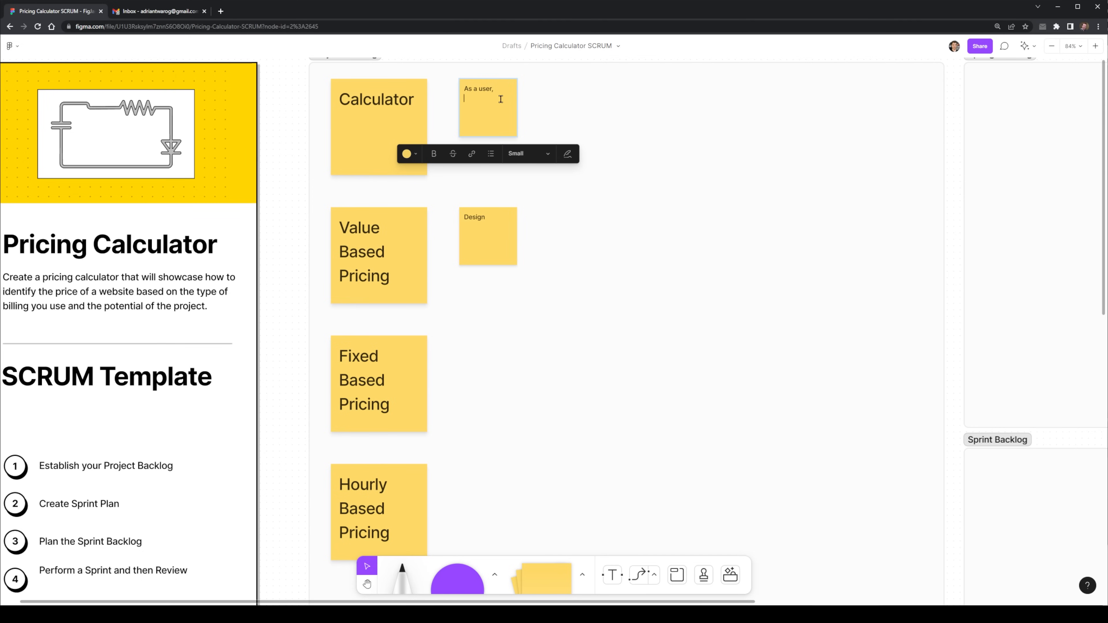
text(I need)
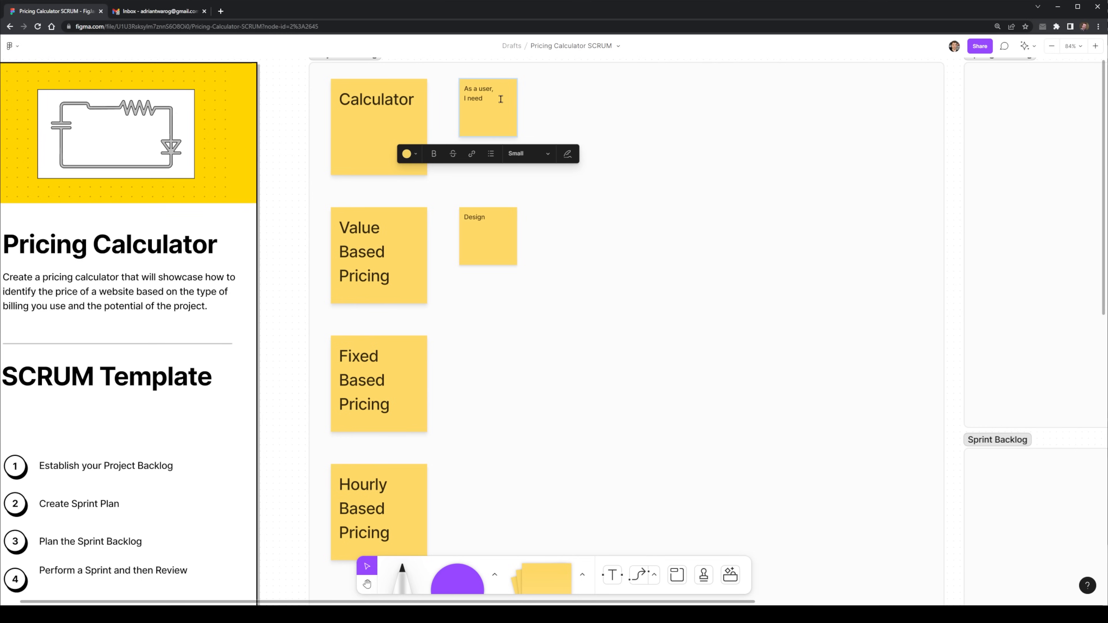
text(an interface,)
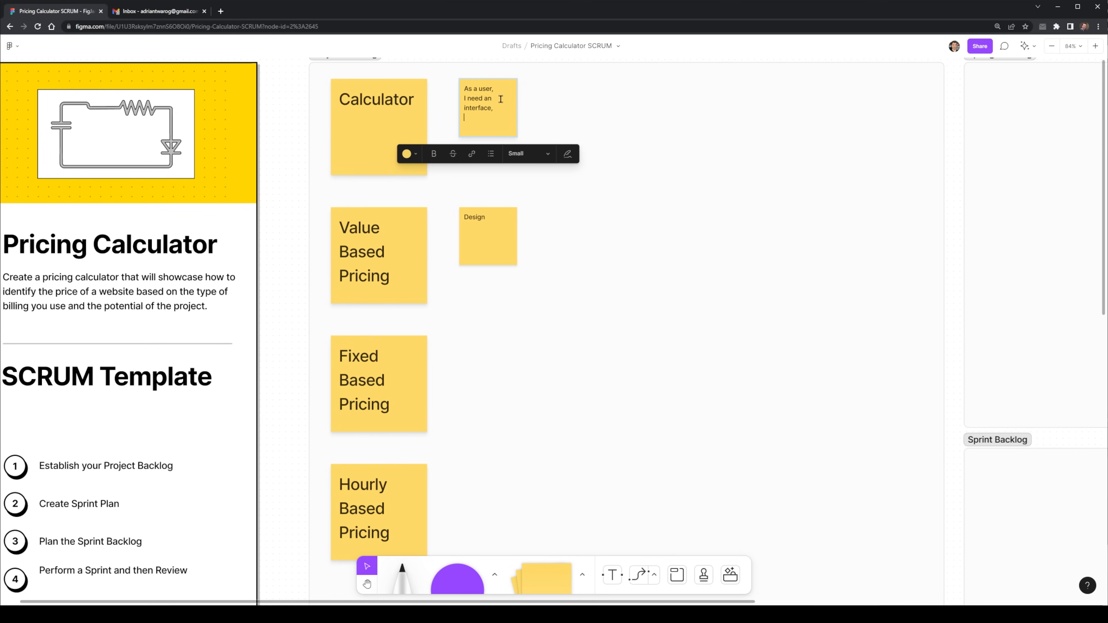
text(to use the calculator)
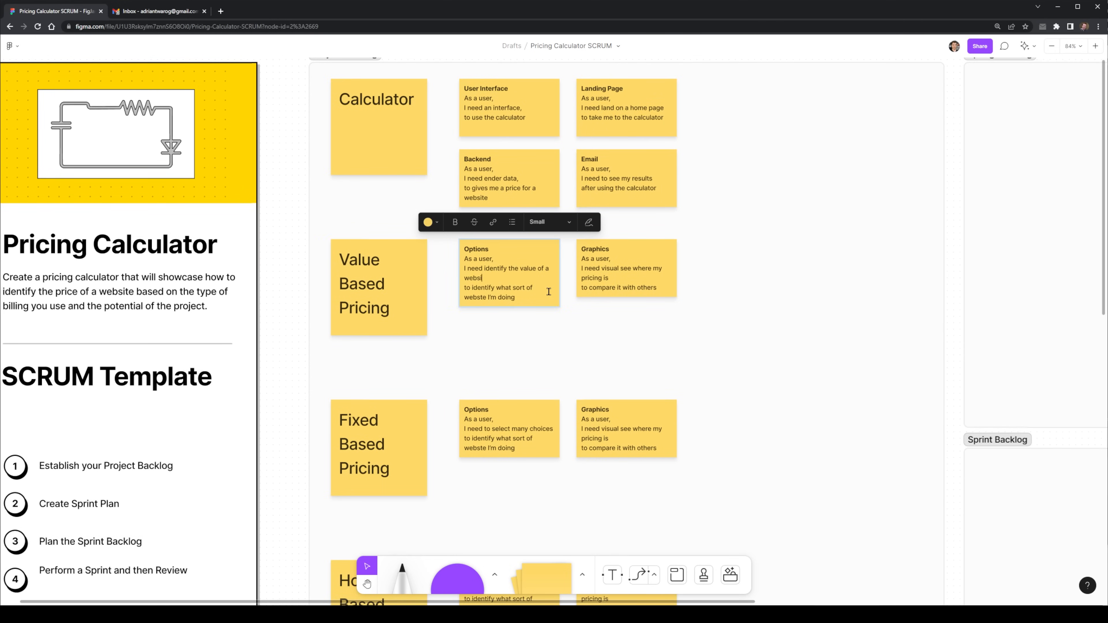
Copy the User Interface story toward the Spring Planning section.
scroll(down, 3)
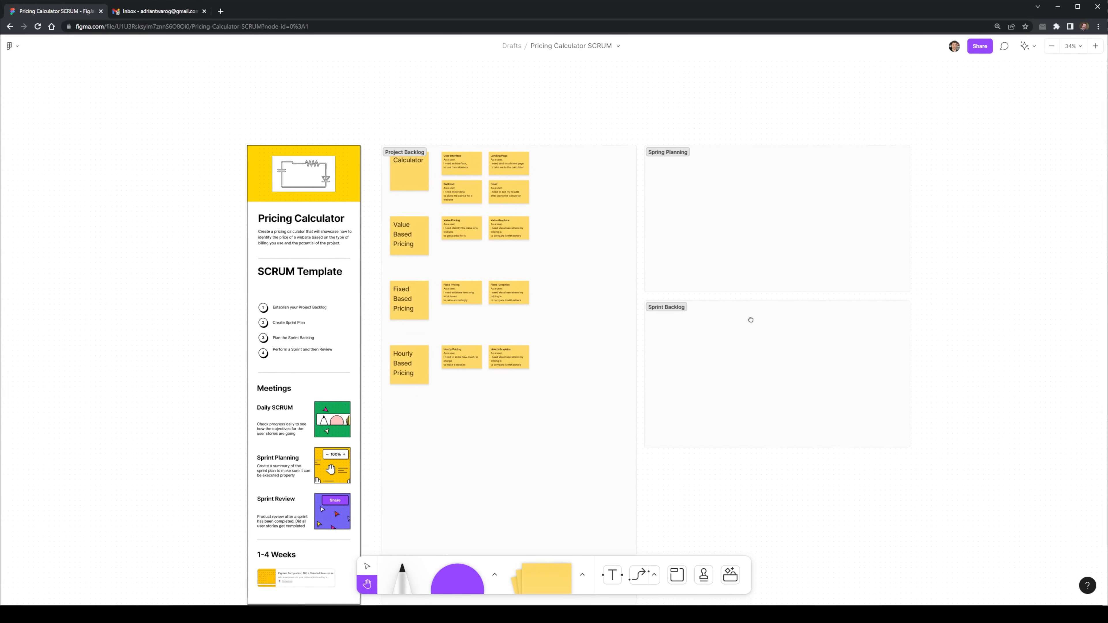
click(459, 163)
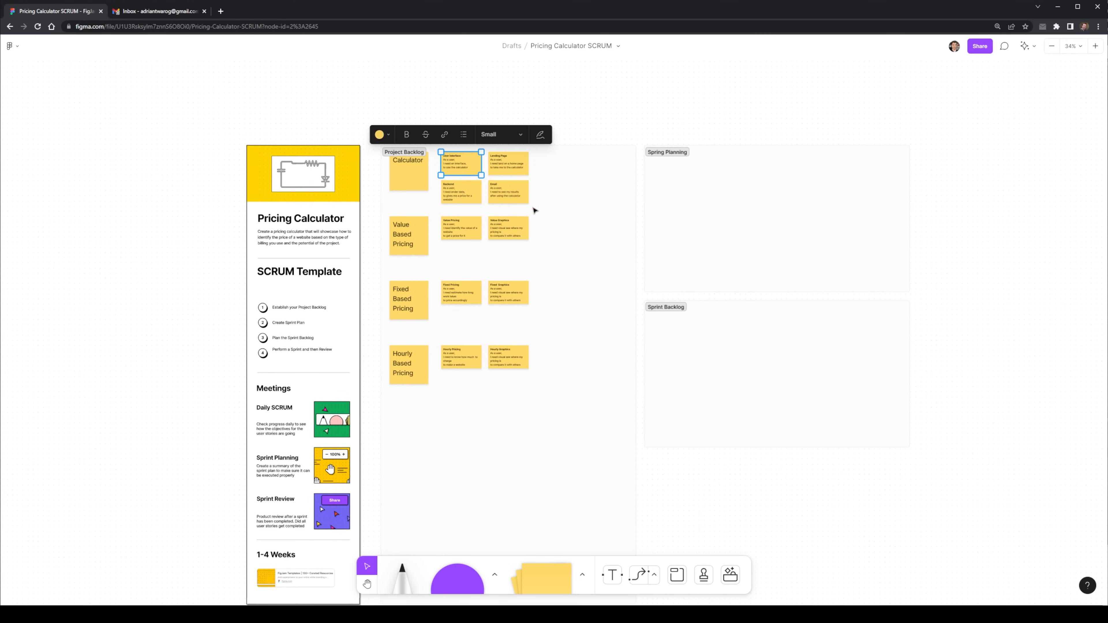
mouse_move(469, 192)
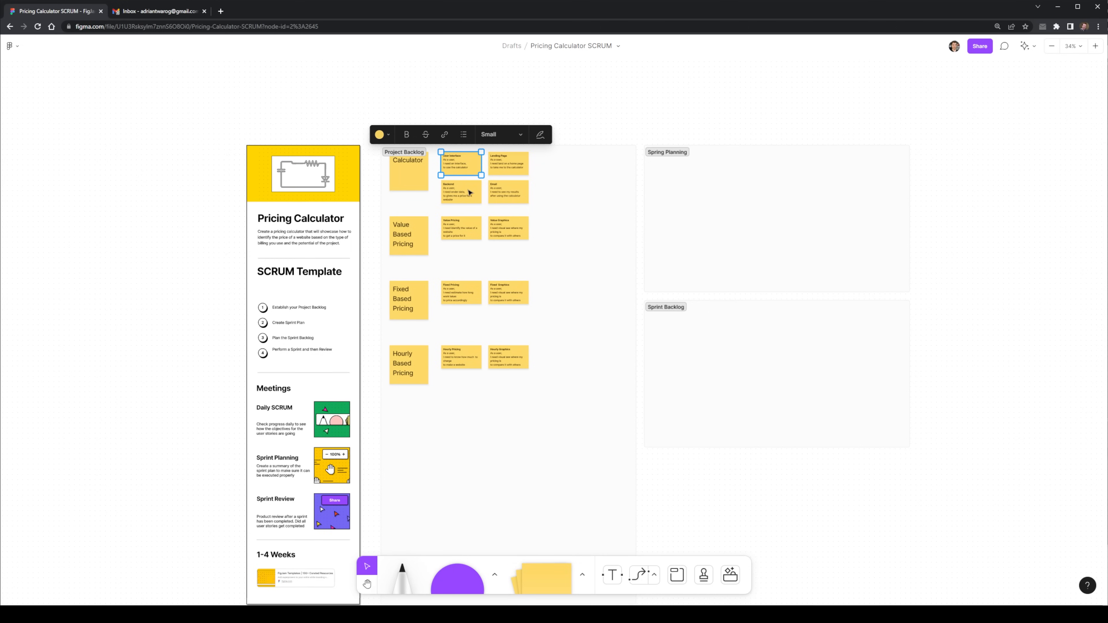
mouse_move(469, 230)
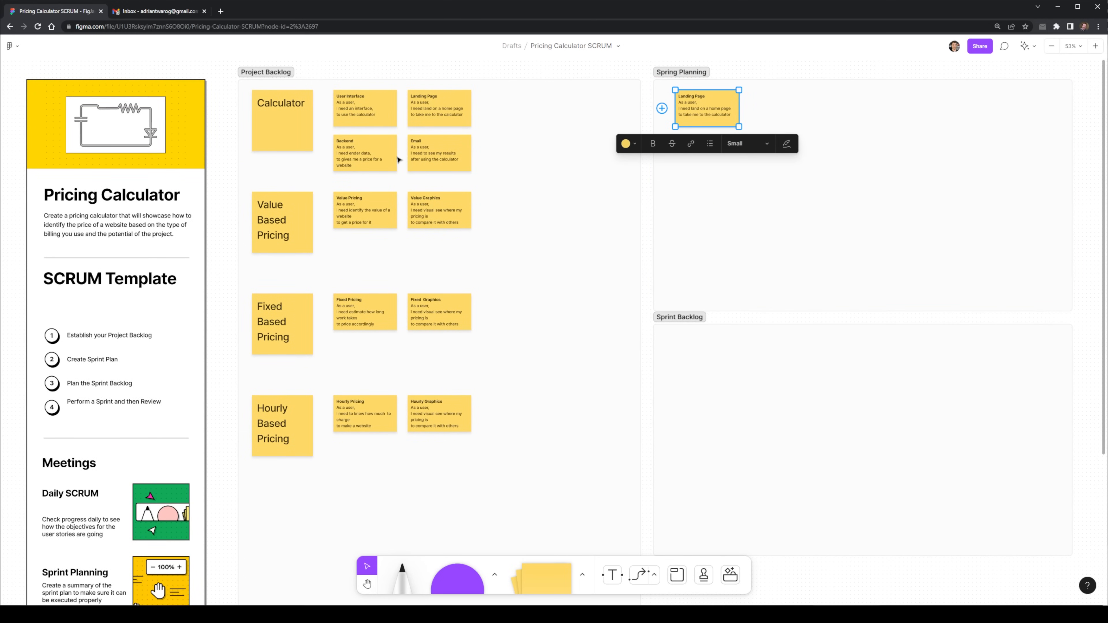
mouse_move(426, 180)
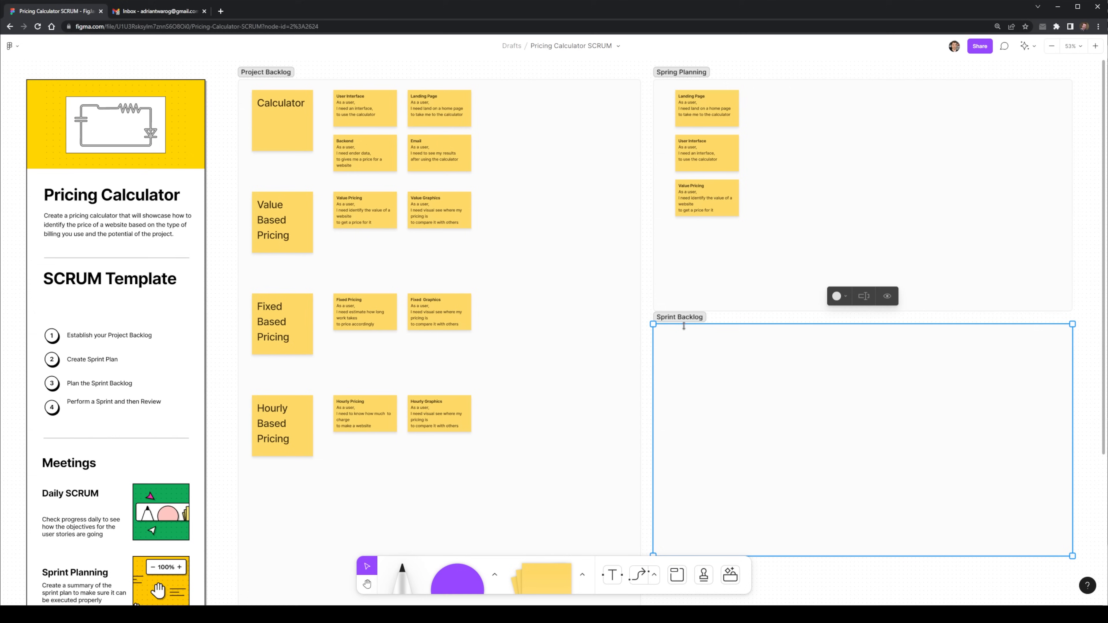
Place Value Pricing in Sprint Backlog and narrow the Sprint Backlog section.
click(712, 245)
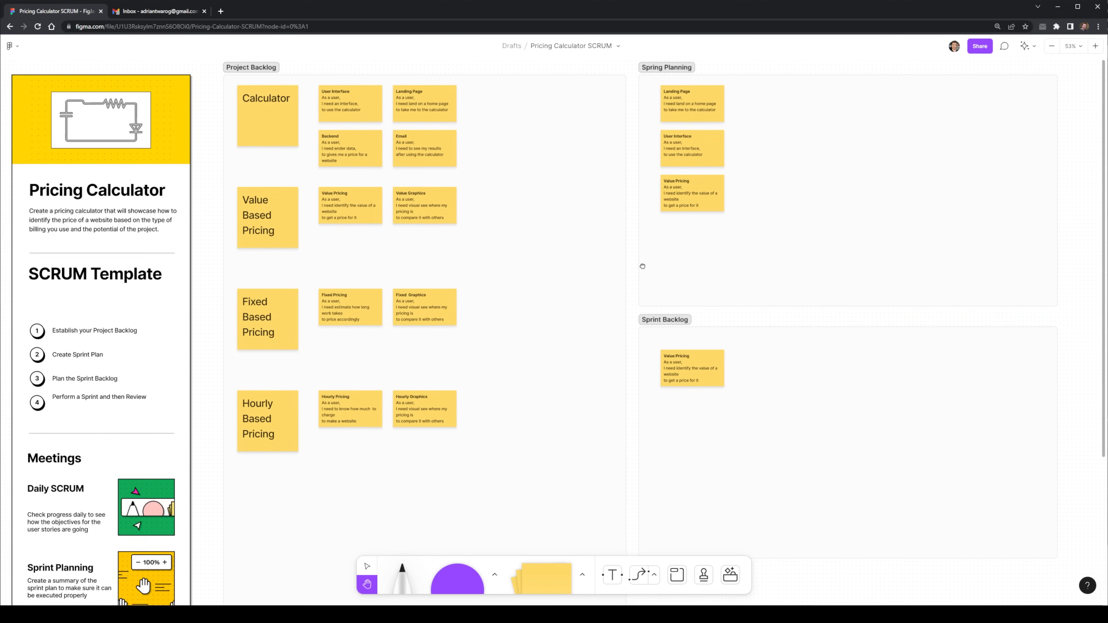
scroll(down, 3)
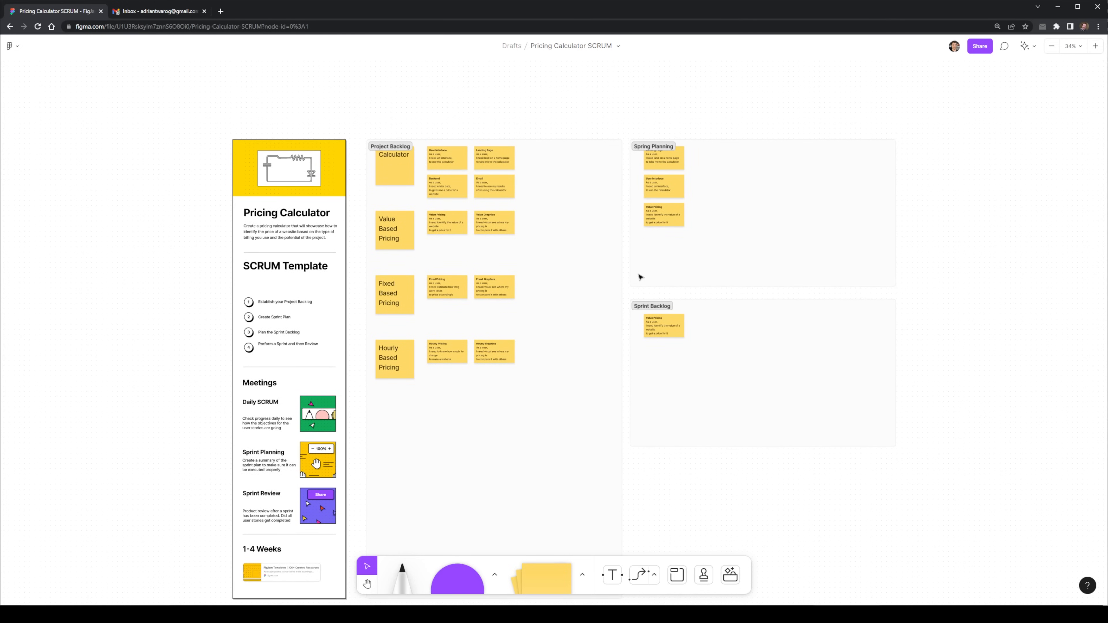
click(652, 305)
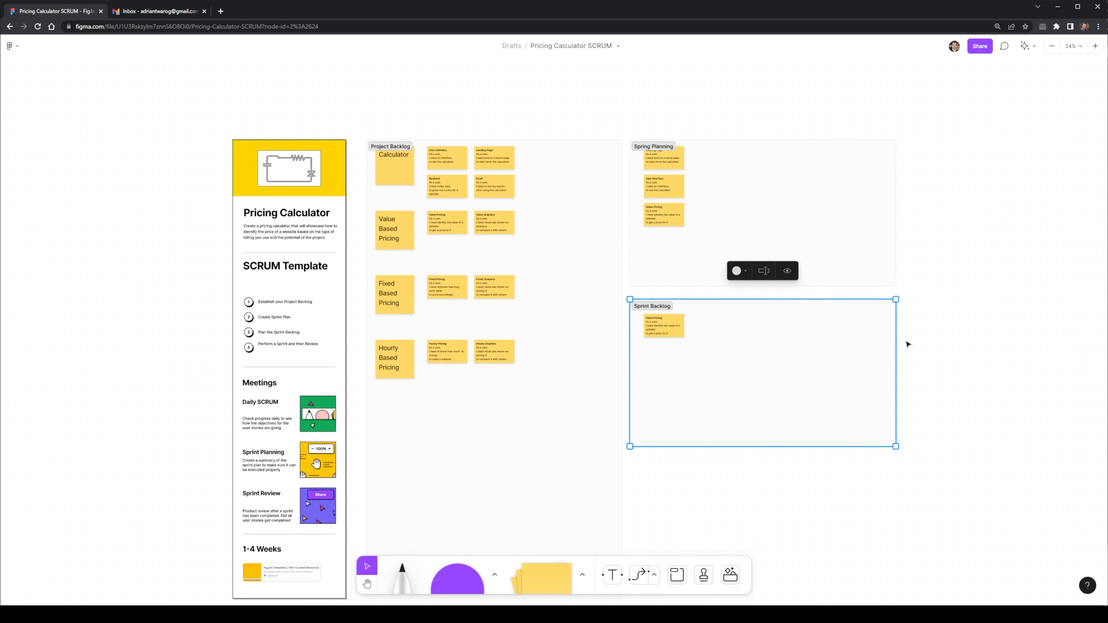
click(897, 350)
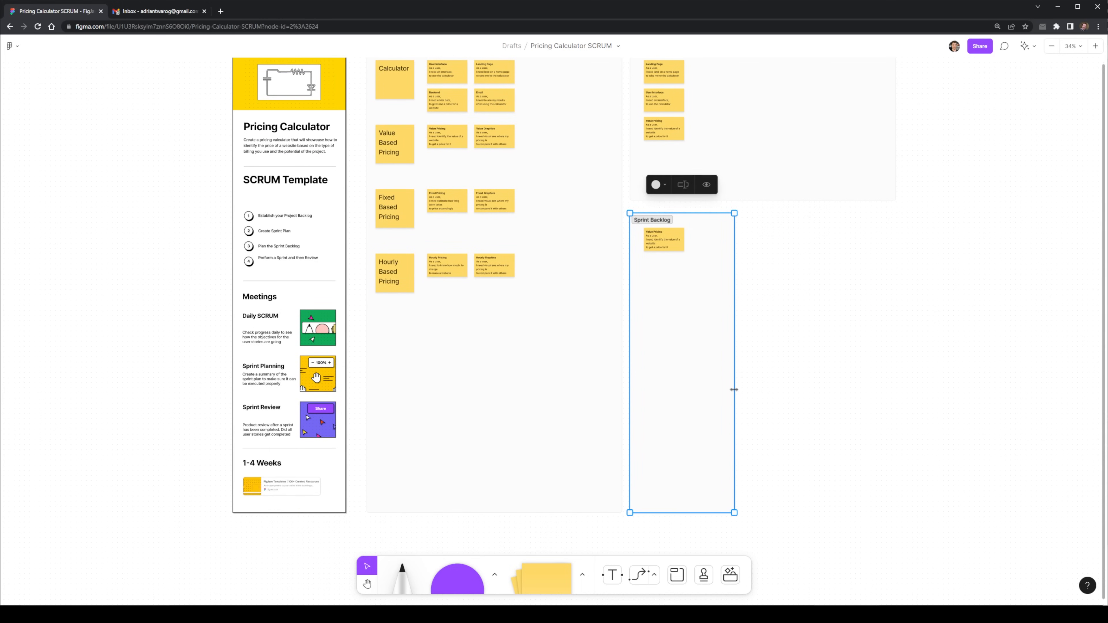
scroll(down, 3)
text(Spring 1 Doing)
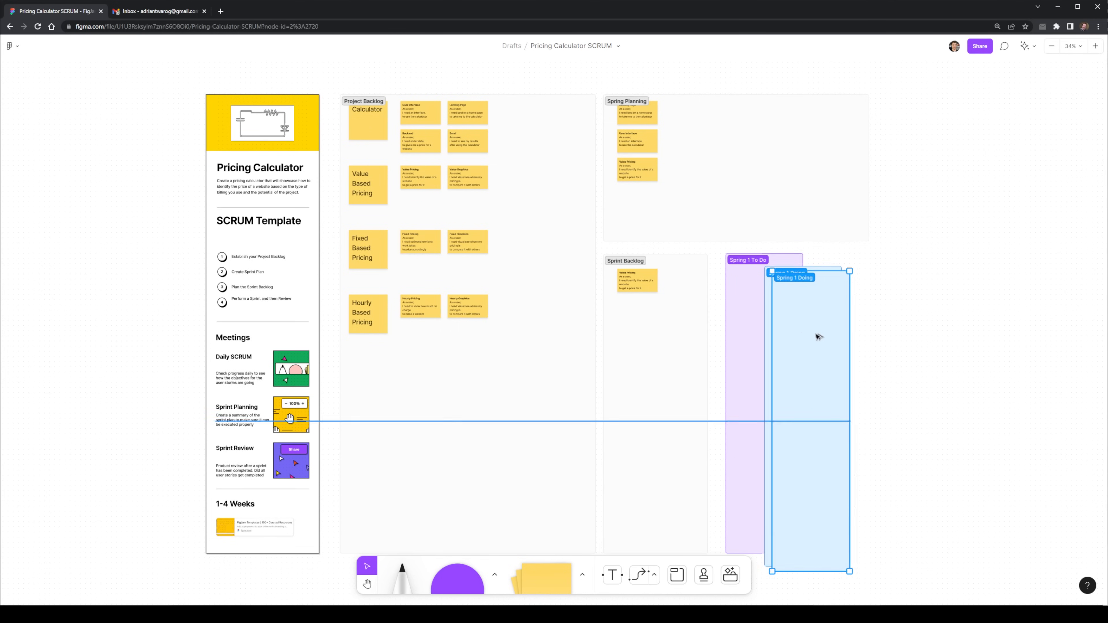
Colour the duplicated Done column green and start editing the To Do story.
click(810, 255)
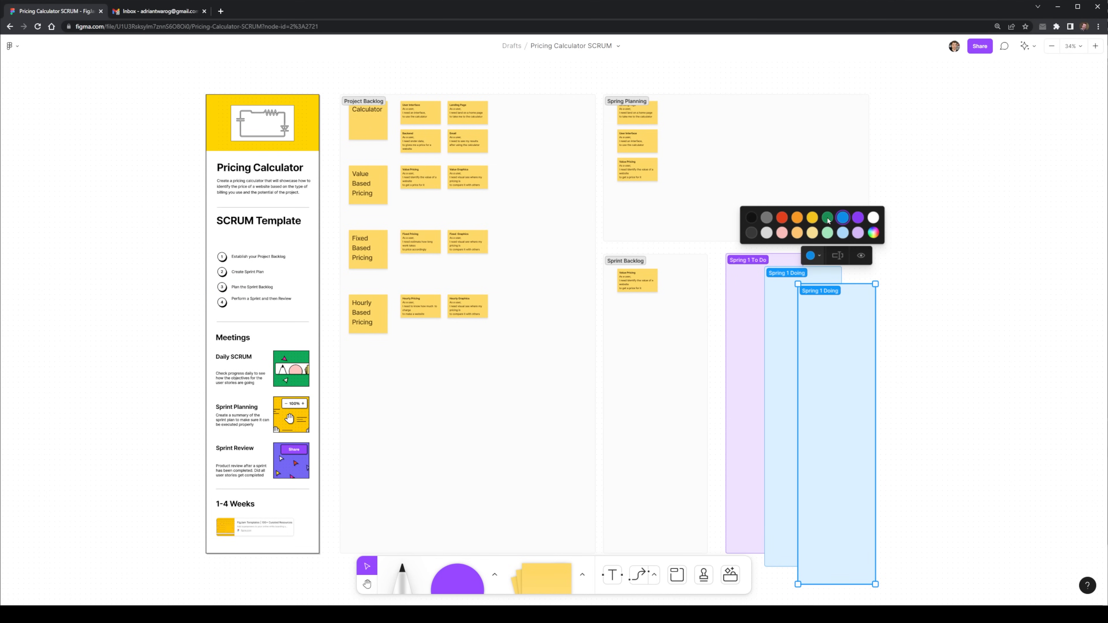
click(828, 217)
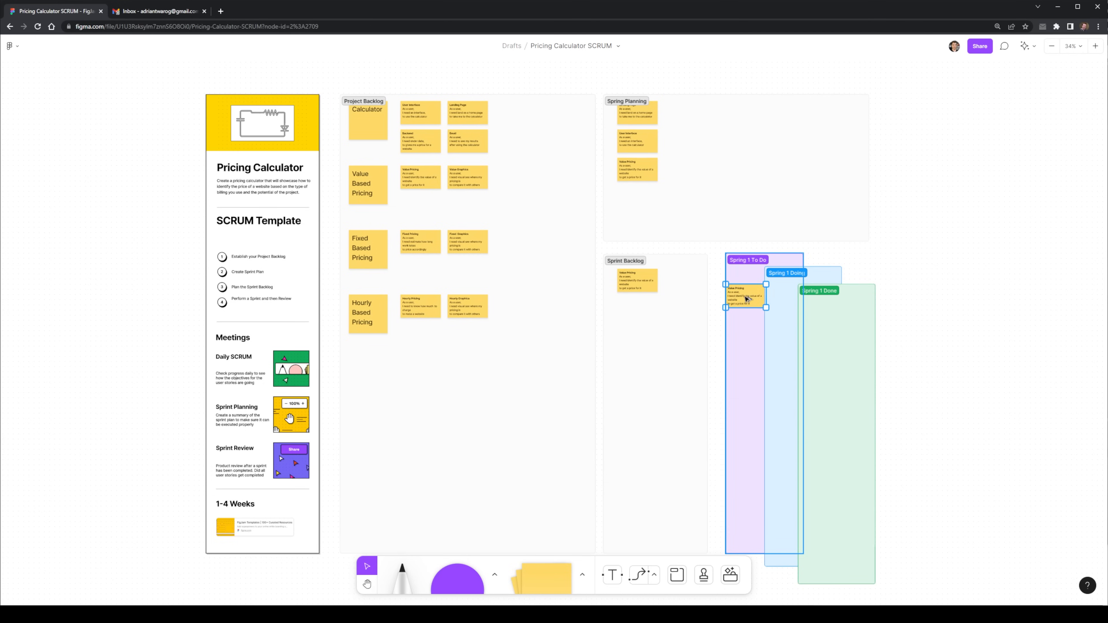
click(895, 322)
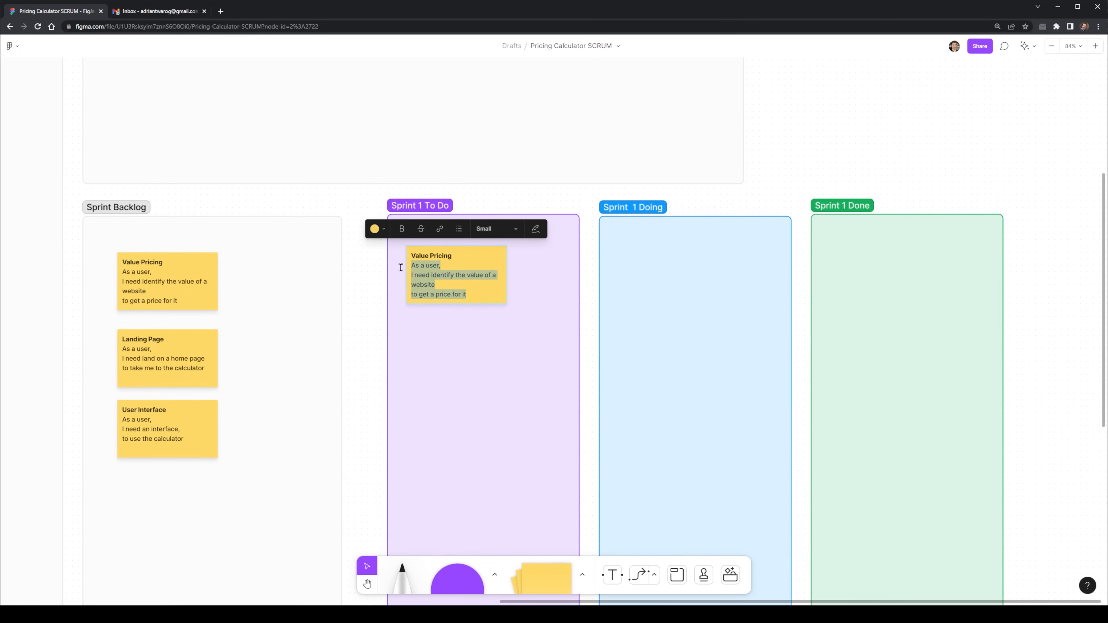
Name the To Do tasks Editor X Page Design, Figma Page Design and Backend API Design.
text(Editor)
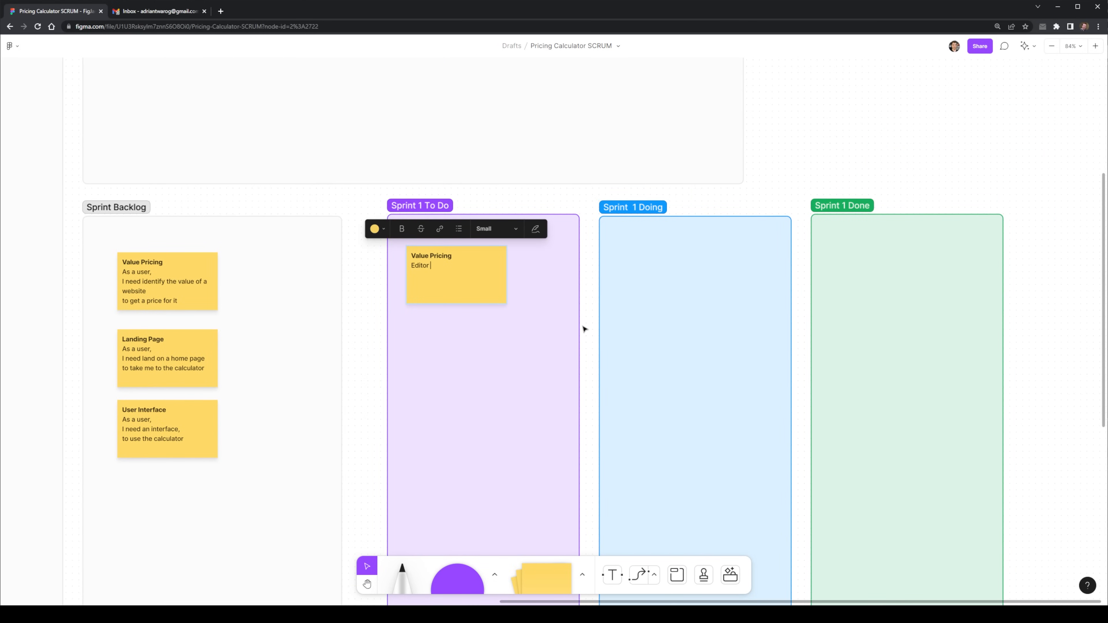
text(X P)
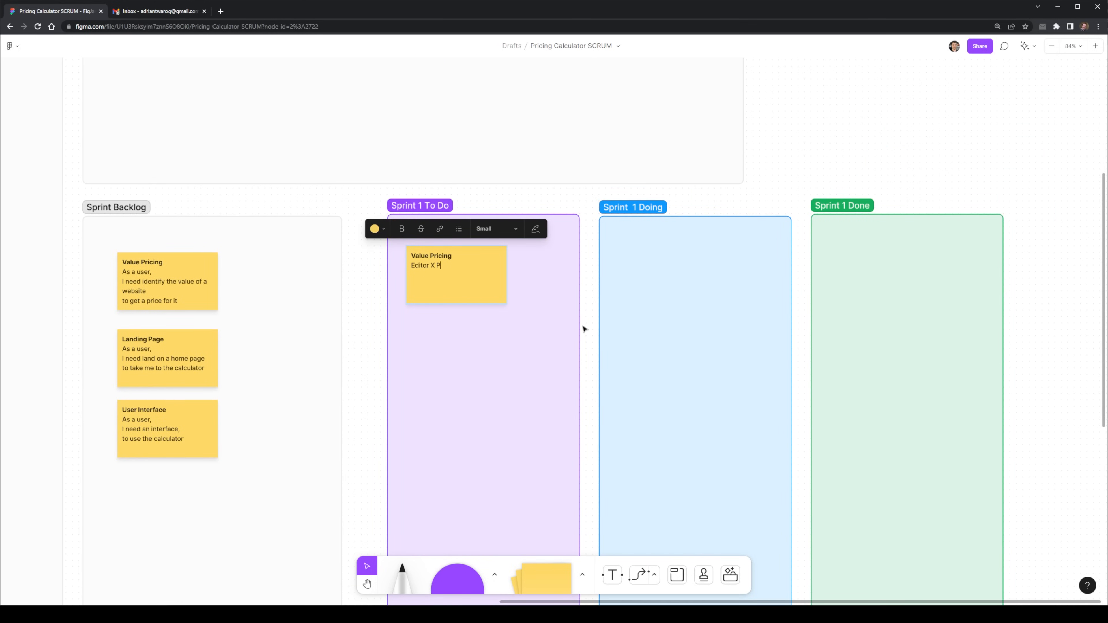
text(age Des)
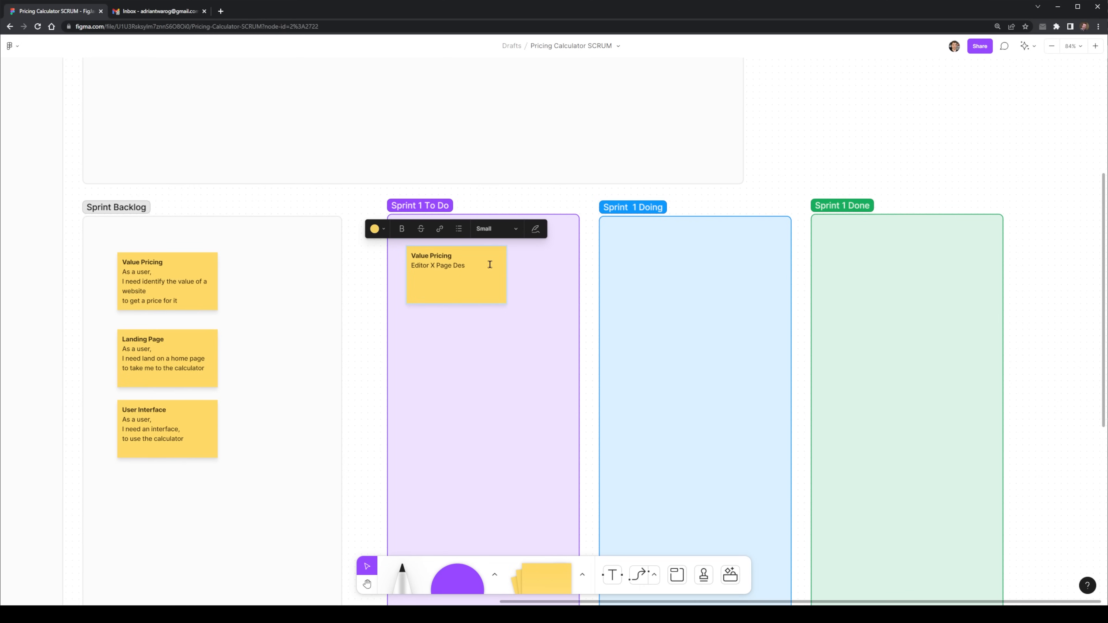
text(Figma Pag)
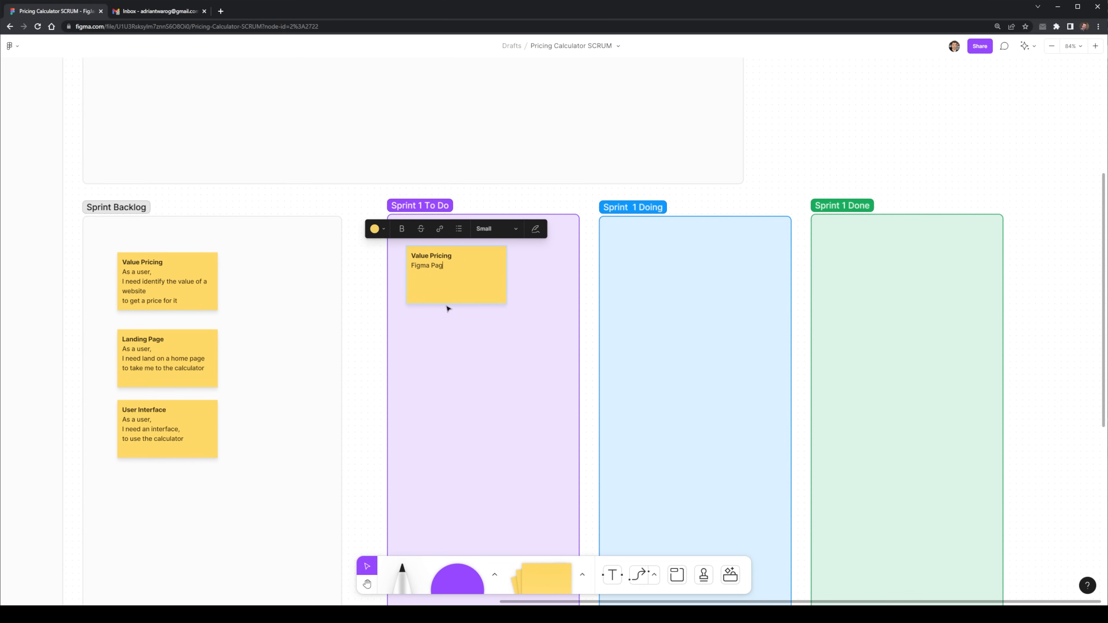
text(e Design)
text(Editor X Page)
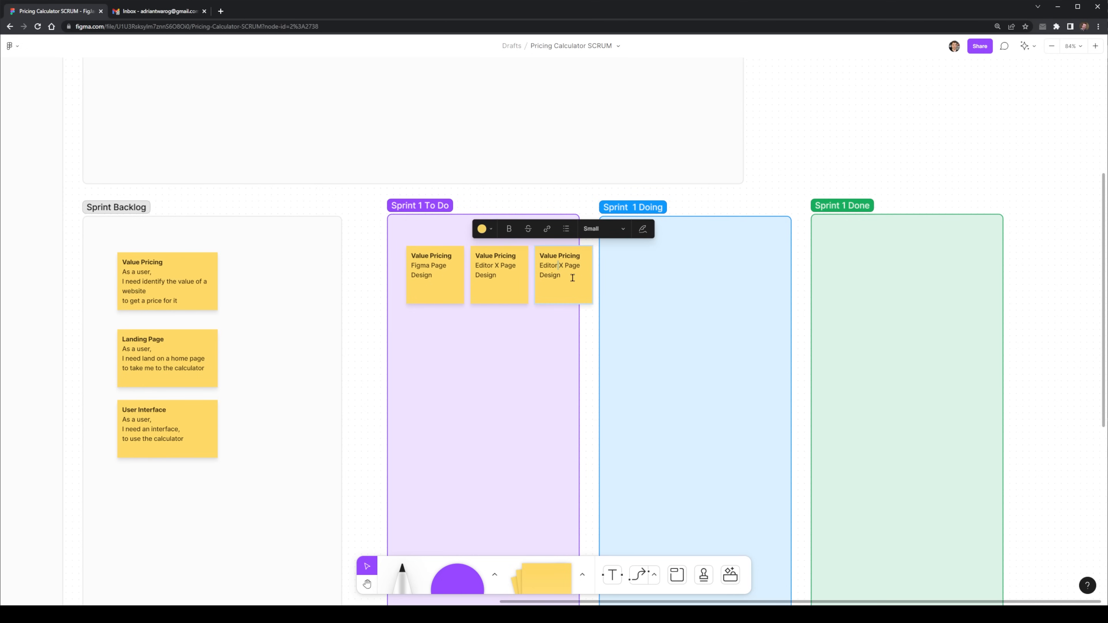
text(Backen)
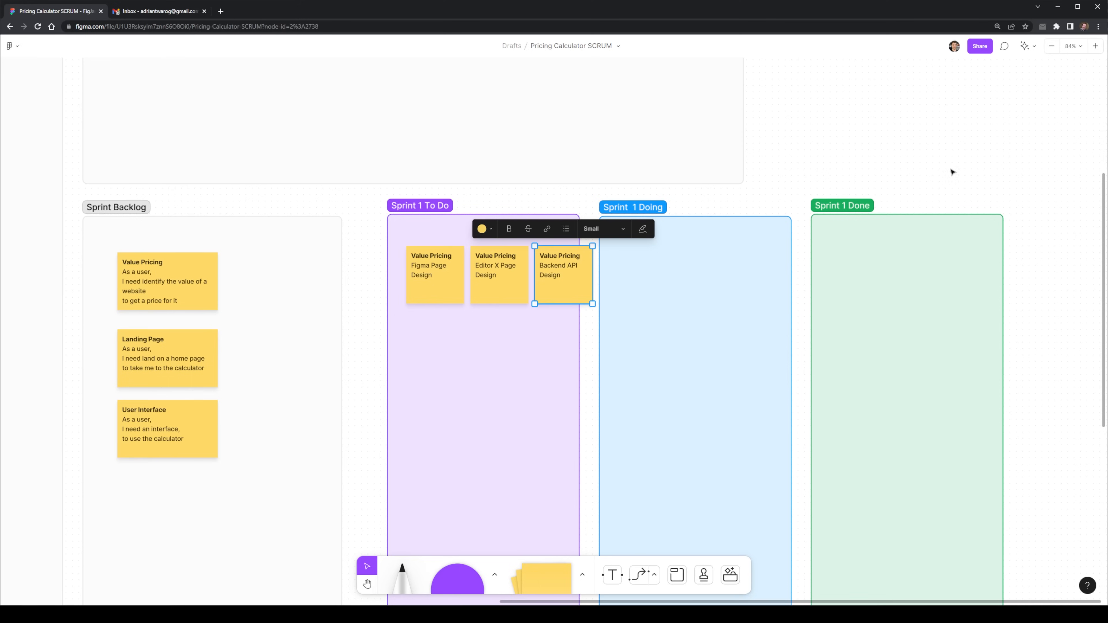
click(883, 216)
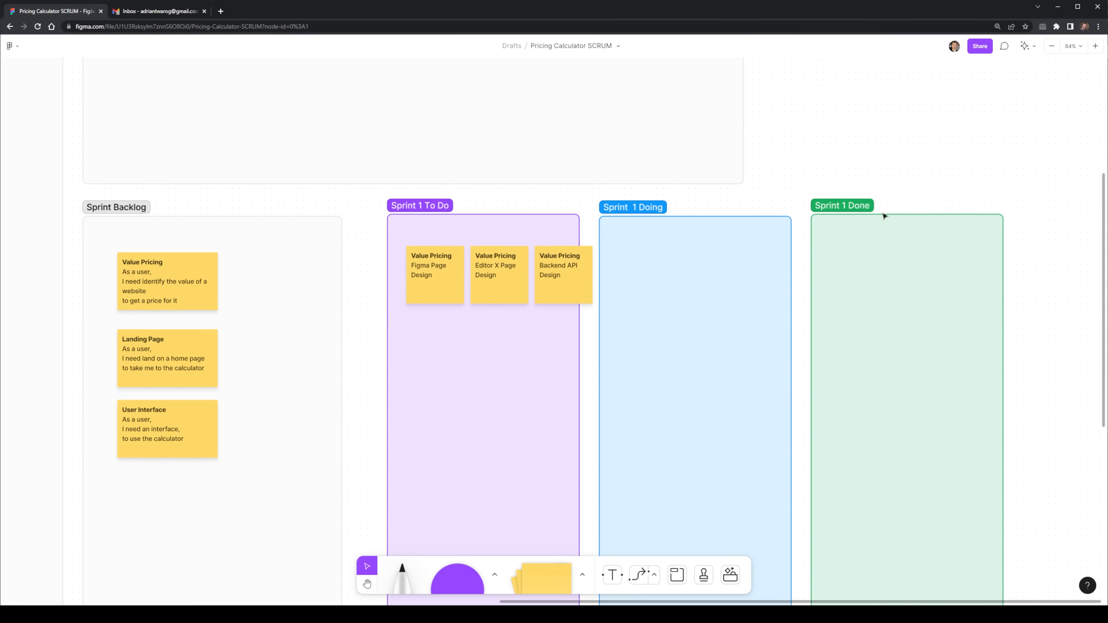
mouse_move(905, 208)
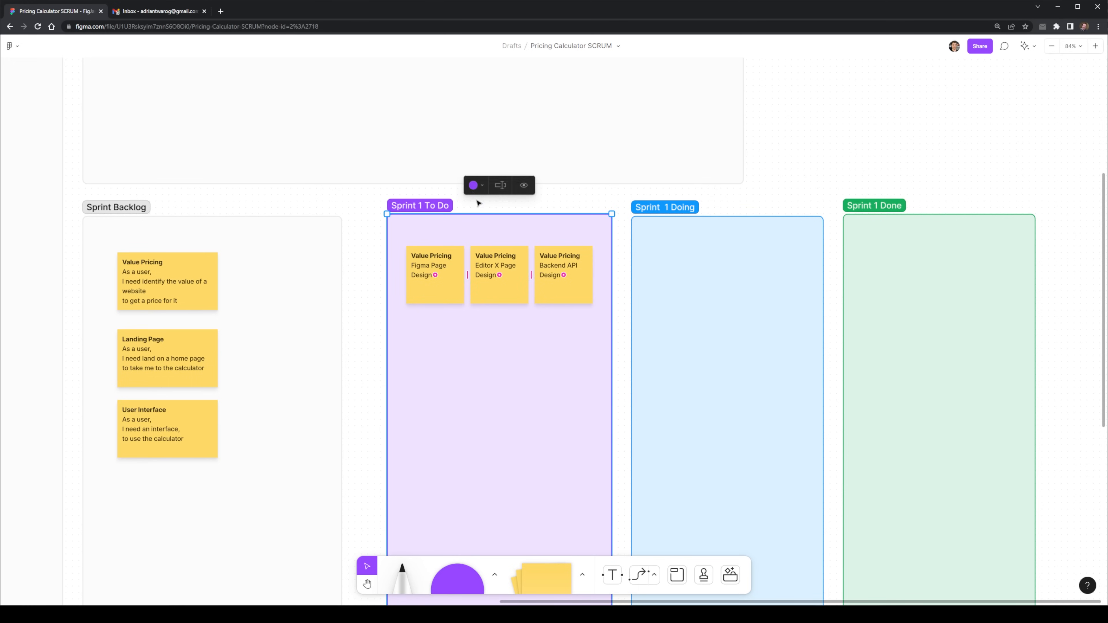
Move the Figma Page Design sticky into Sprint 1 Done and zoom out.
click(434, 274)
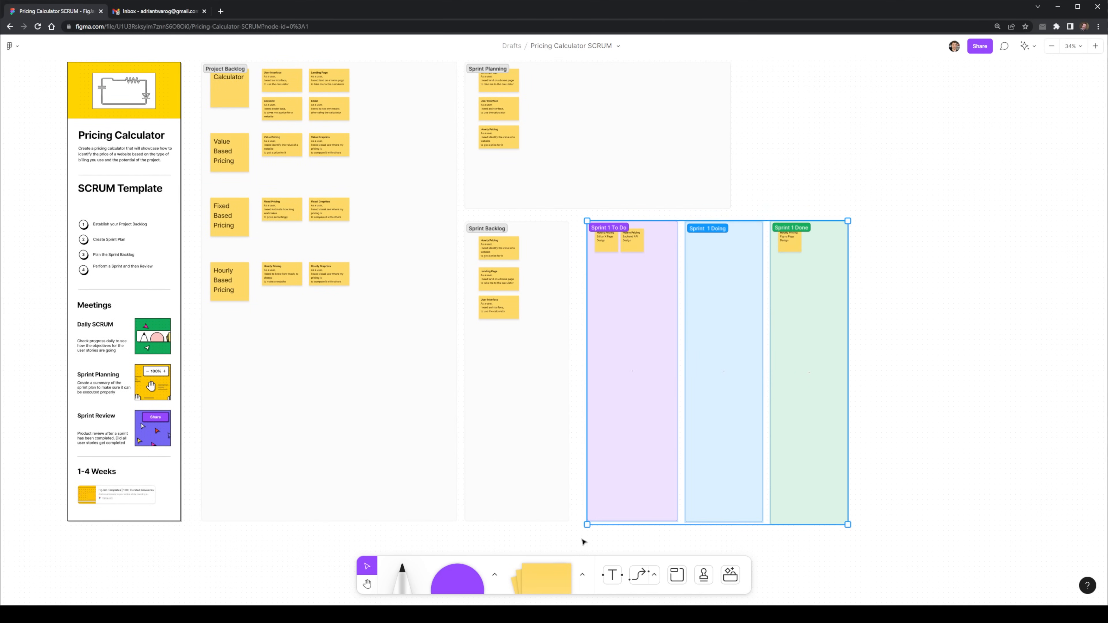
click(926, 260)
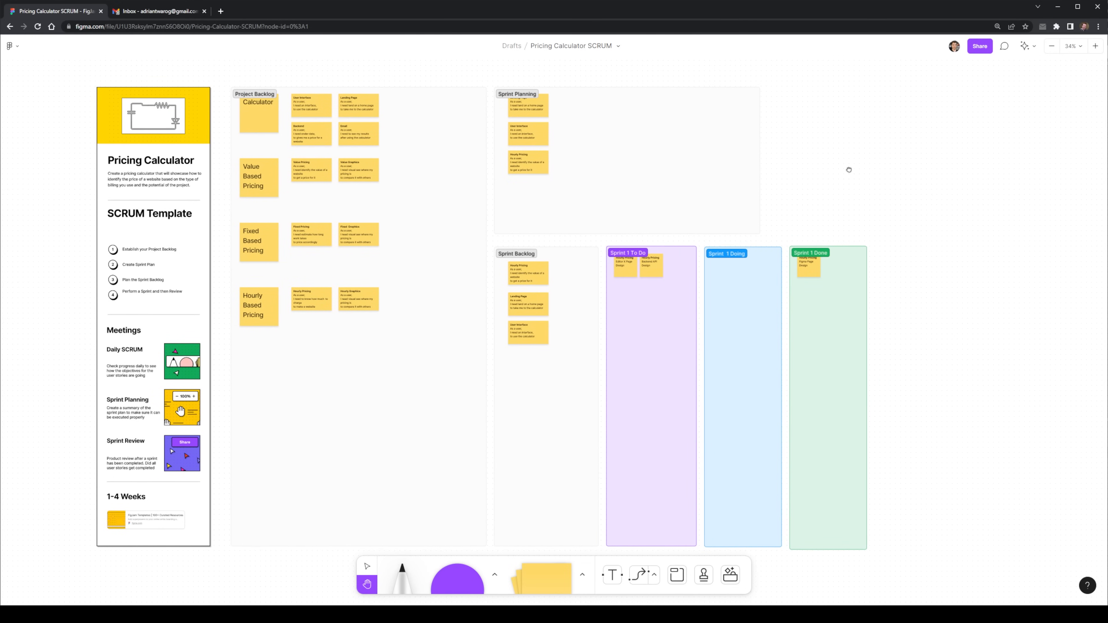
click(367, 566)
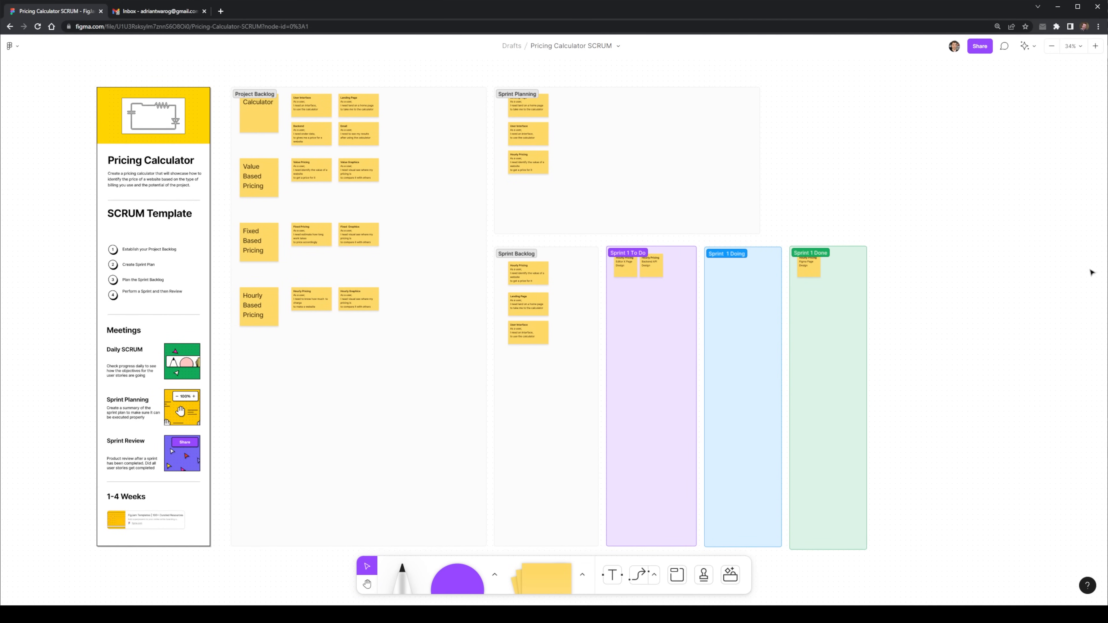